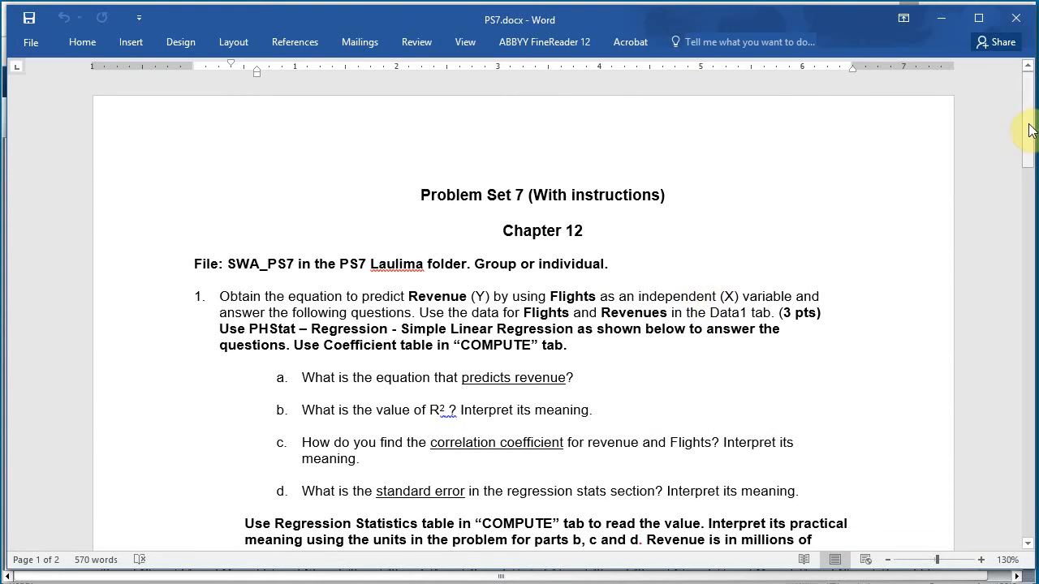
- Switch to the COMPUTE sheet and select cell G12 beside the Significance F value
scroll(down, 3)
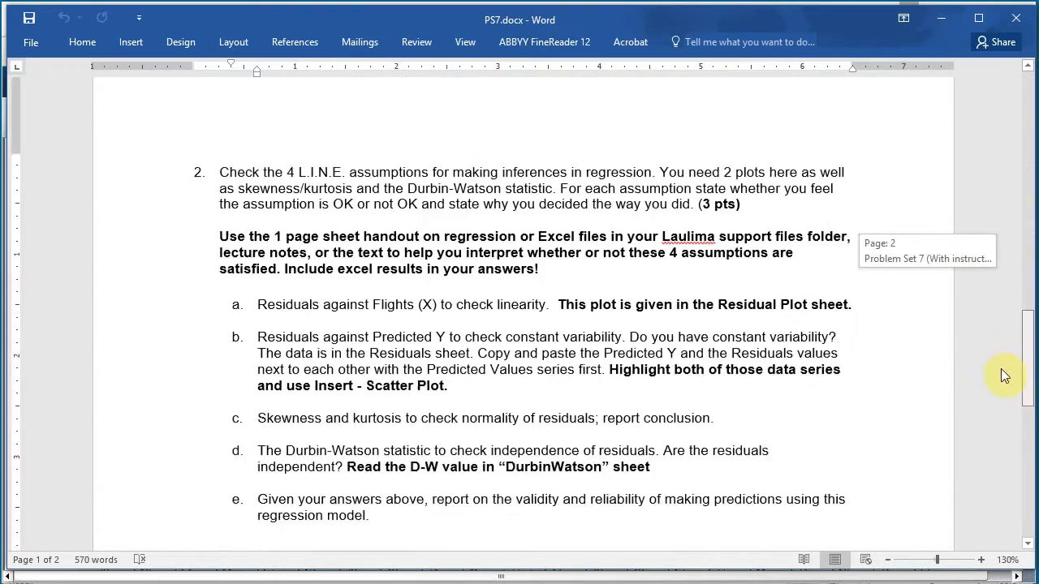
scroll(down, 3)
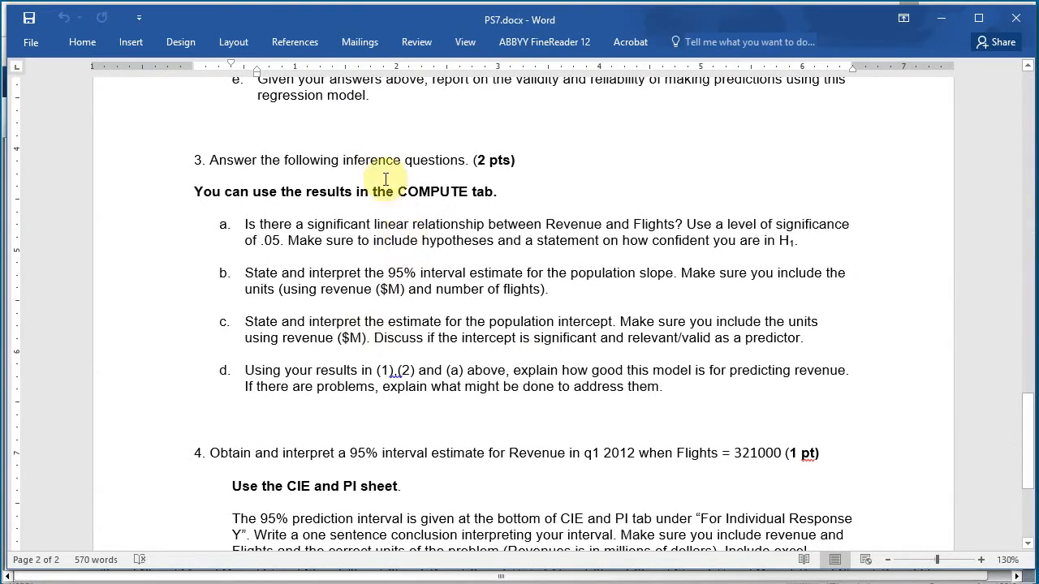
mouse_move(474, 198)
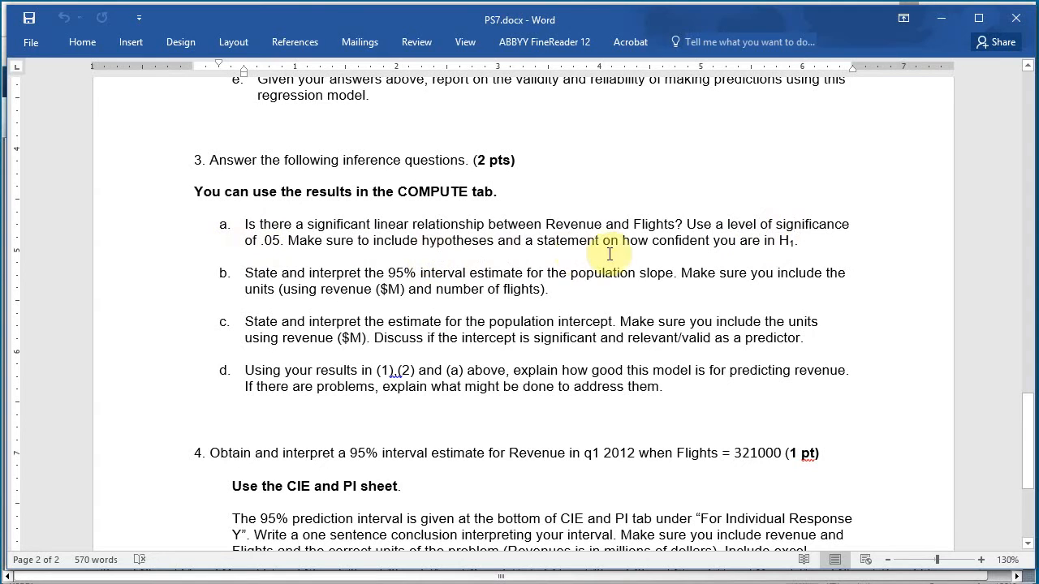
mouse_move(477, 299)
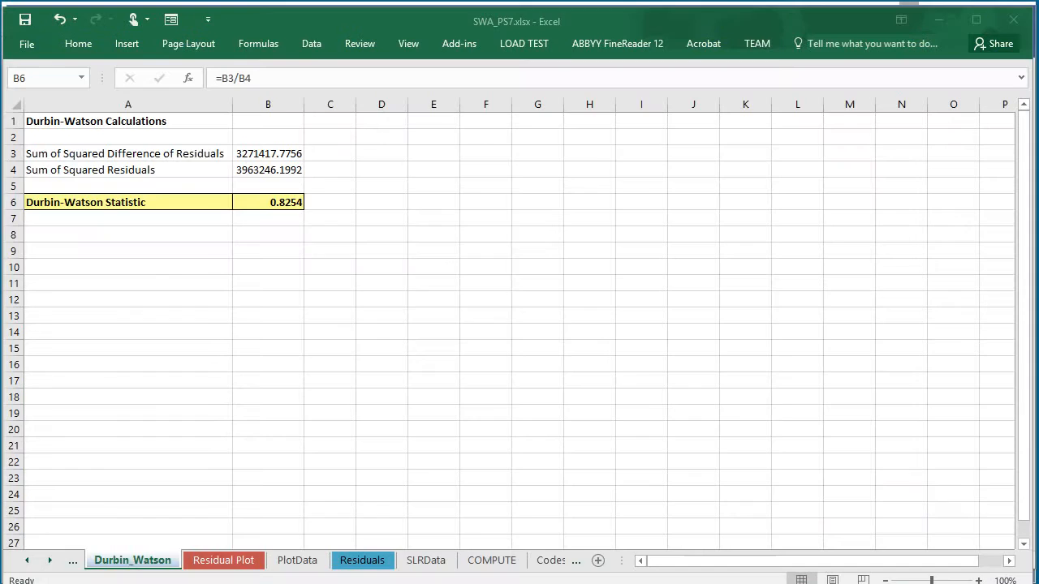
click(490, 560)
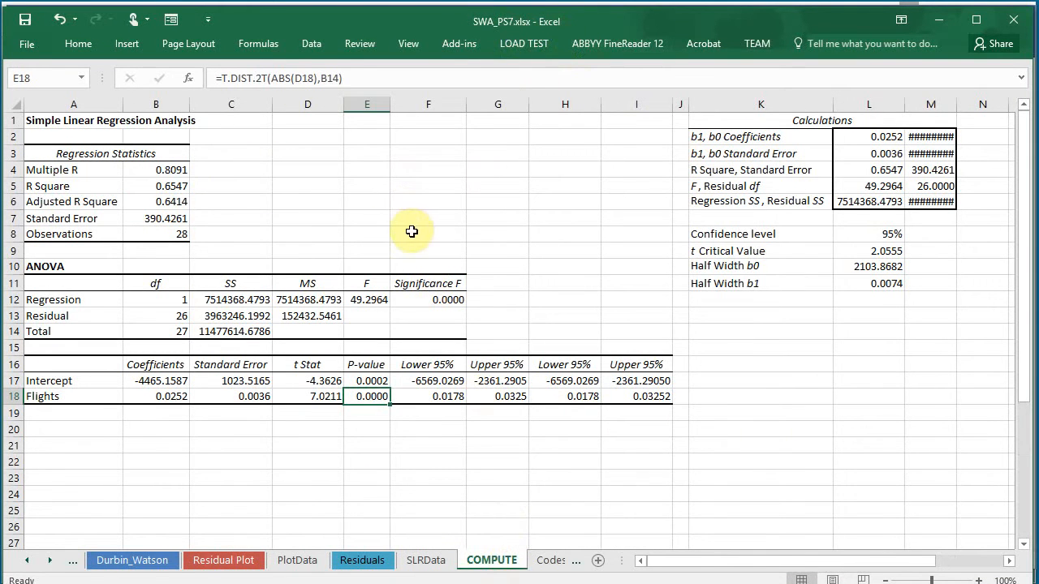
click(428, 444)
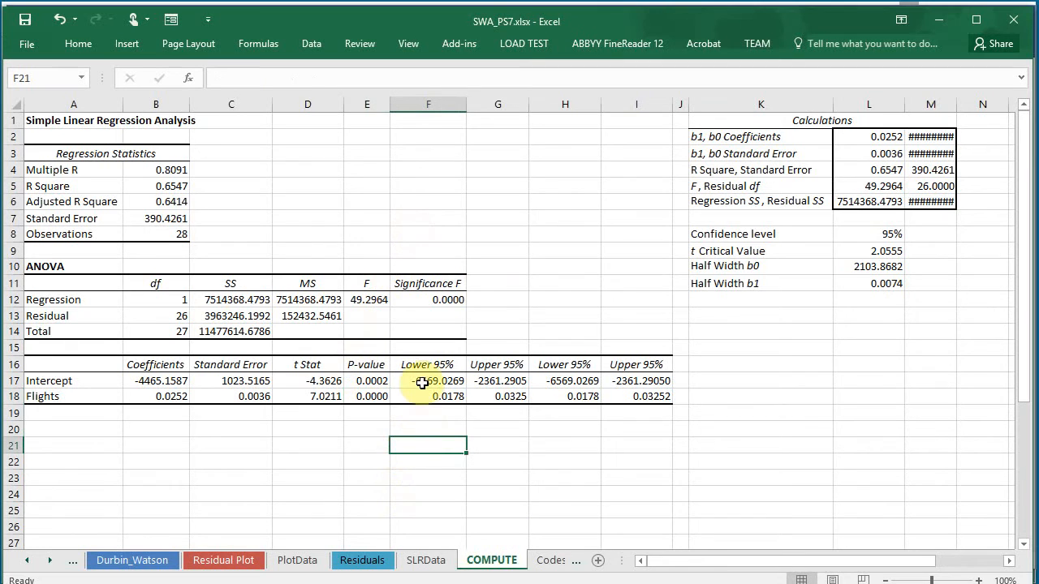
click(429, 299)
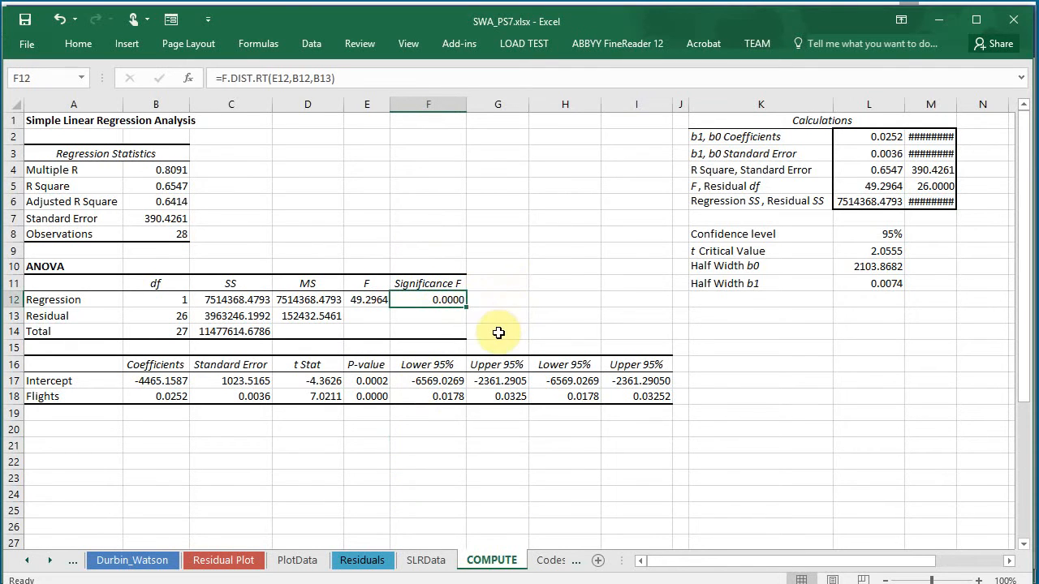
mouse_move(490, 312)
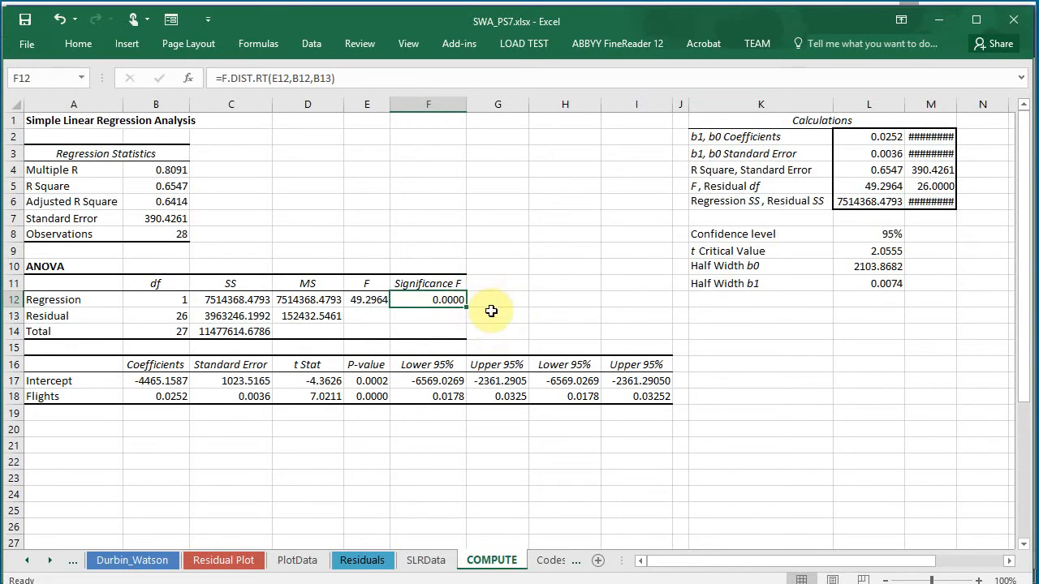
mouse_move(250, 428)
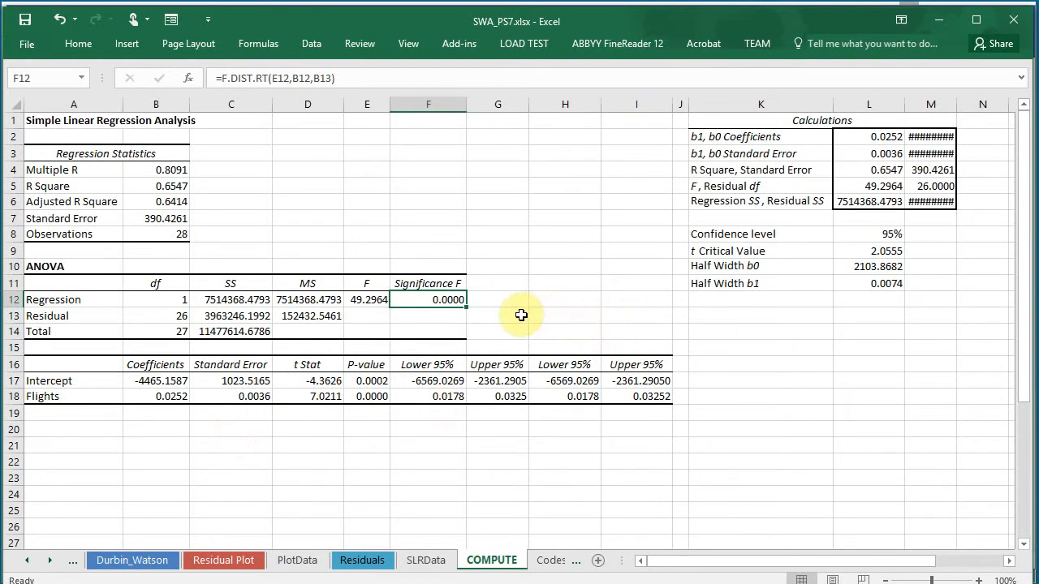
click(497, 299)
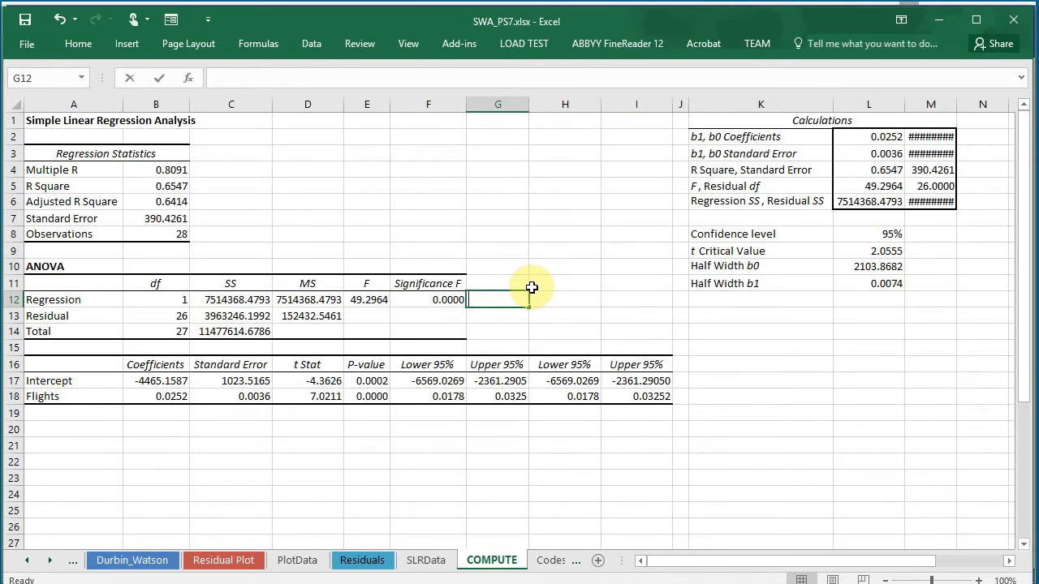
- Enter the null hypothesis 'H0: B1=0' in cell G12
text(H0)
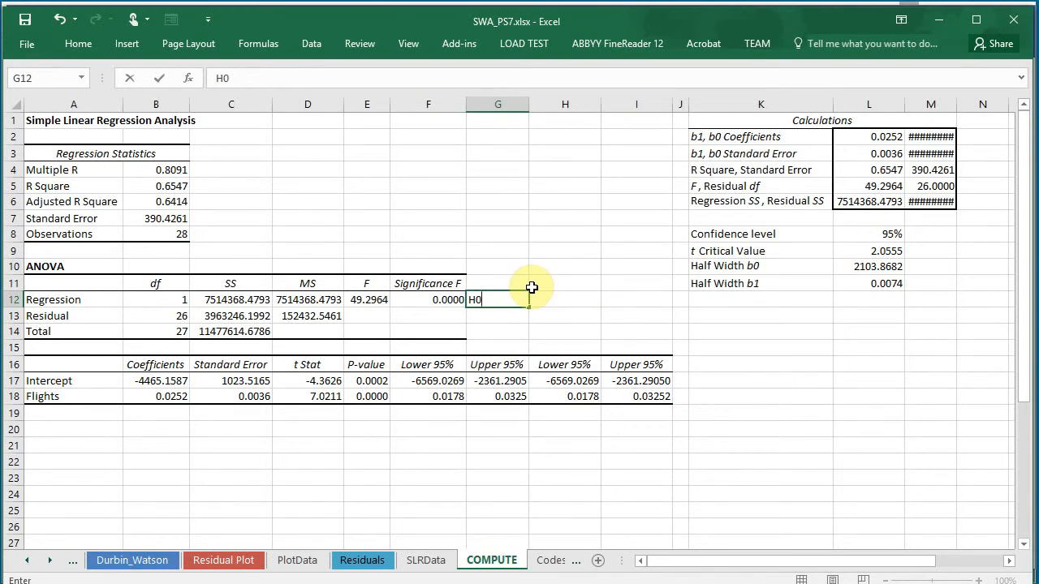
text(=)
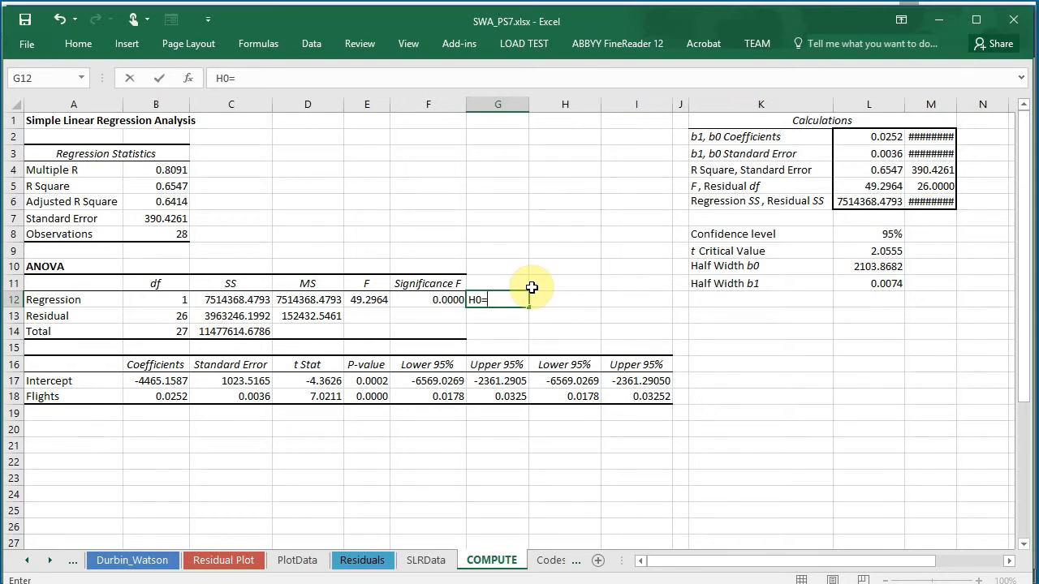
text(B1)
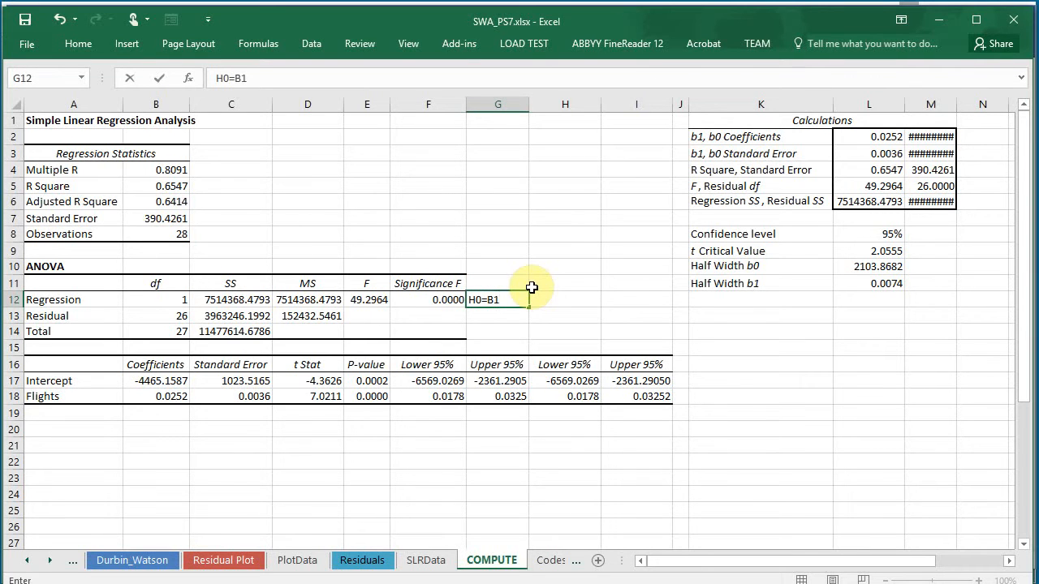
key(Backspace)
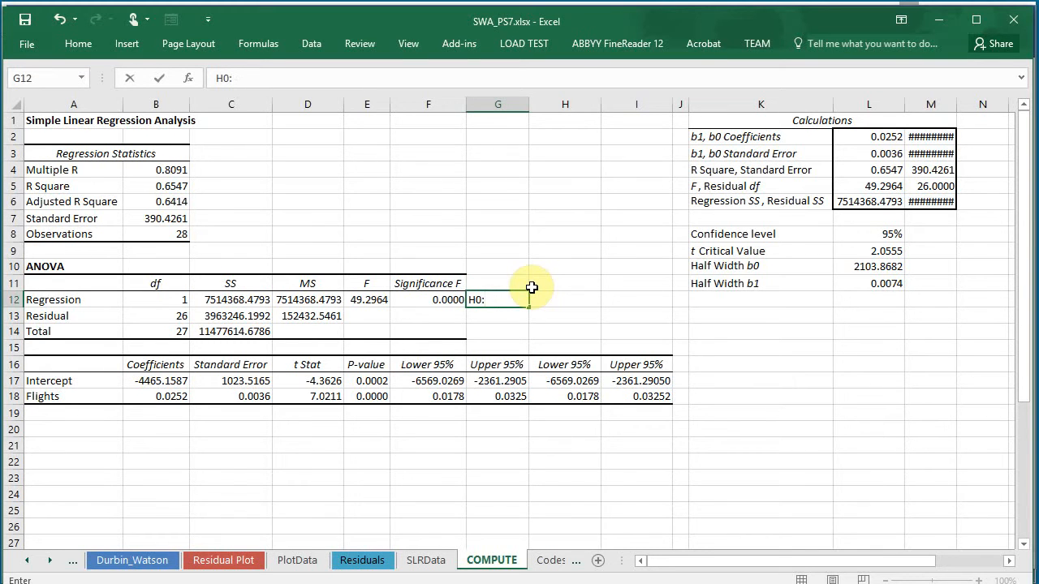
text(B)
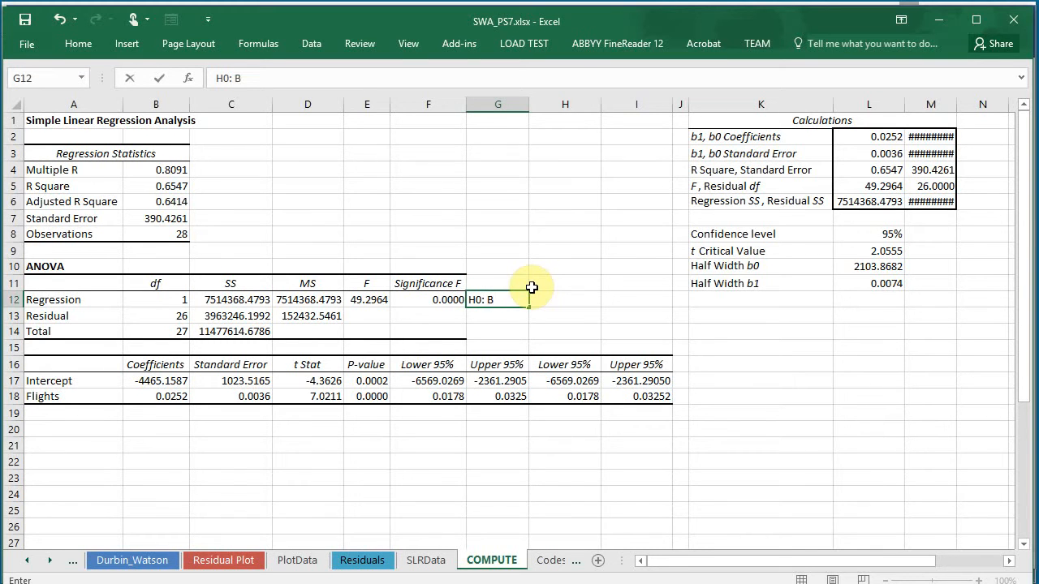
text(1)
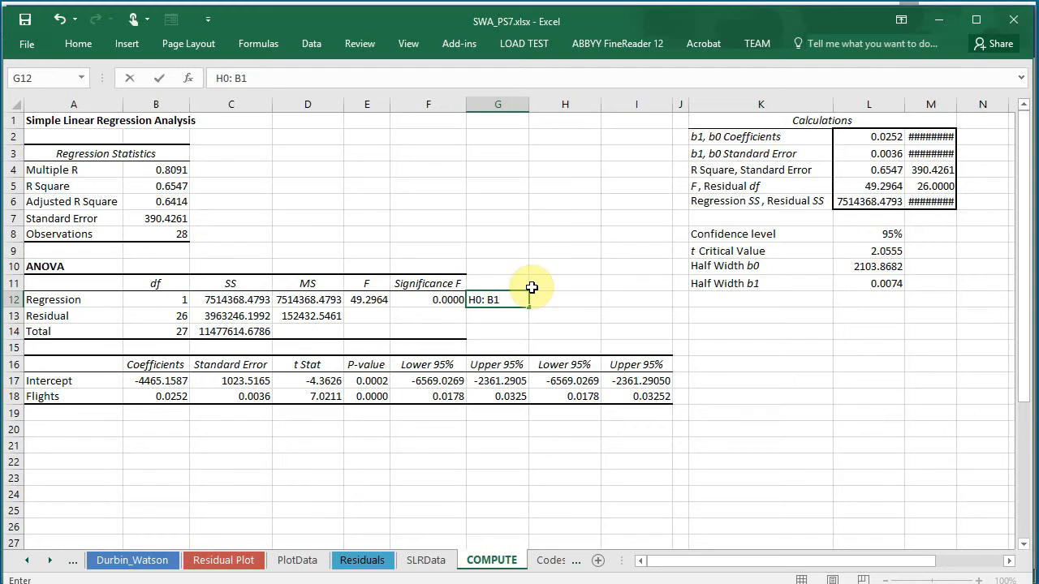
text(=0)
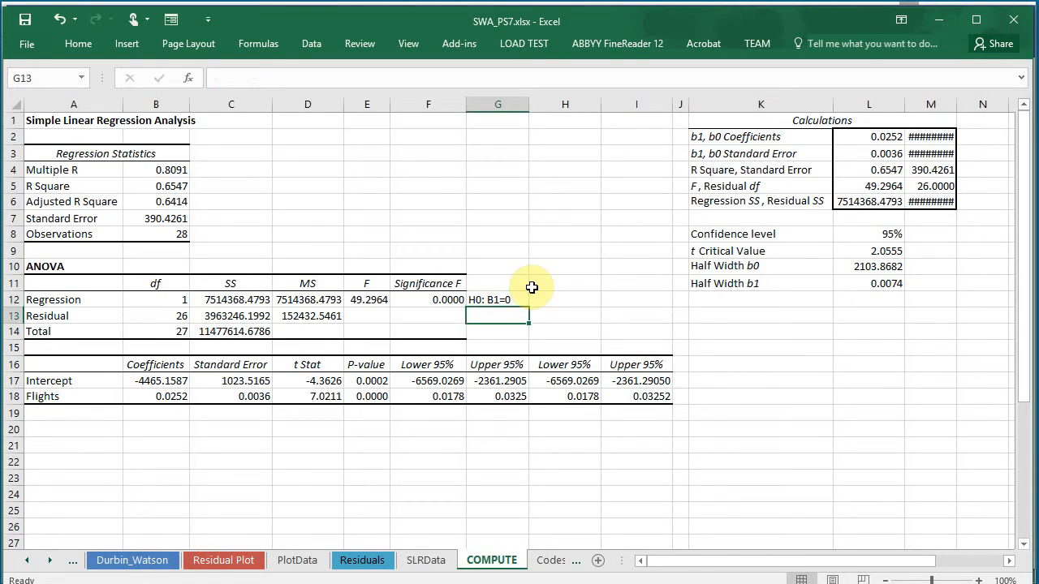
text(H0: B1=0)
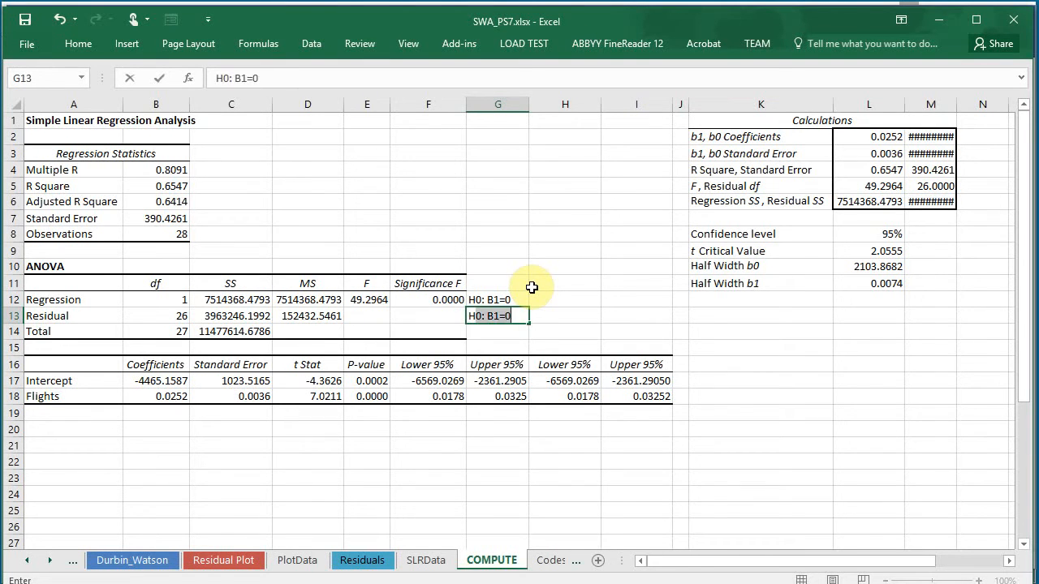
- Enter the alternative hypothesis 'H1: B1<>0' in cell G13
text(H1:)
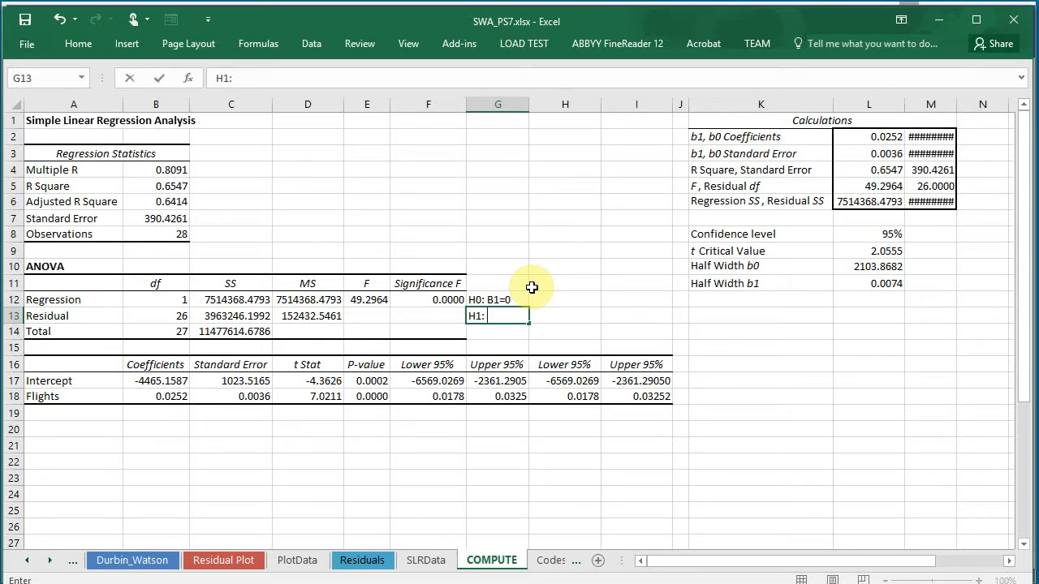
text(b1)
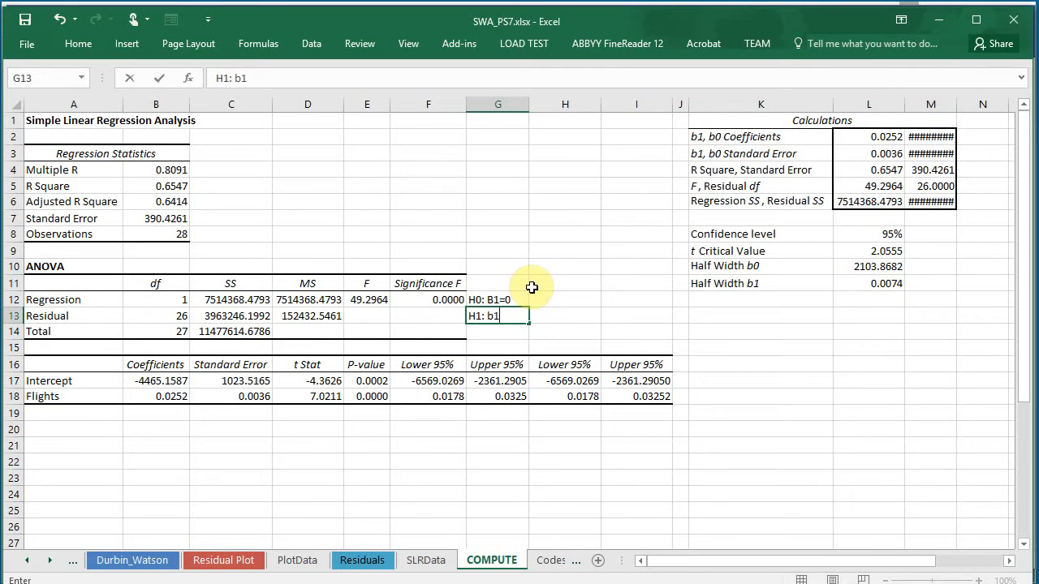
text(B)
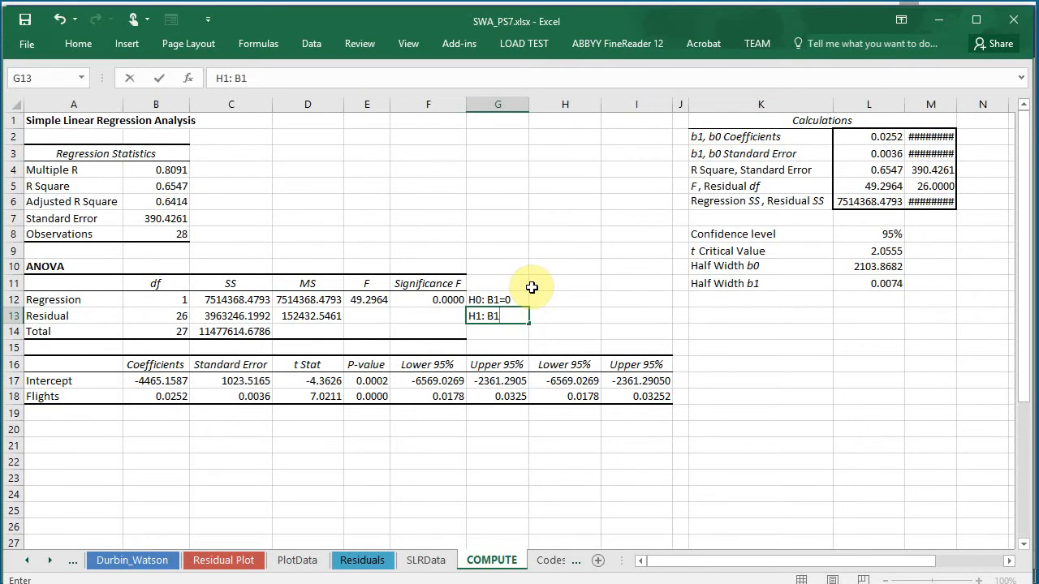
text(<>)
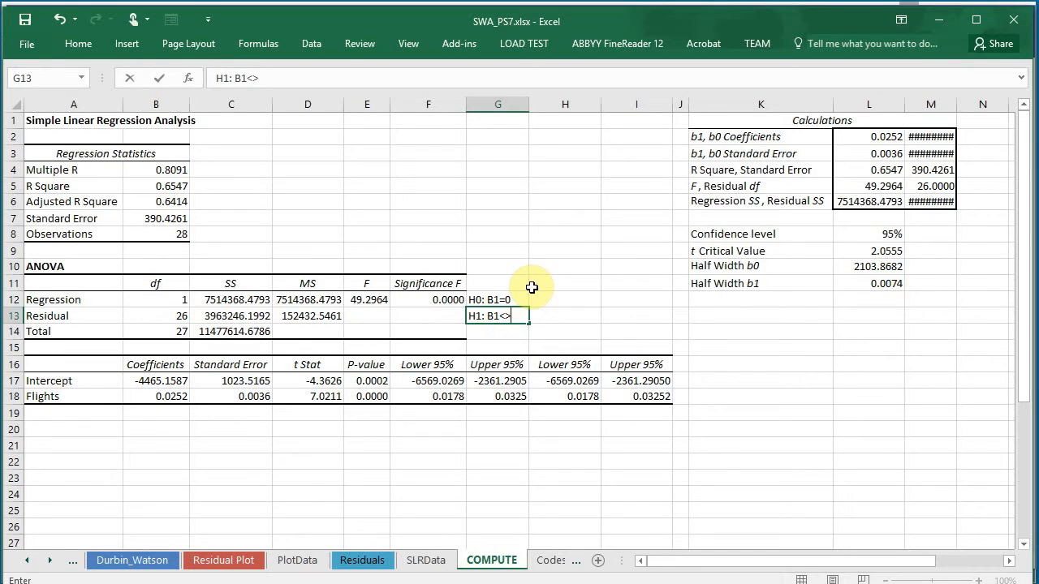
text(0)
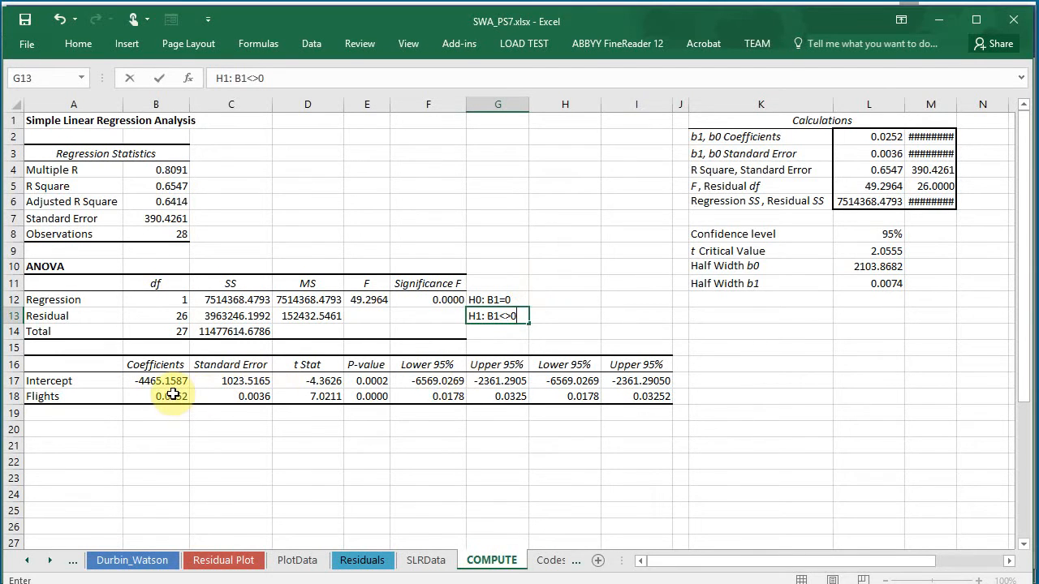
click(156, 396)
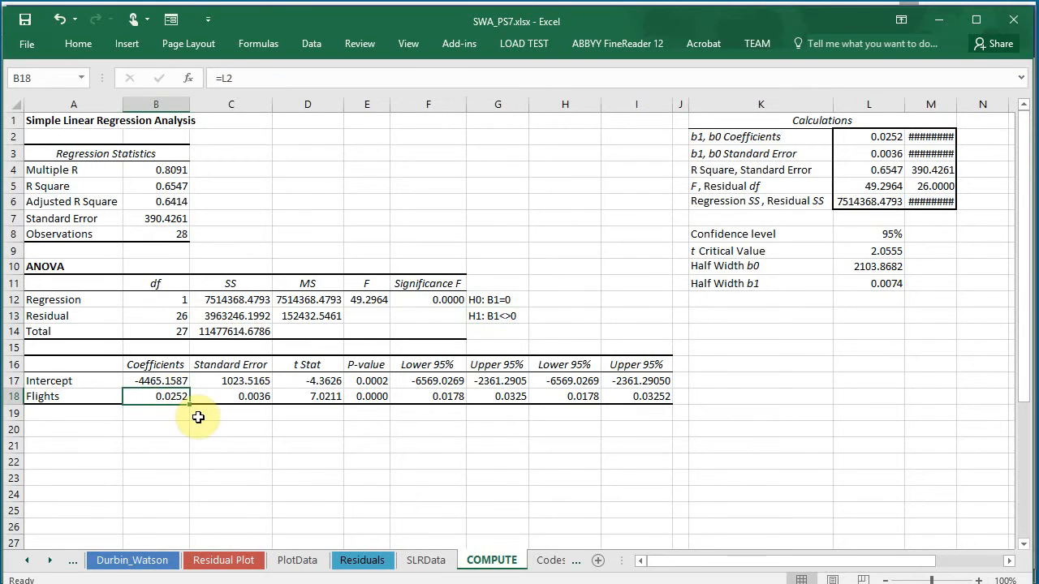
mouse_move(523, 349)
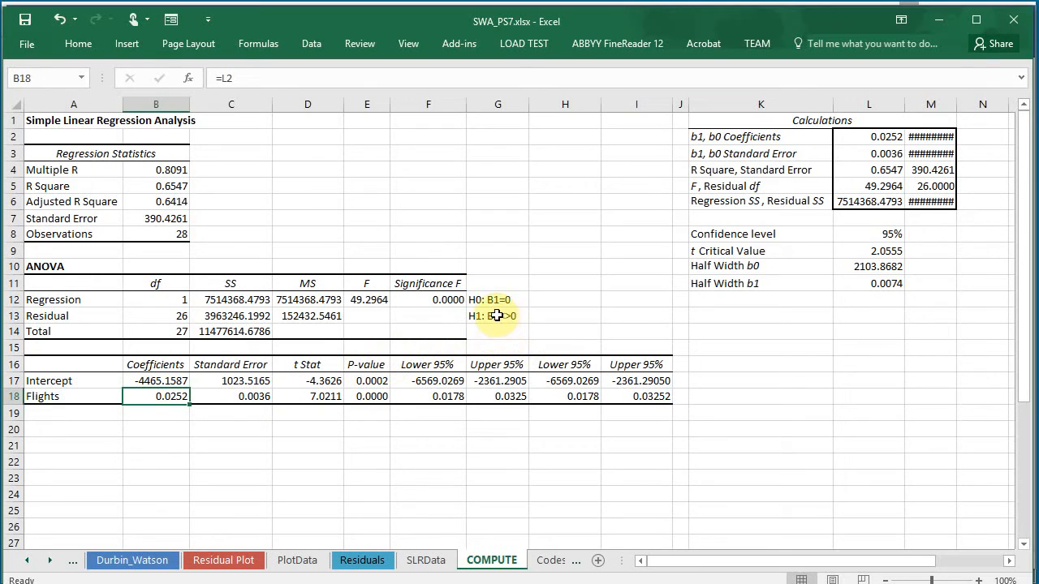
mouse_move(500, 316)
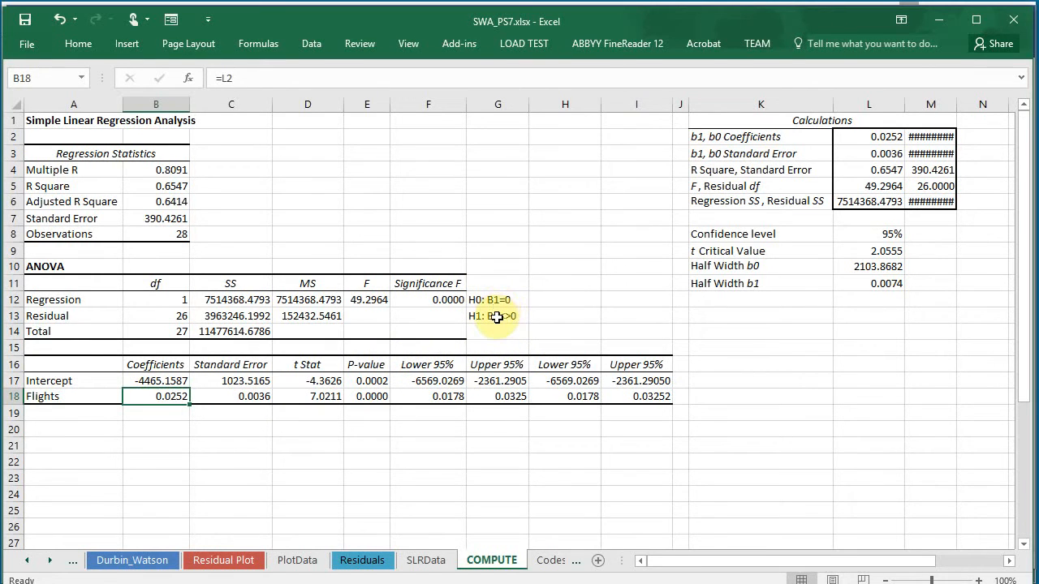
click(497, 298)
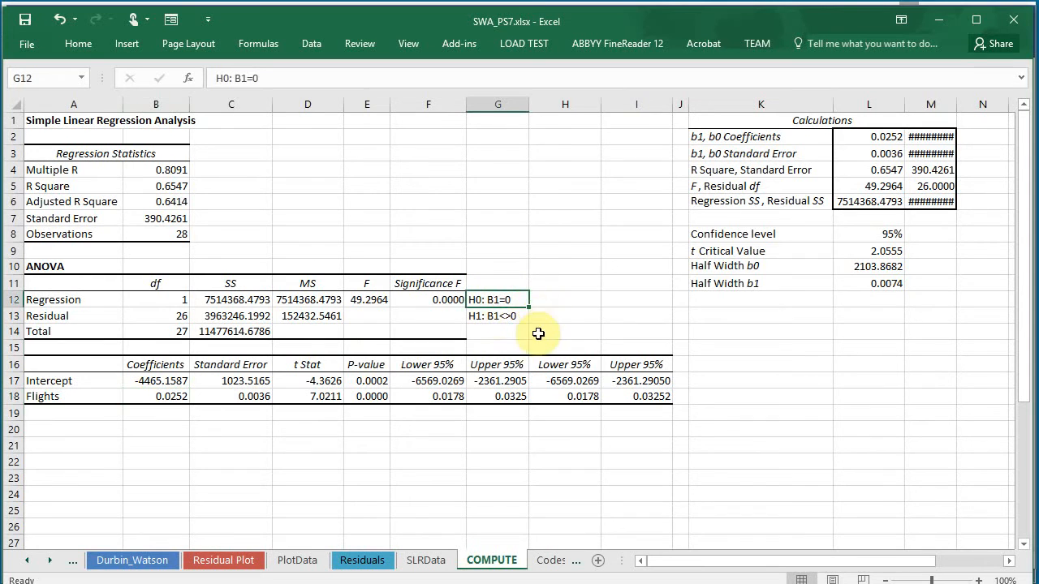
click(497, 315)
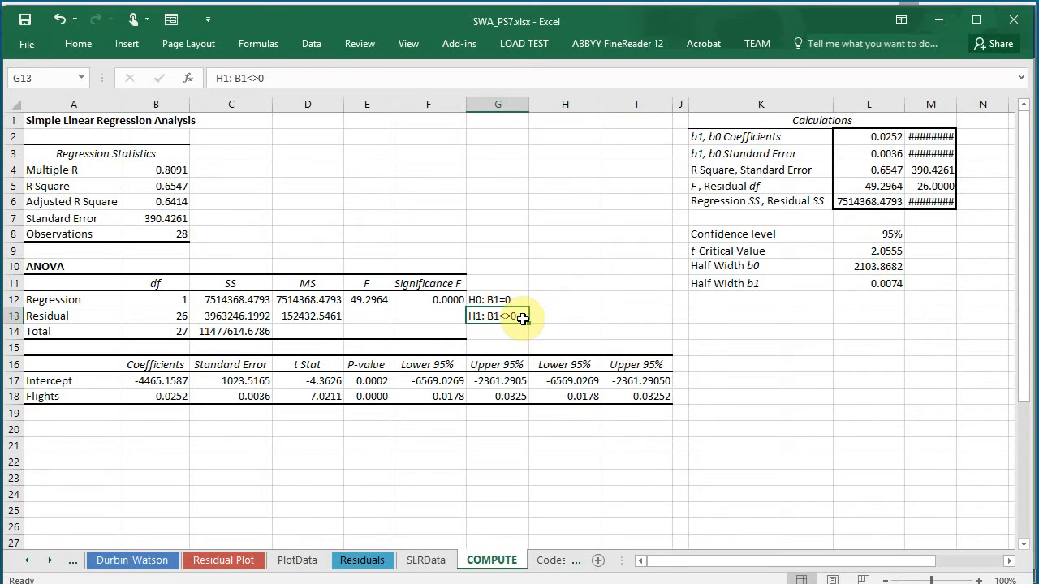
click(496, 299)
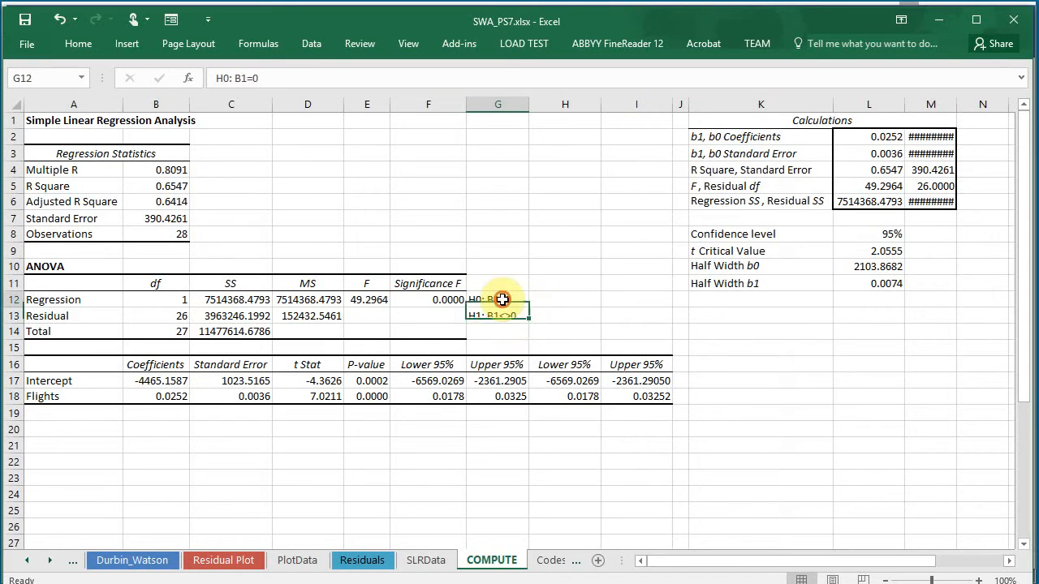
click(156, 396)
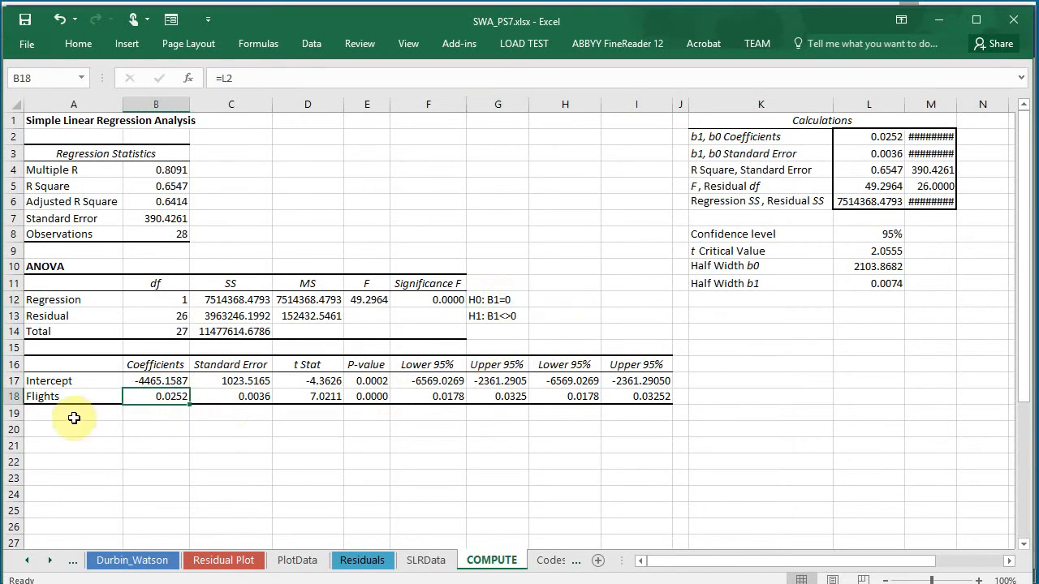
mouse_move(85, 393)
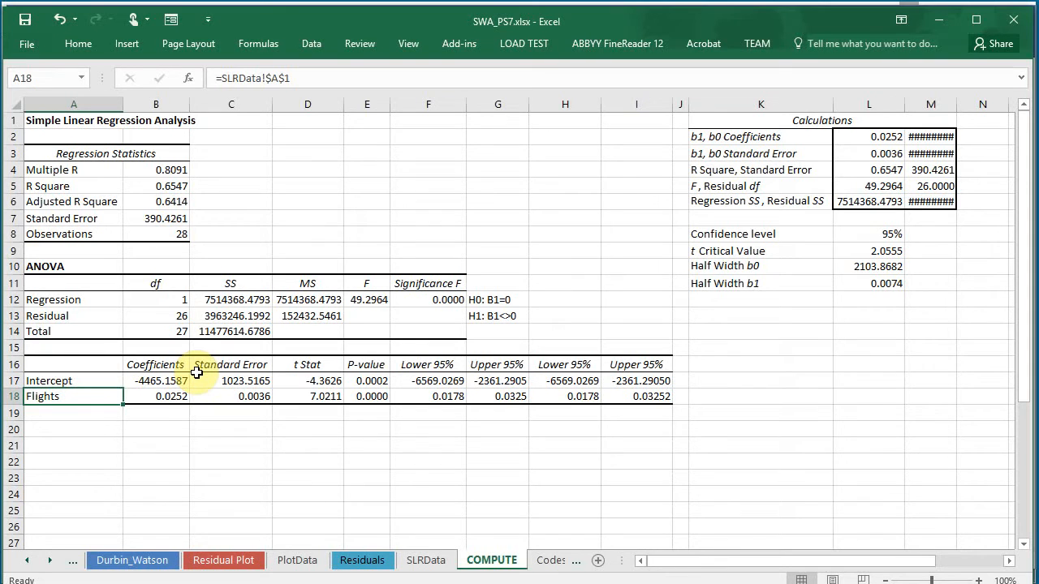
click(156, 396)
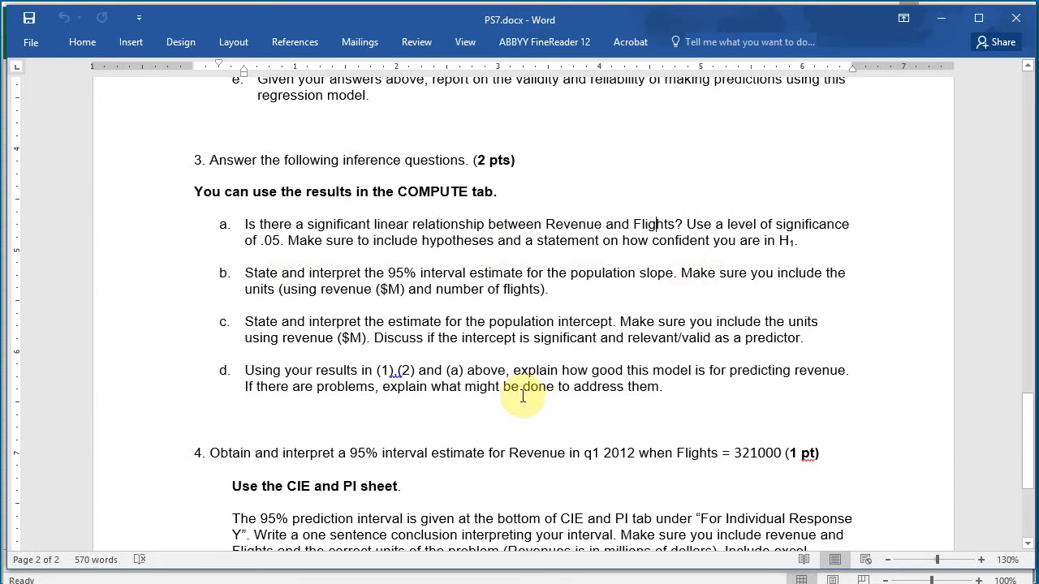
mouse_move(571, 244)
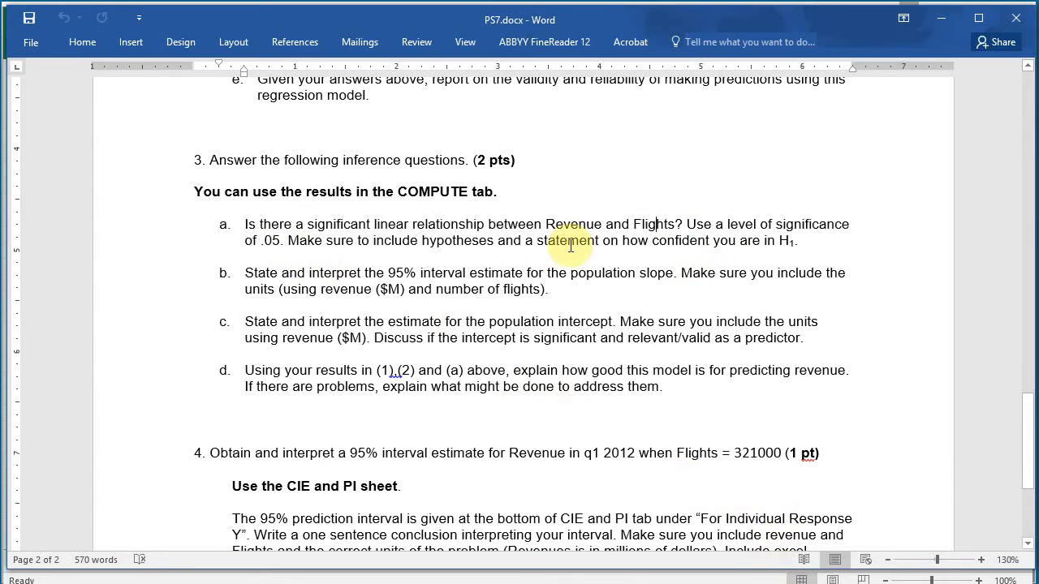
mouse_move(451, 250)
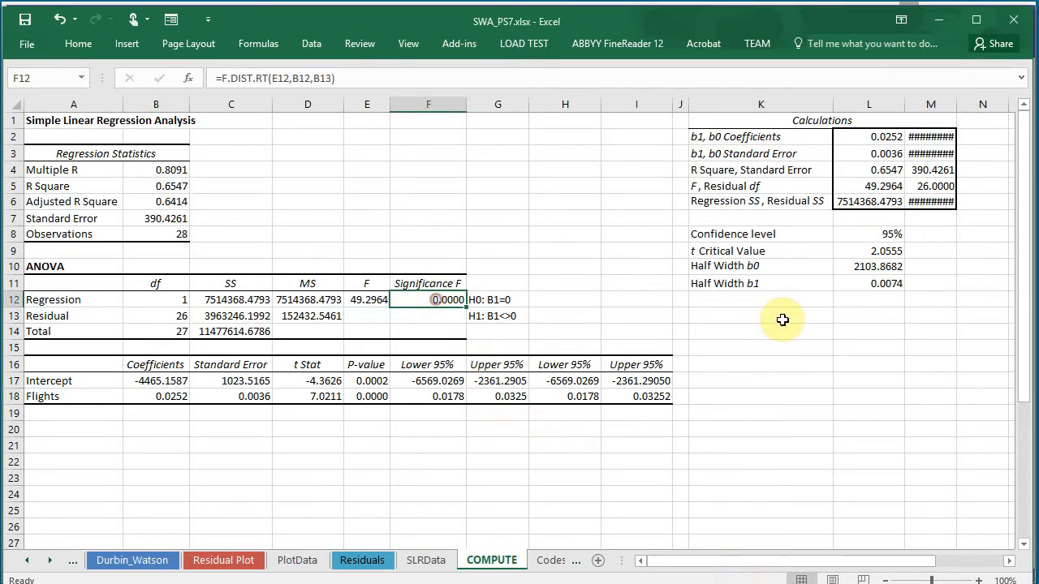
mouse_move(547, 312)
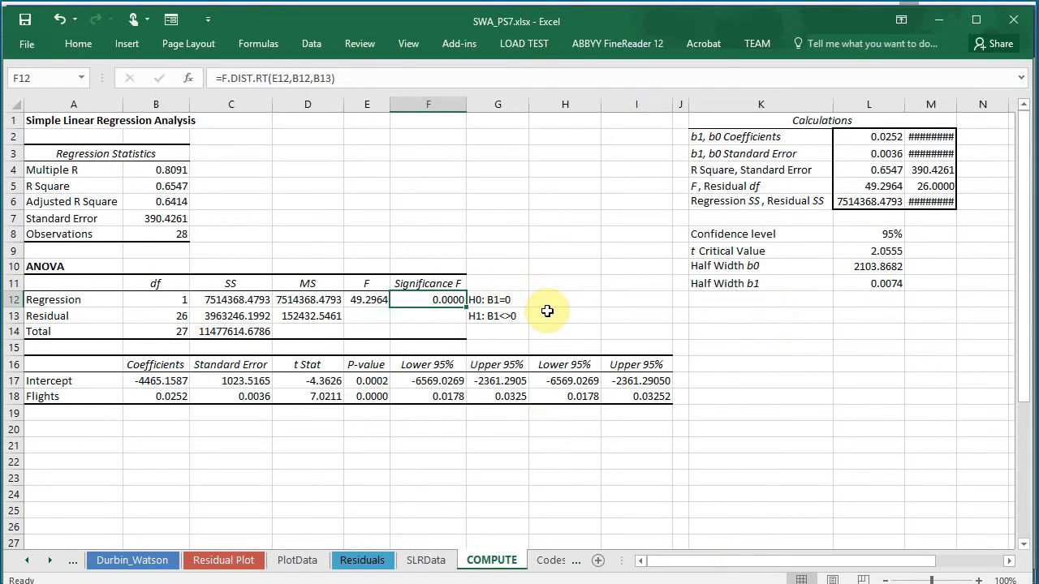
mouse_move(565, 317)
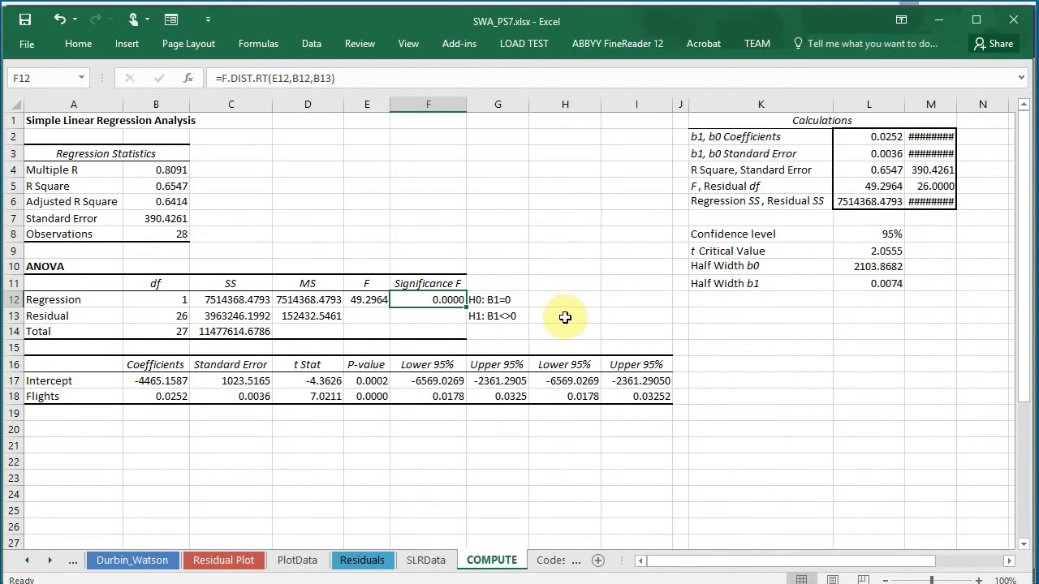
mouse_move(305, 429)
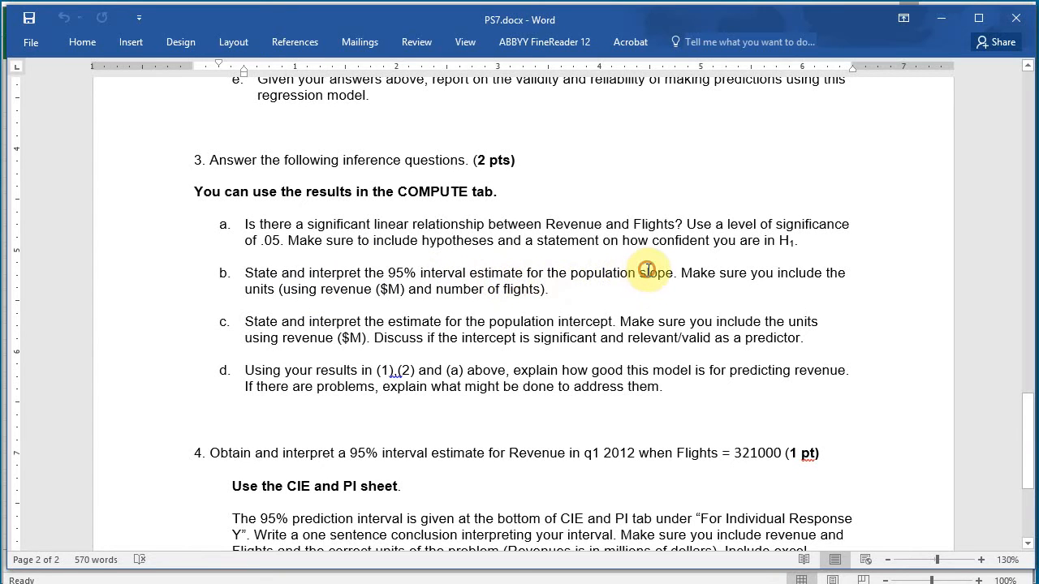
mouse_move(795, 272)
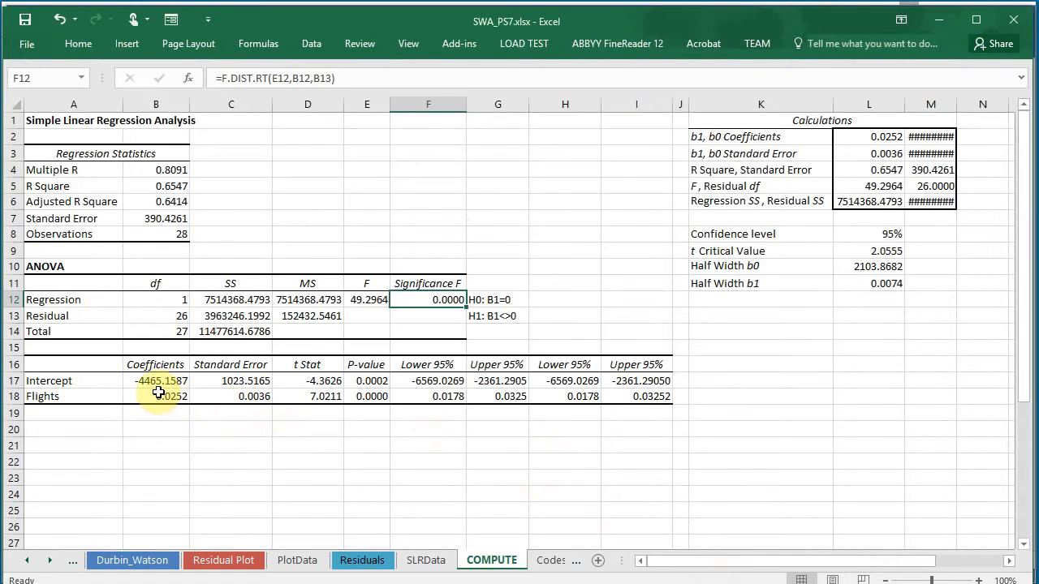
click(156, 396)
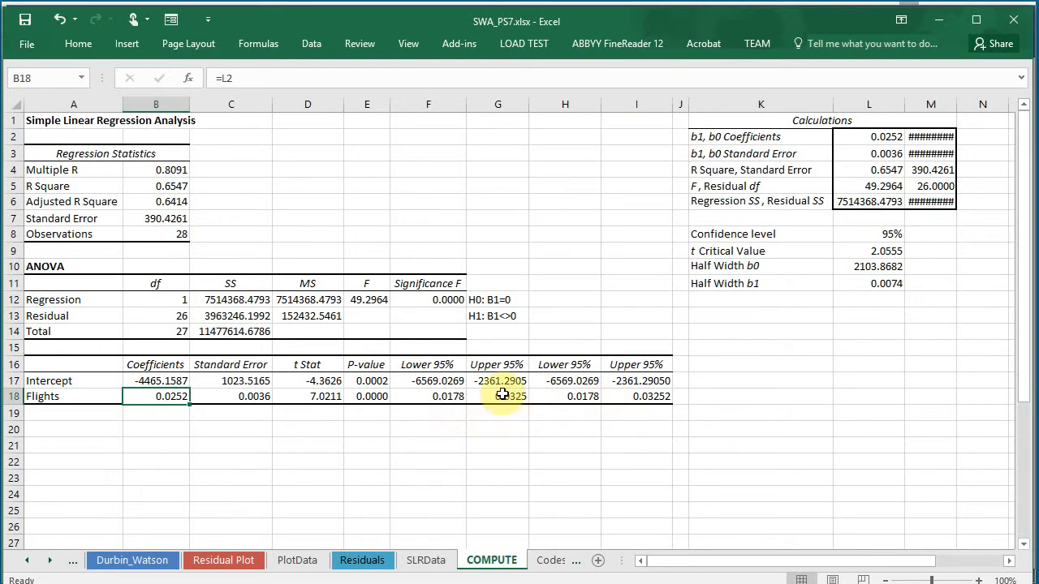
click(429, 396)
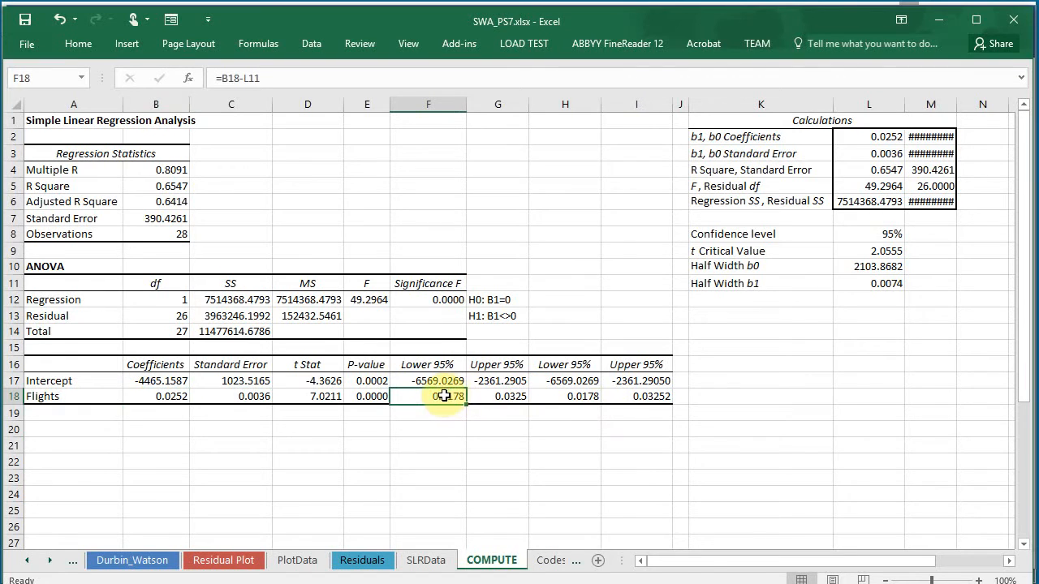
drag(428, 396, 496, 396)
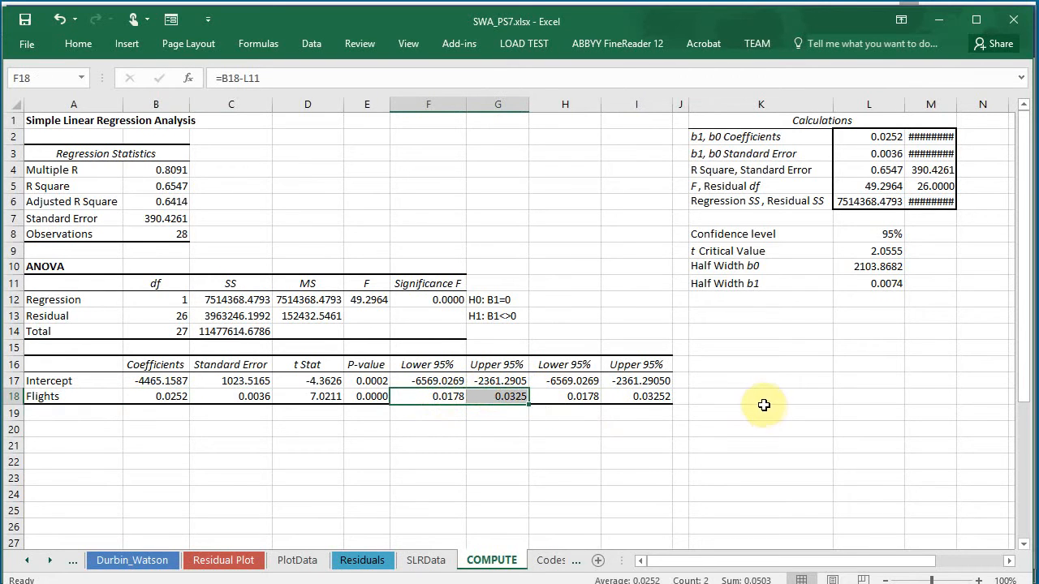
mouse_move(614, 438)
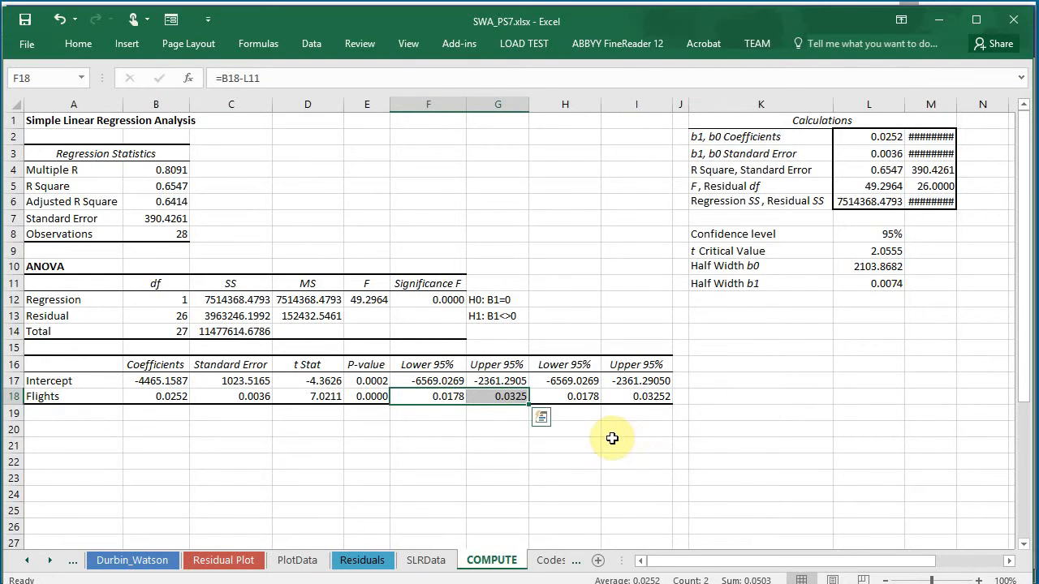
mouse_move(523, 439)
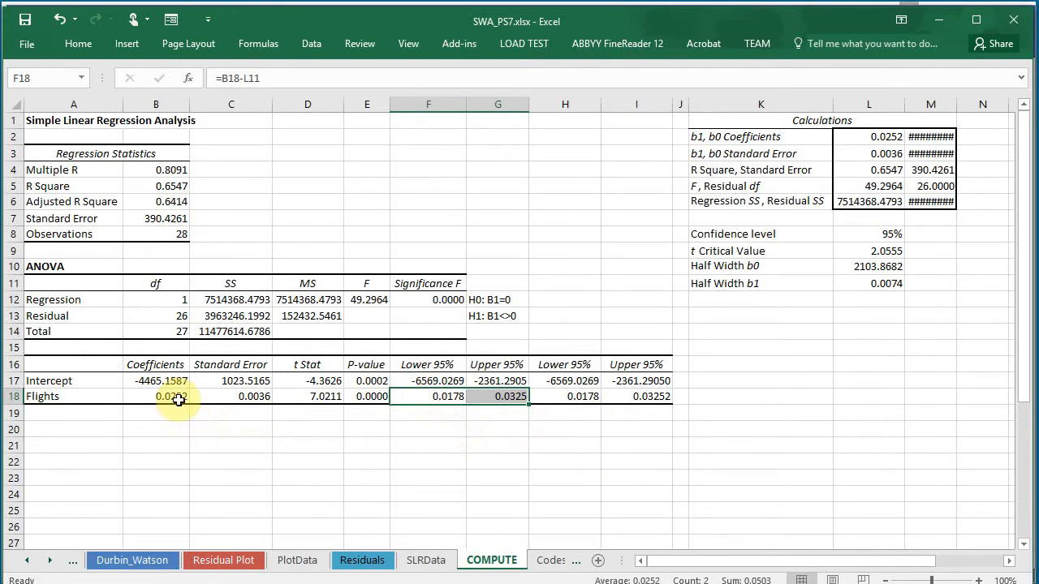
mouse_move(177, 430)
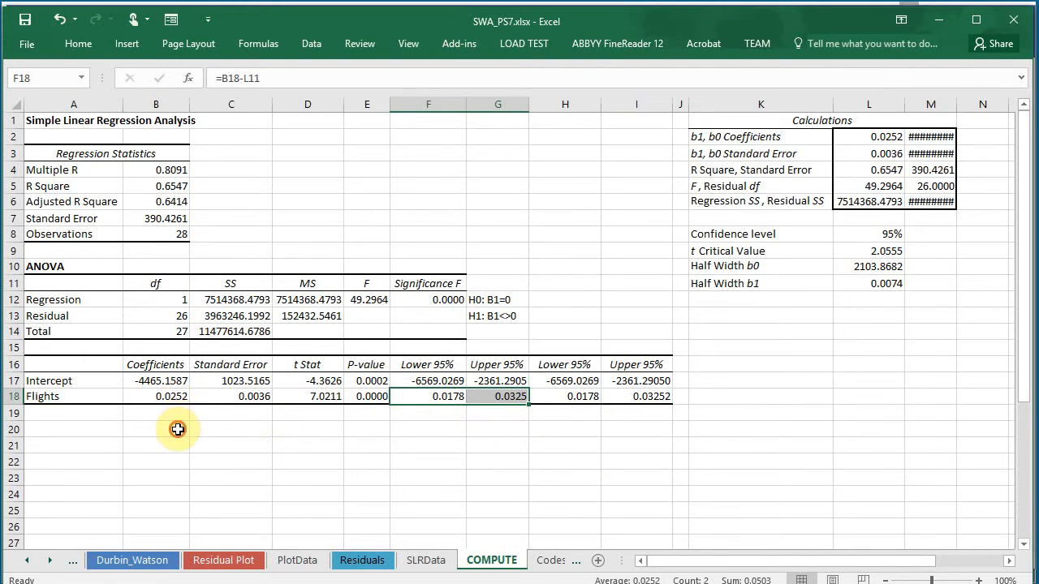
click(156, 429)
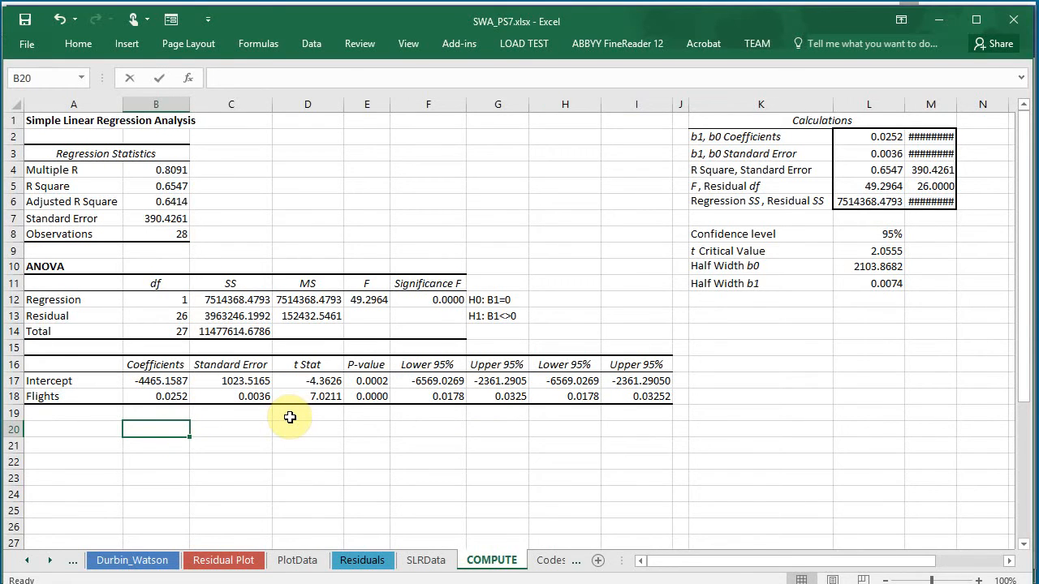
- Enter the fitted equation 'Y = -4465 + 0.0252X' in cell B20 below the coefficient table
text(Y =)
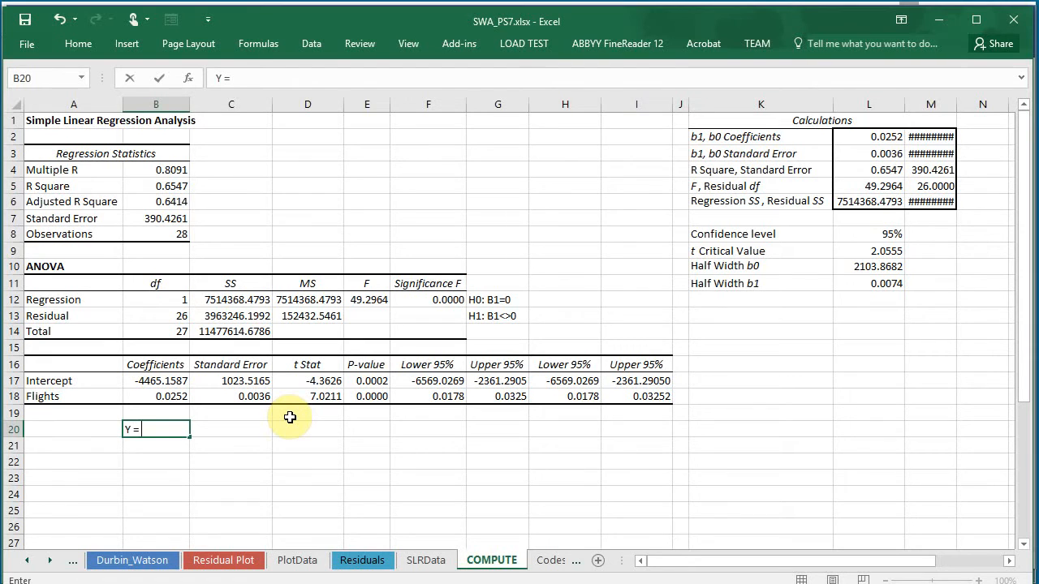
text(-4)
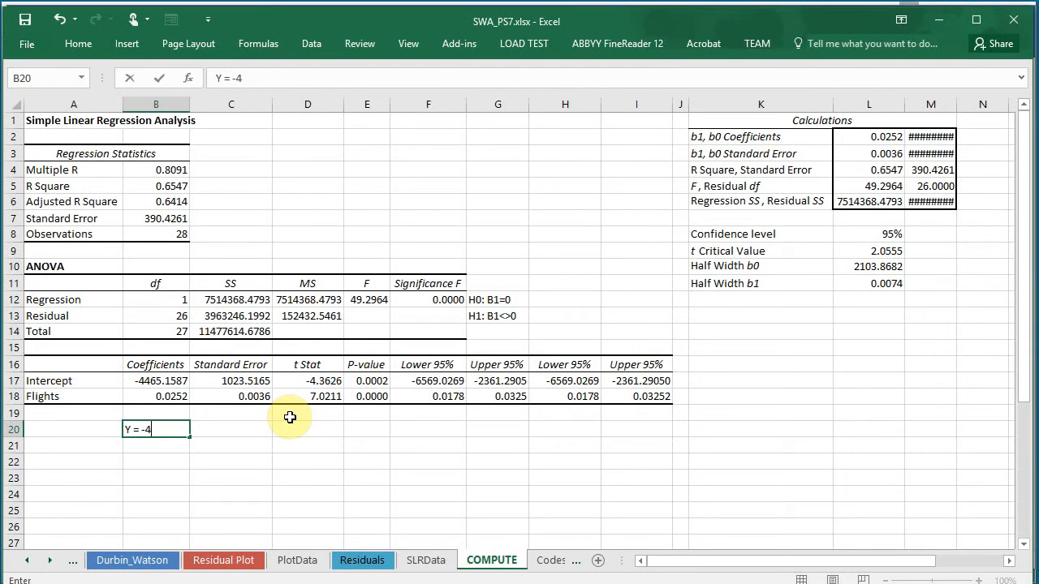
text(4)
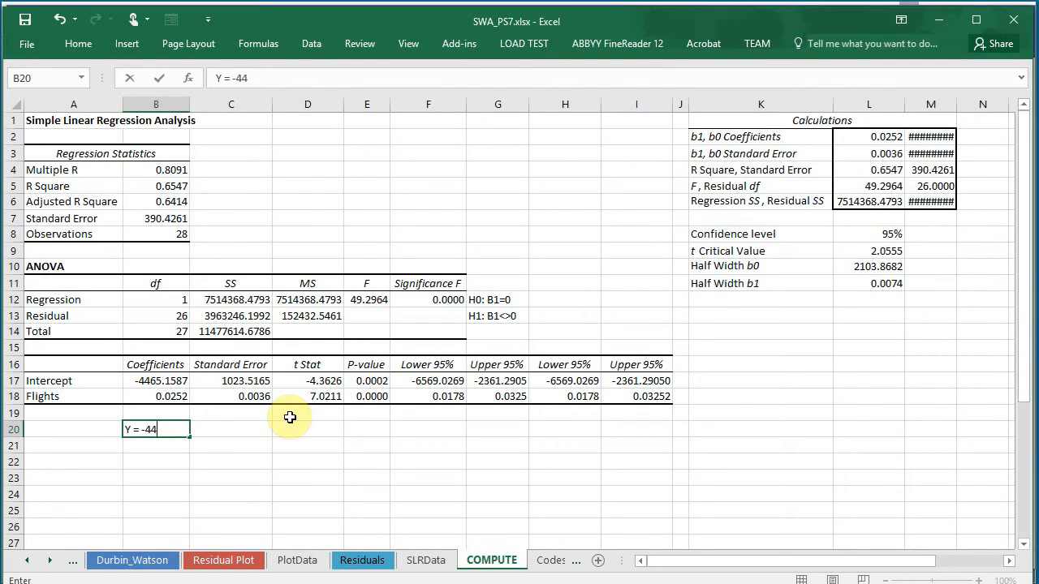
text(65)
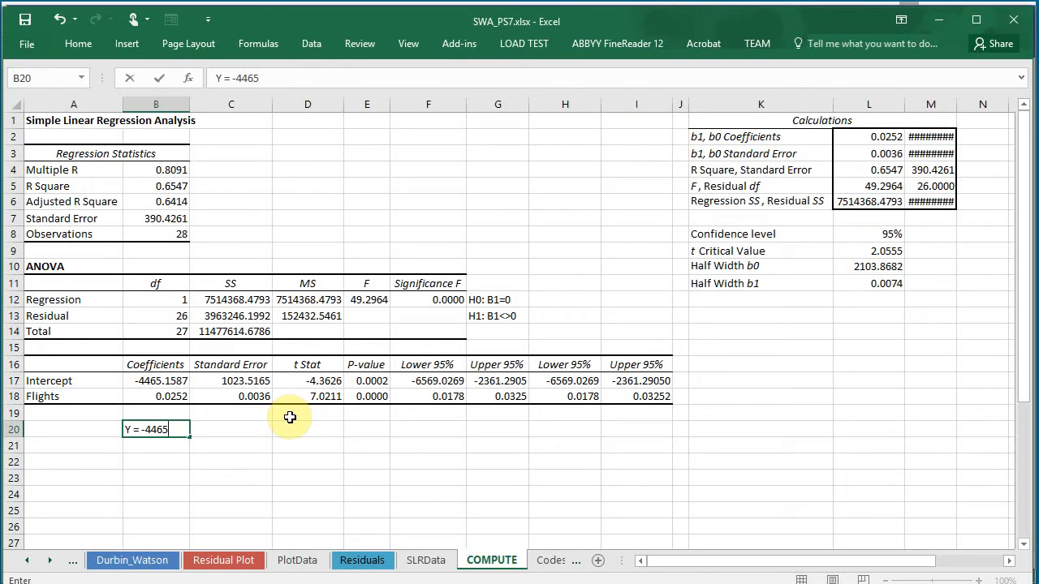
text(+)
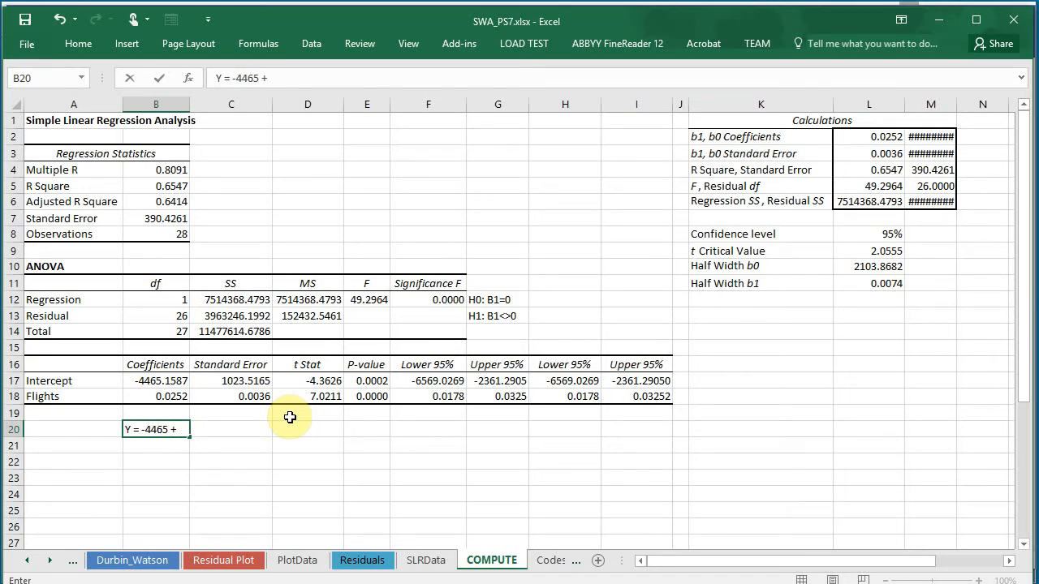
text(0.0252)
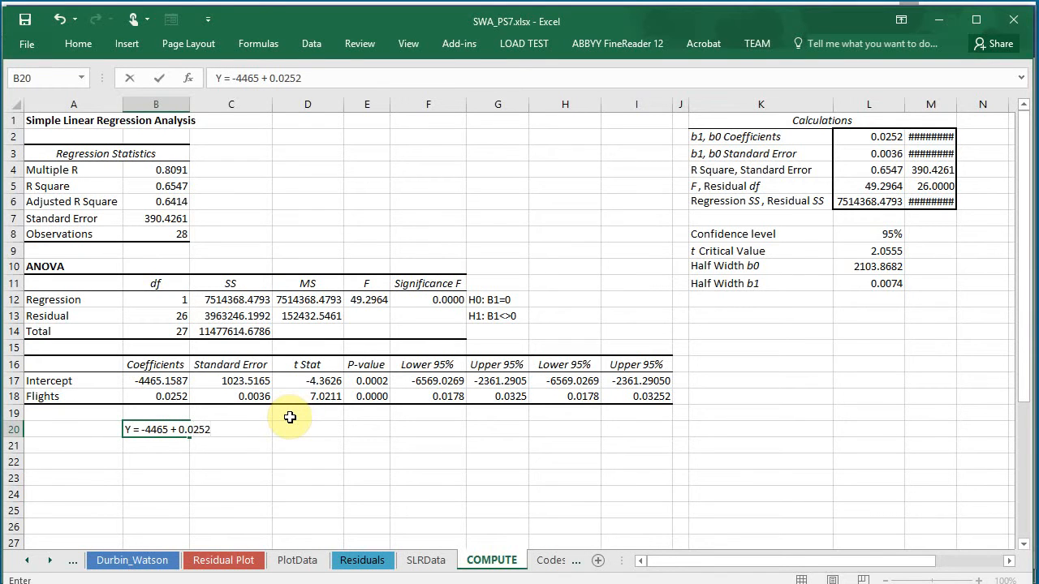
text(X)
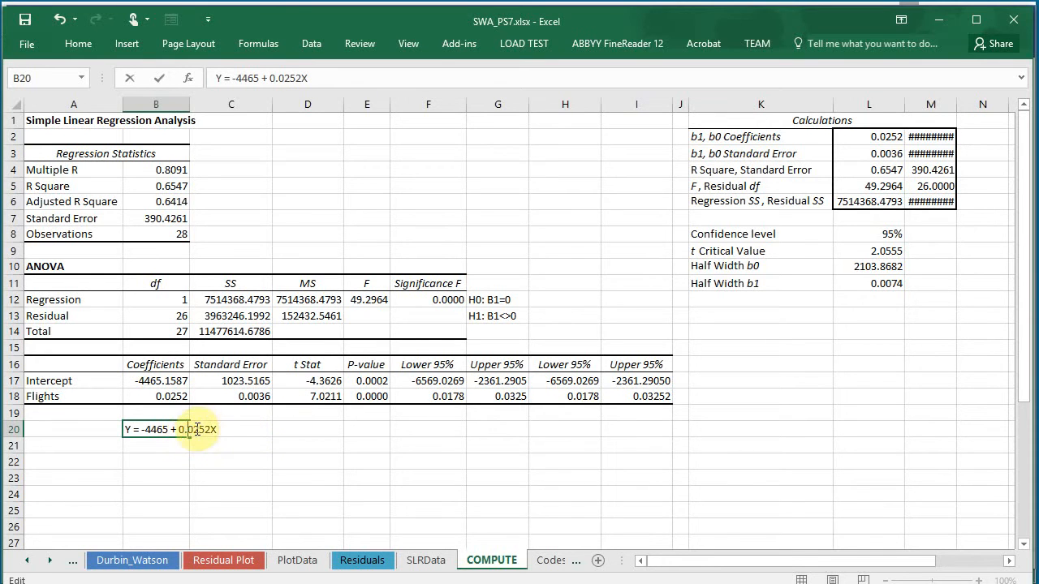
mouse_move(367, 464)
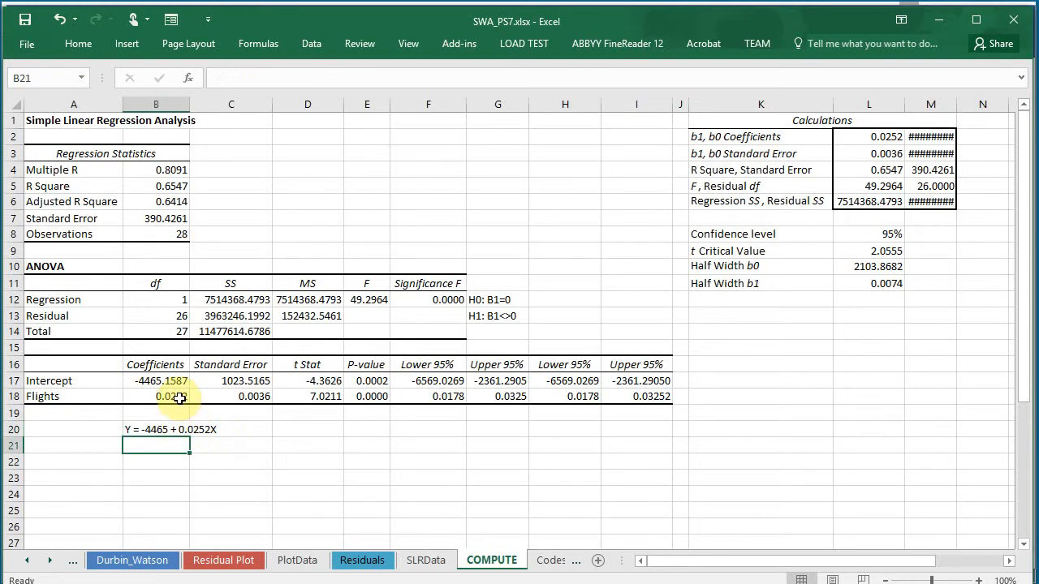
mouse_move(445, 402)
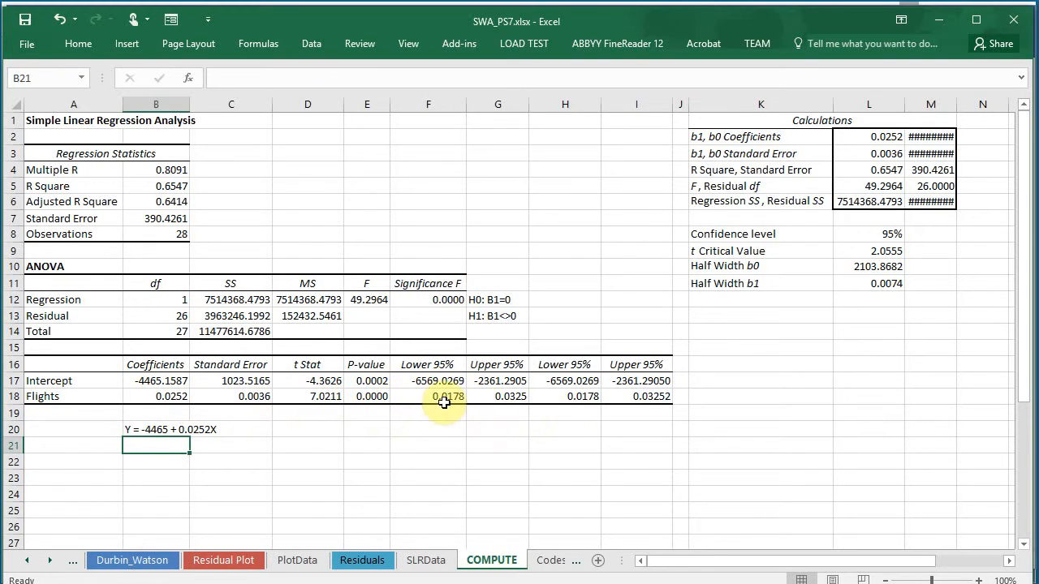
click(429, 396)
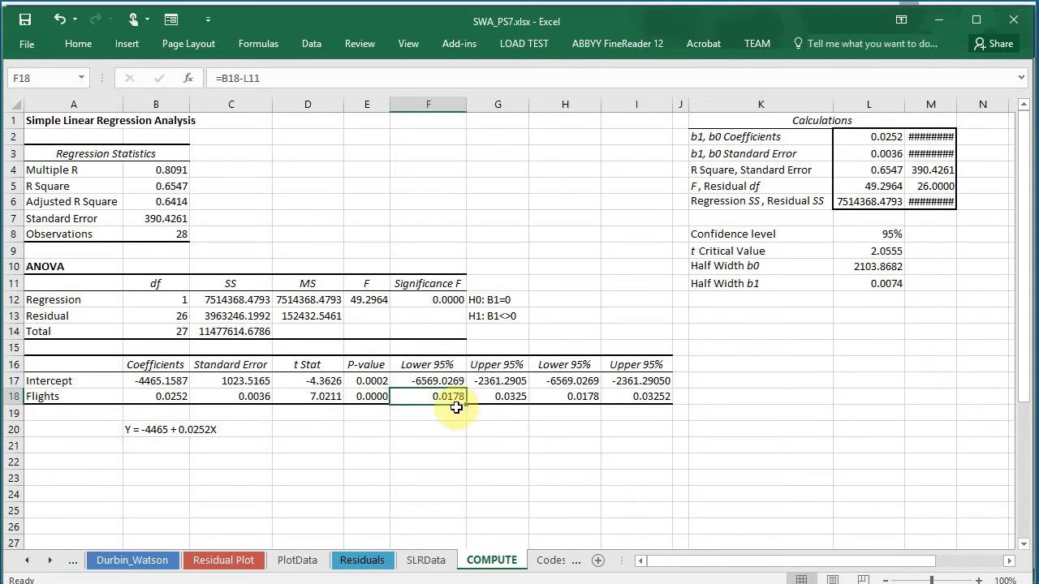
mouse_move(451, 409)
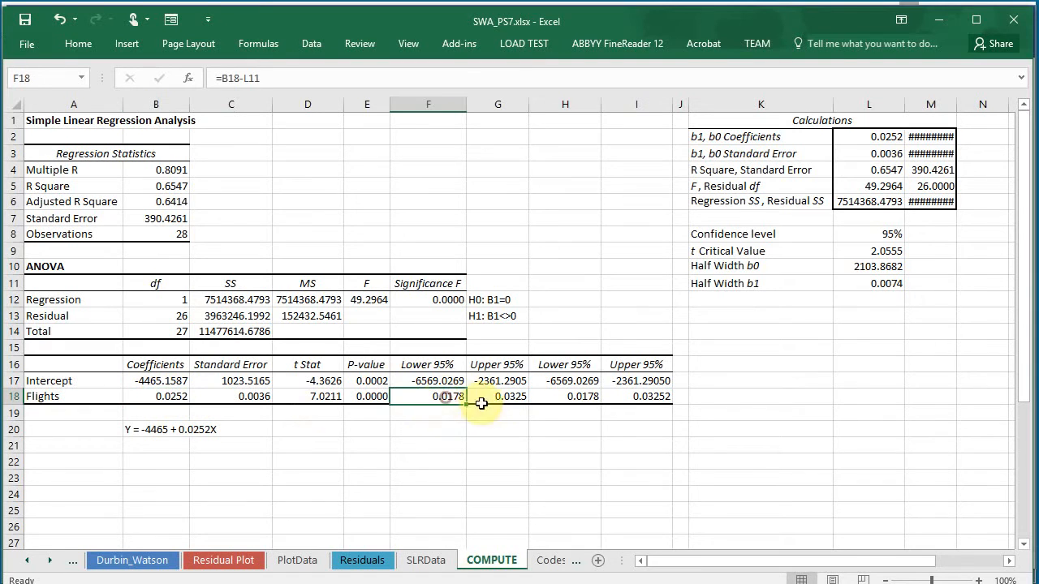
click(496, 396)
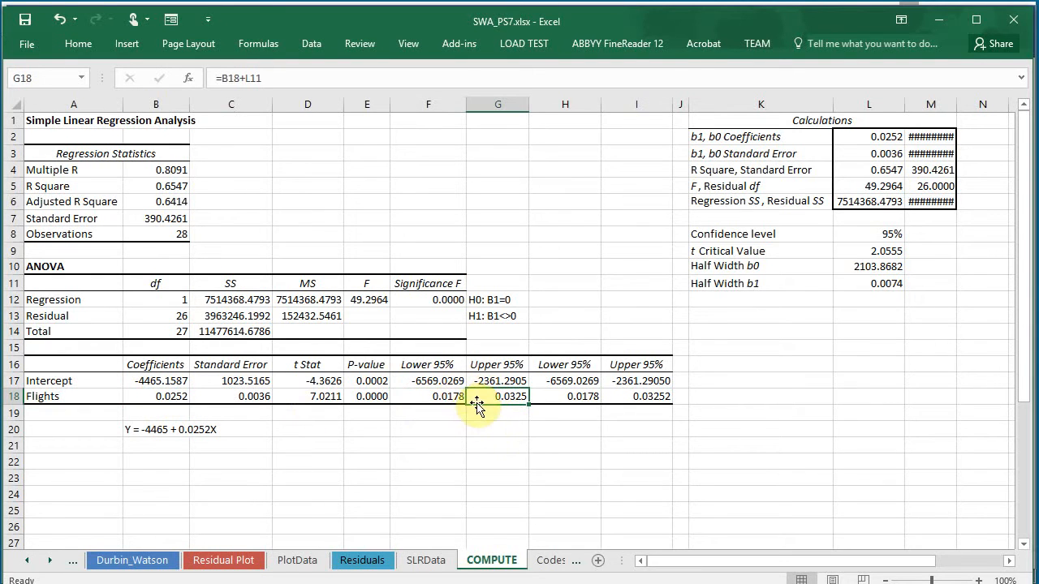
mouse_move(442, 414)
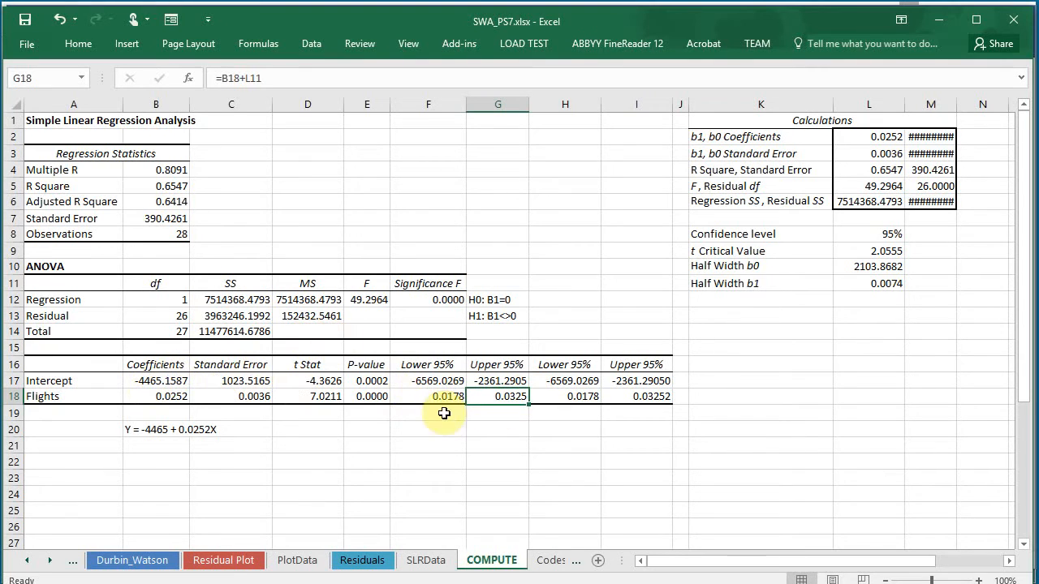
mouse_move(462, 406)
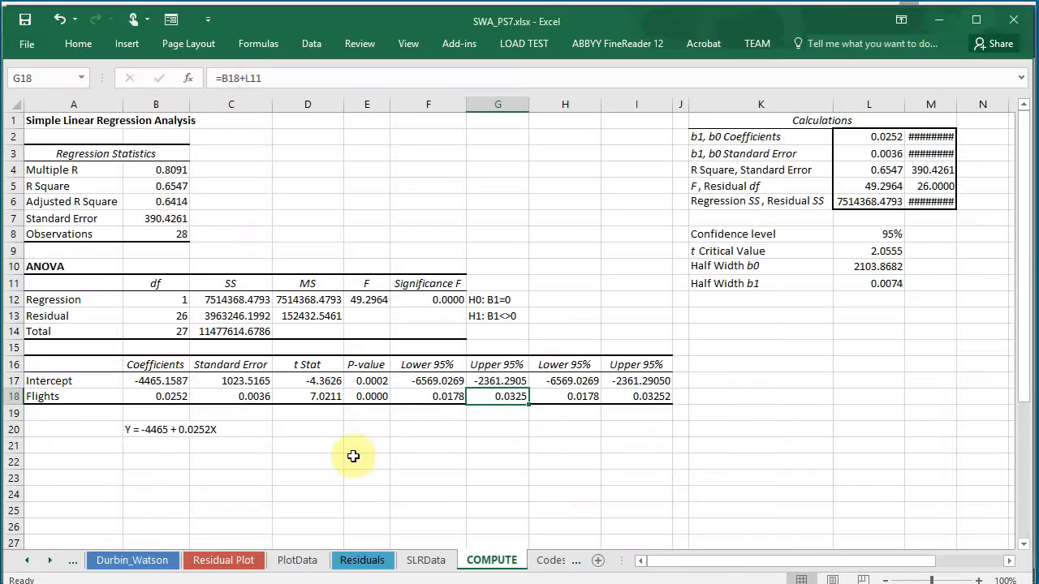
mouse_move(448, 413)
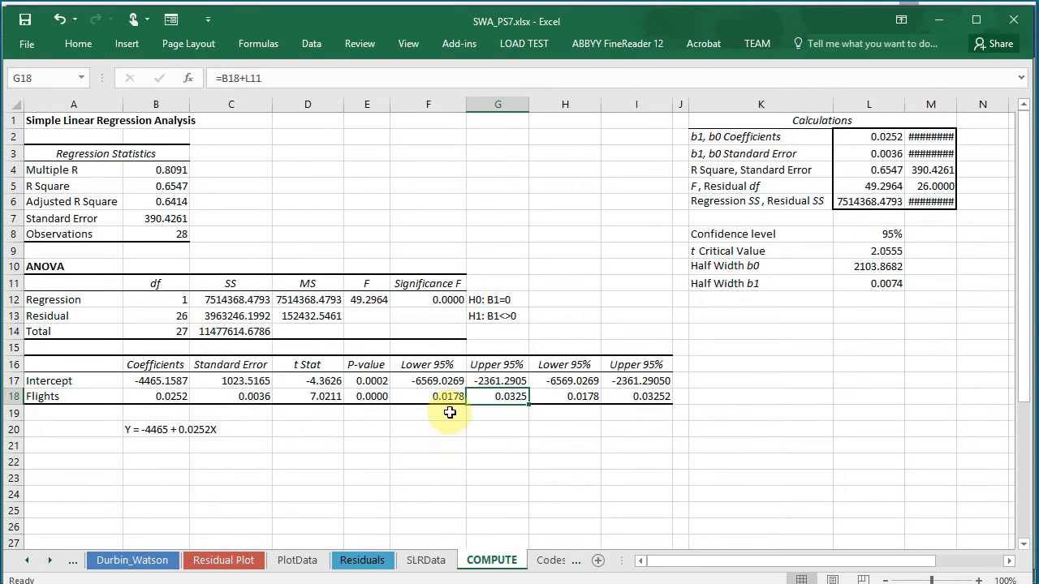
- Check the slope in B18 and enter '0.0252 Dollars/Flight' in D20 beside the equation
click(155, 396)
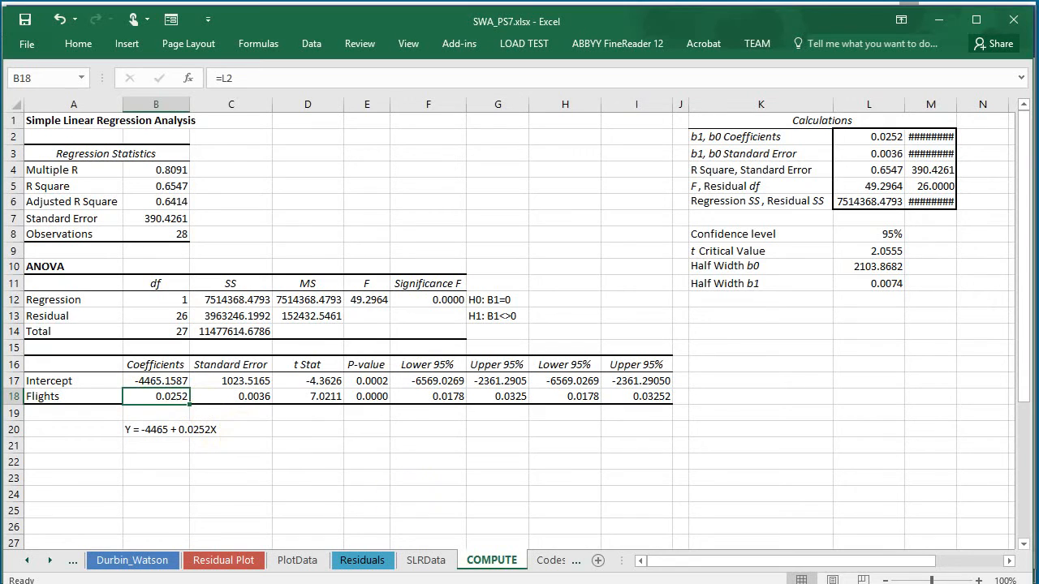
mouse_move(235, 425)
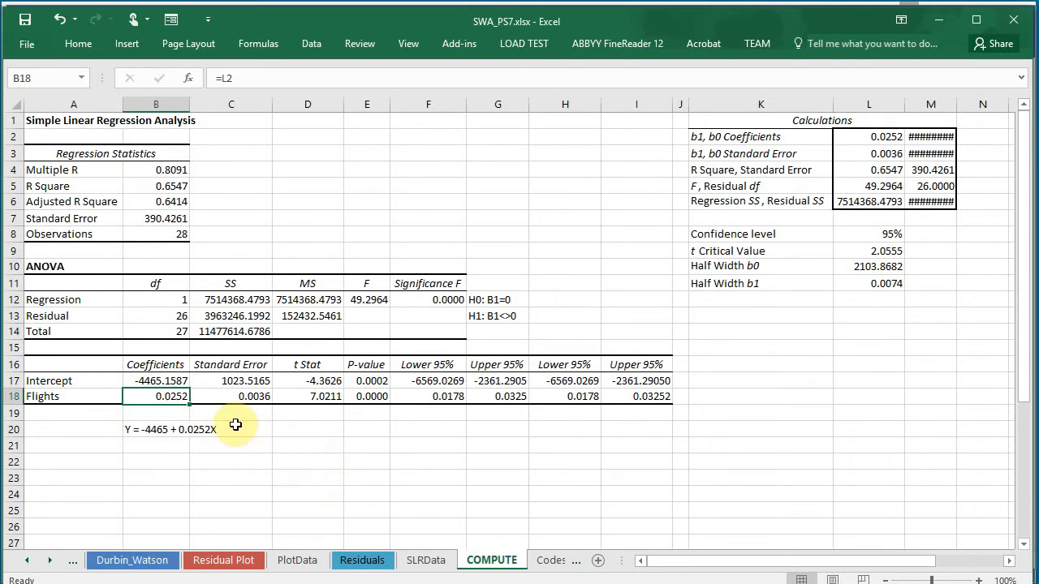
click(309, 428)
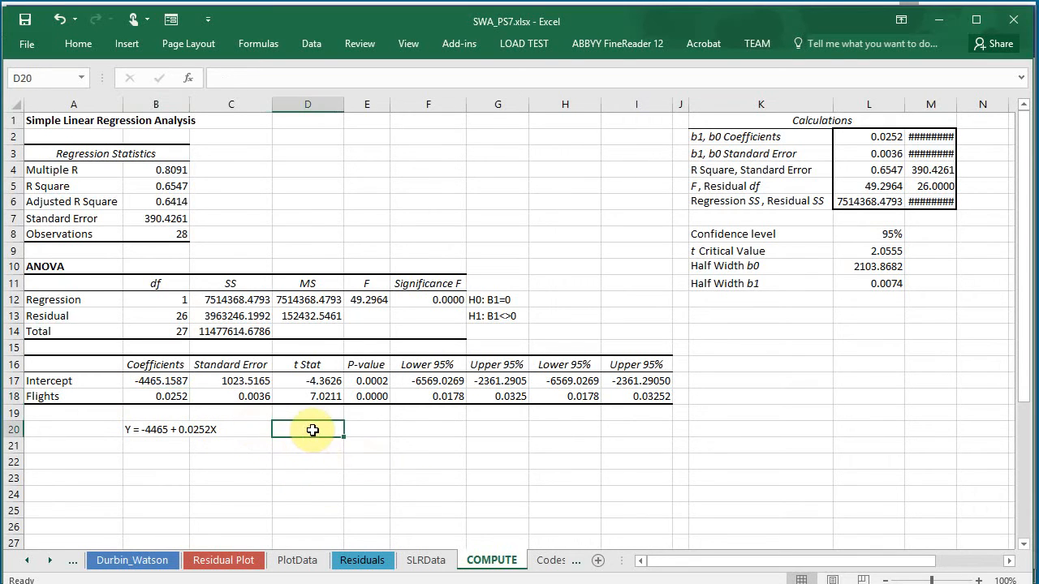
text(0.0252)
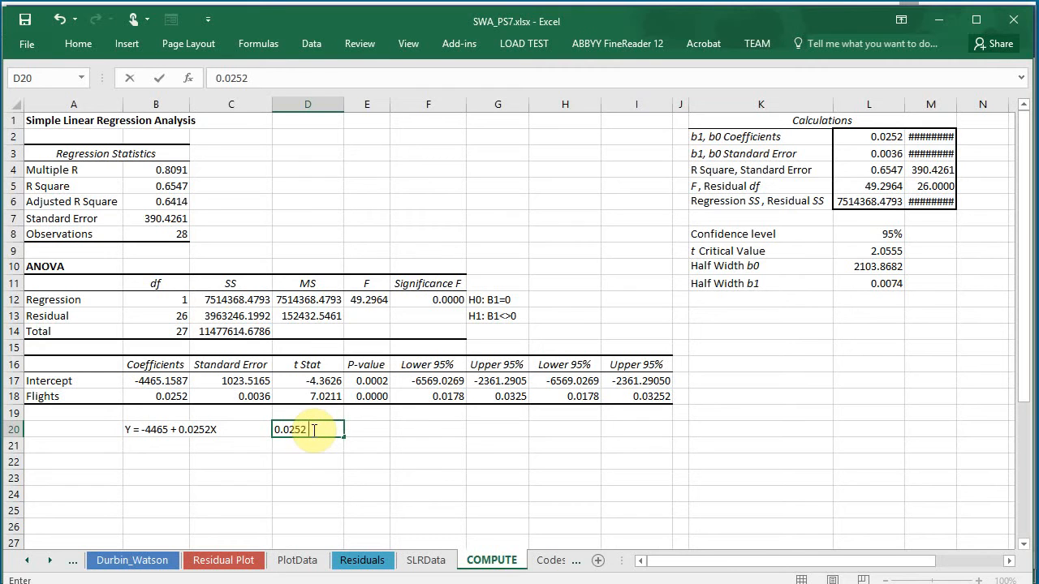
text(Dollars/)
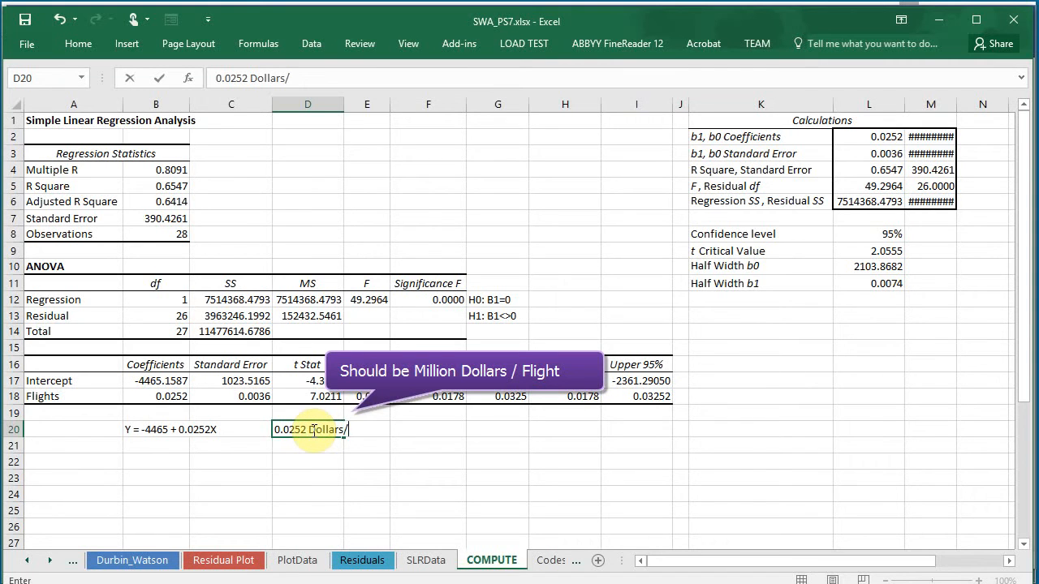
text(Flight)
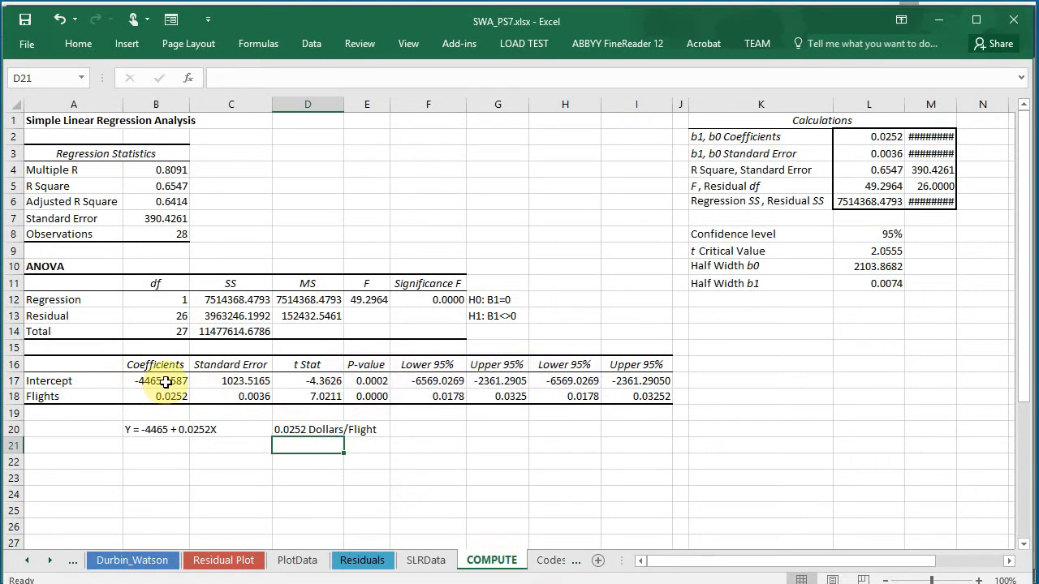
click(156, 380)
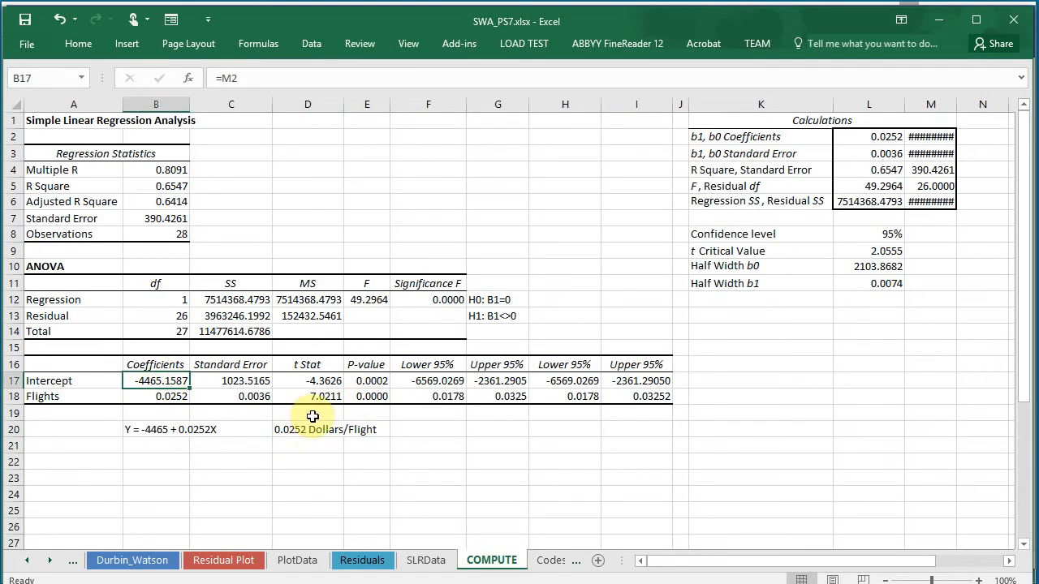
click(155, 380)
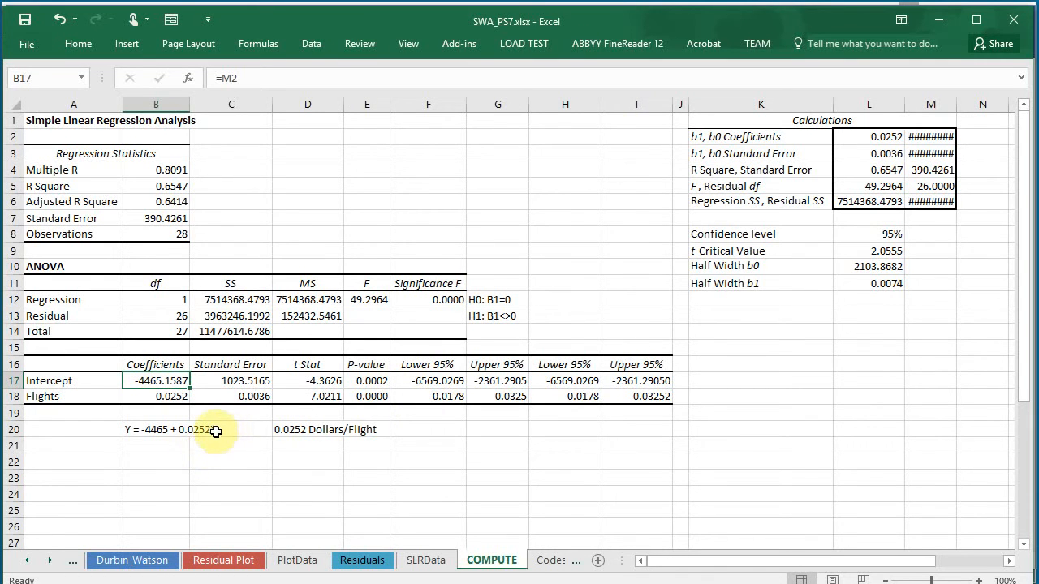
click(231, 429)
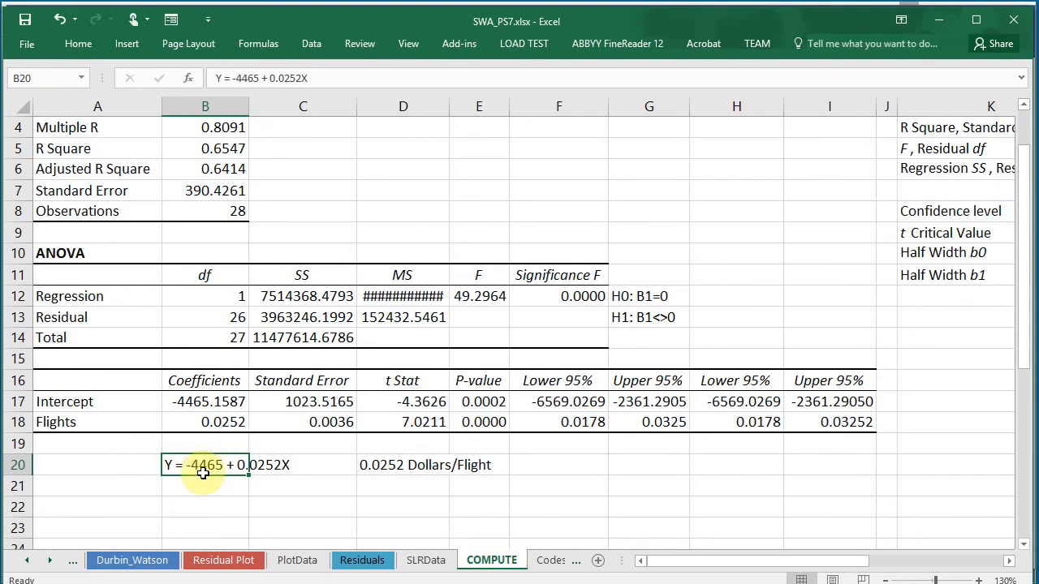
click(204, 401)
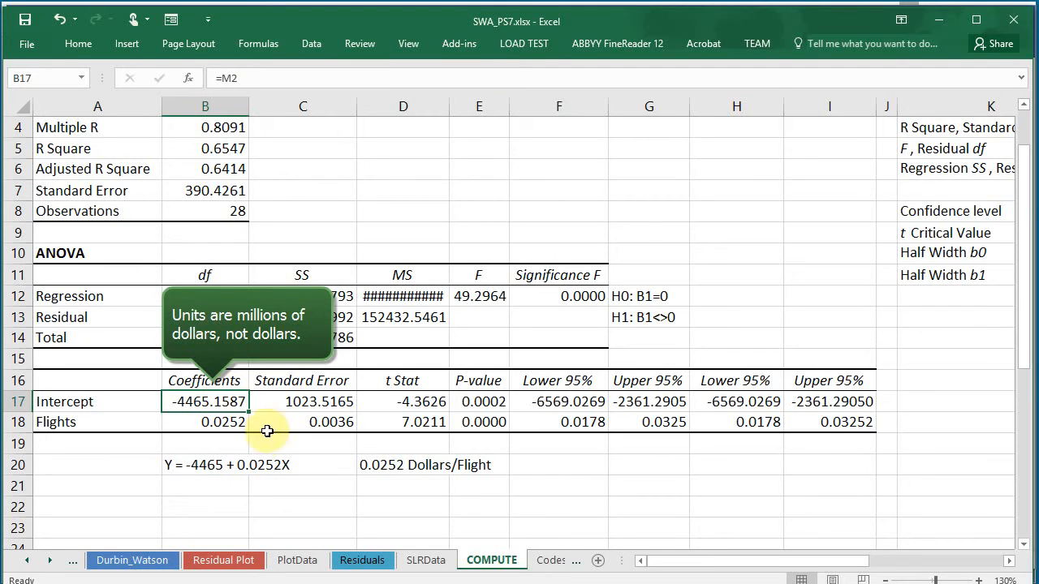
mouse_move(273, 464)
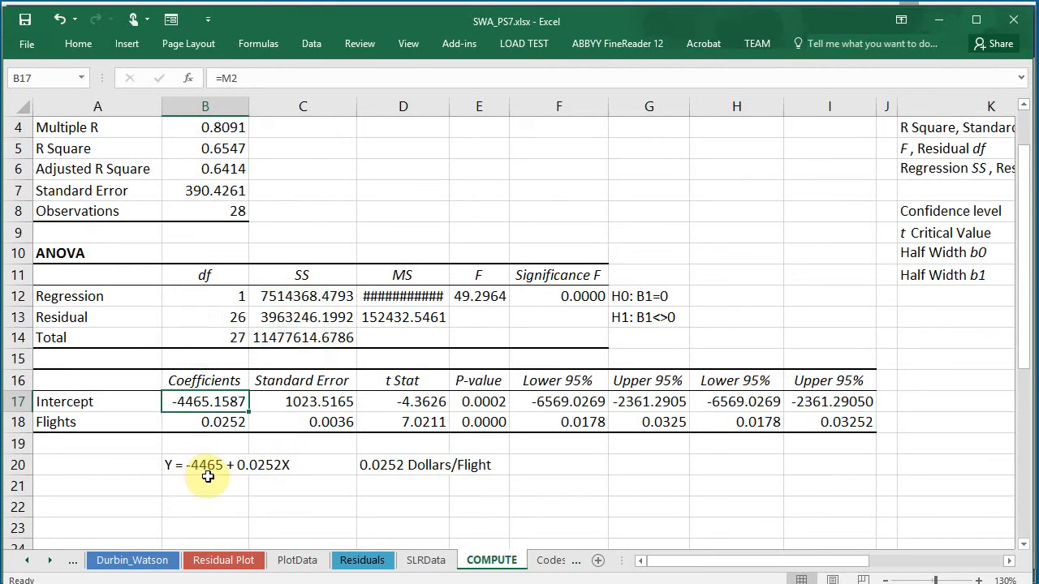
mouse_move(213, 470)
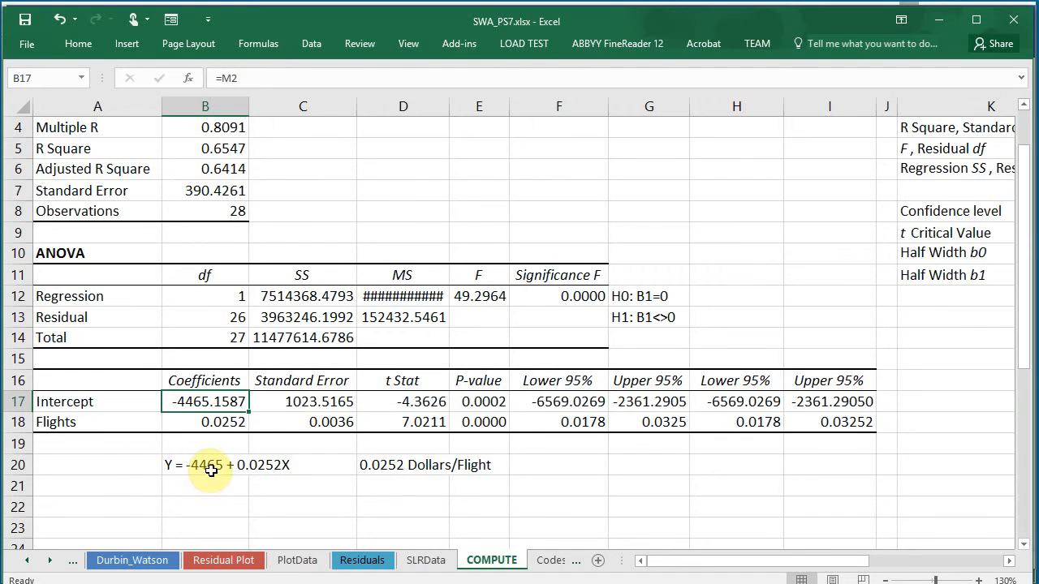
mouse_move(339, 397)
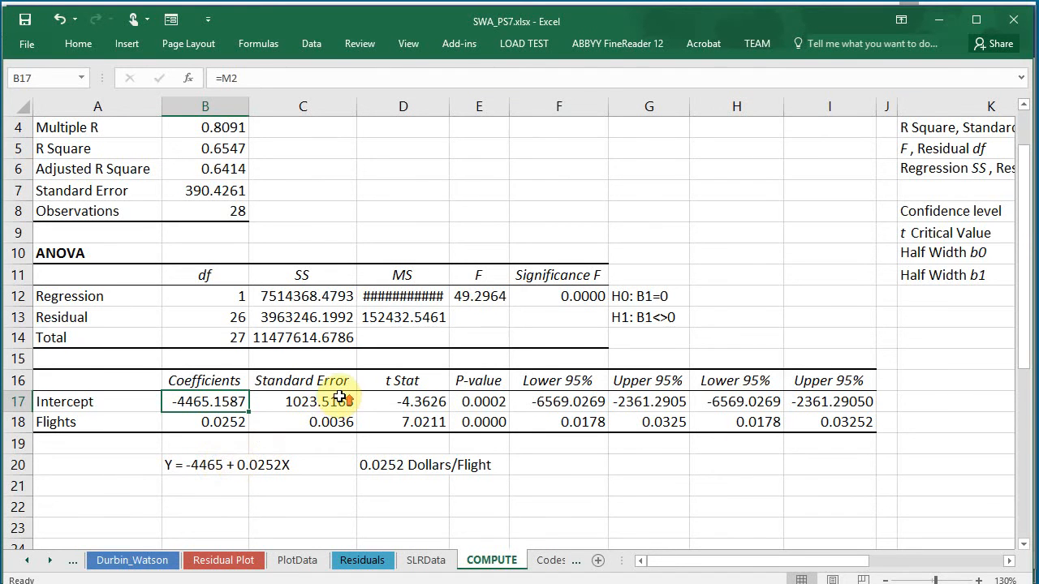
scroll(down, 3)
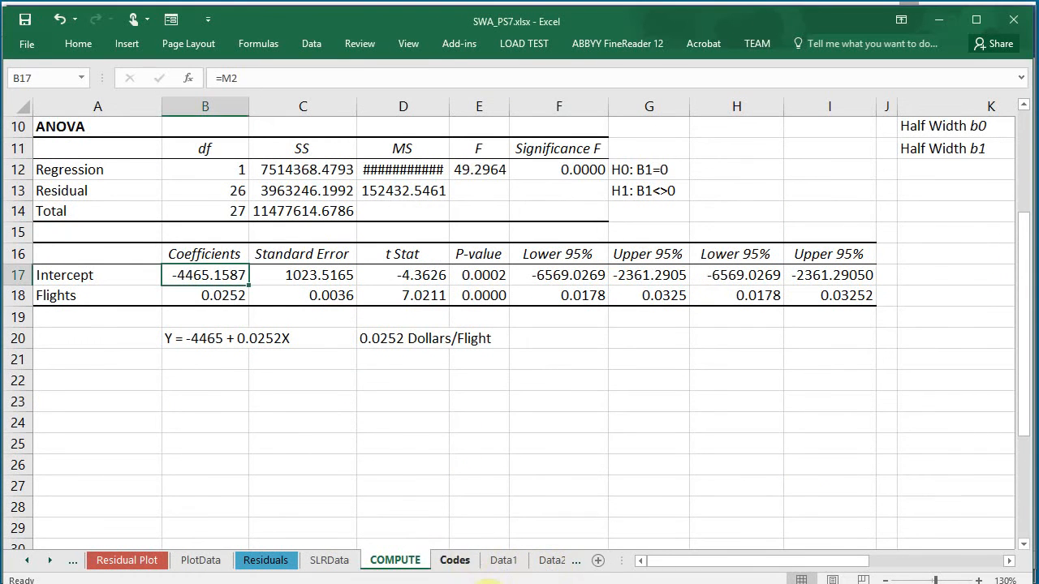
click(454, 560)
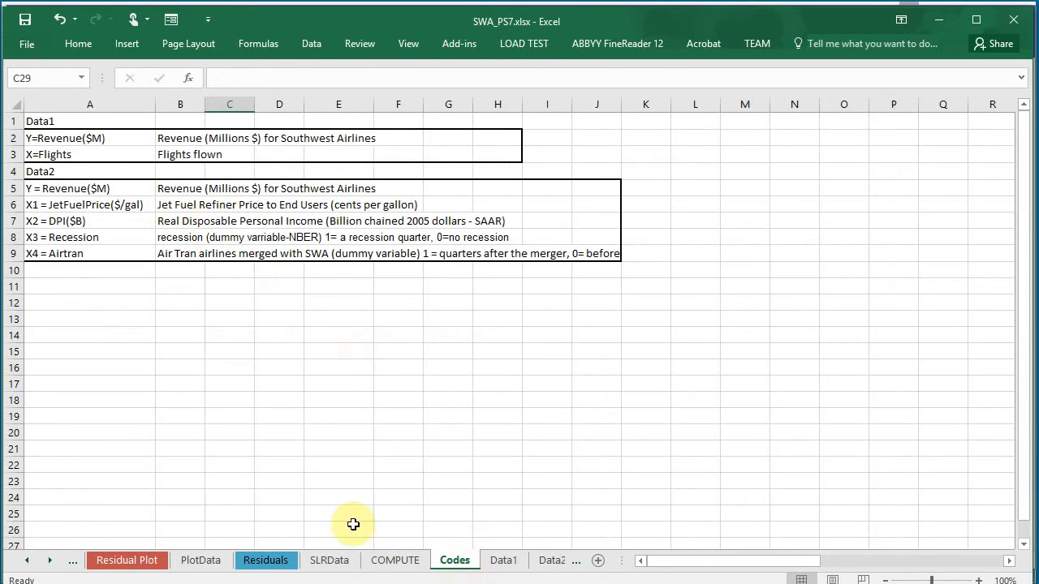
click(394, 560)
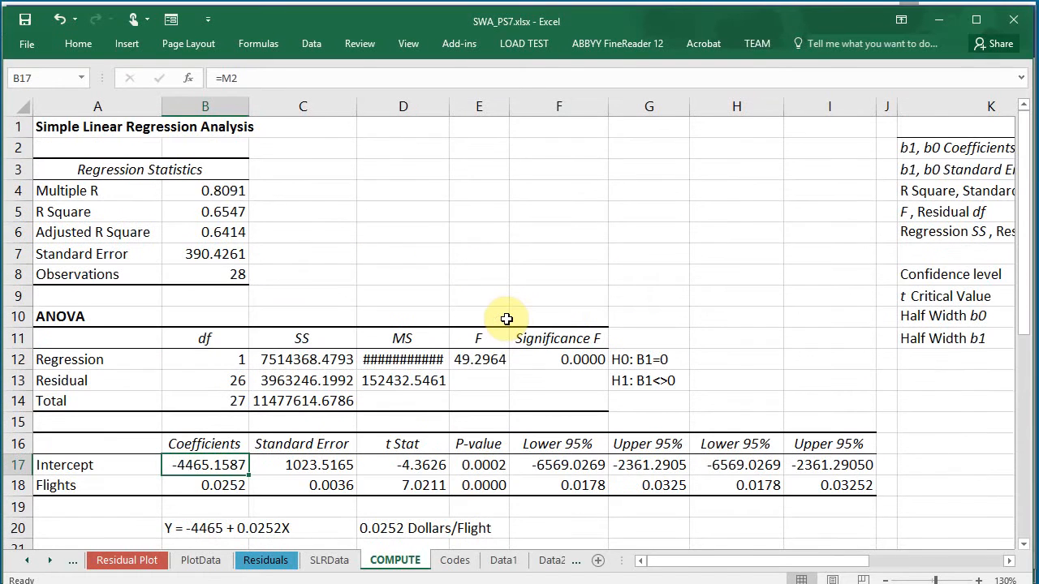
- Review the equation cell in row 20, then switch to the Data1 sheet of Revenue and Flights
scroll(down, 3)
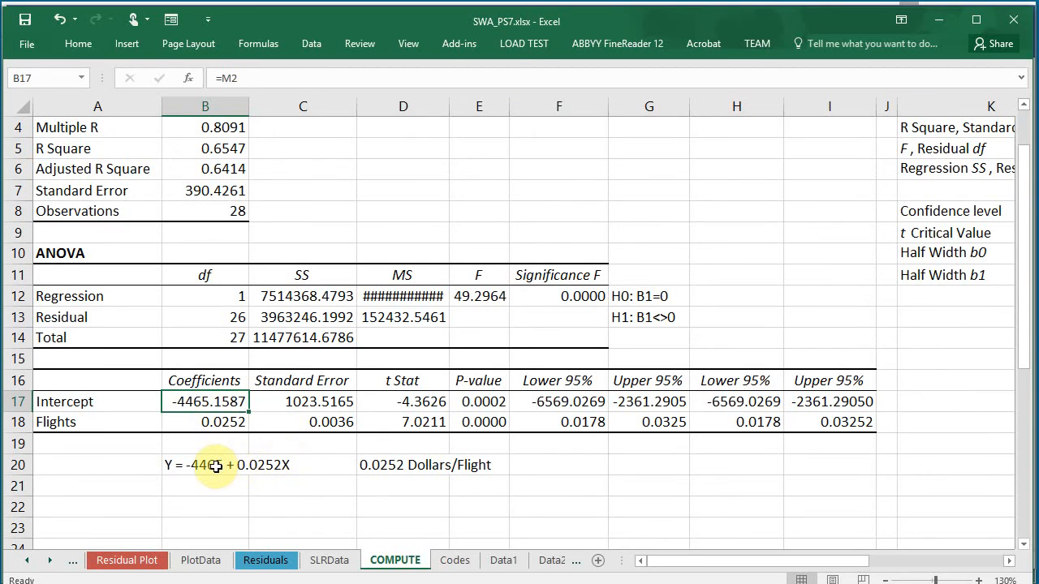
click(302, 464)
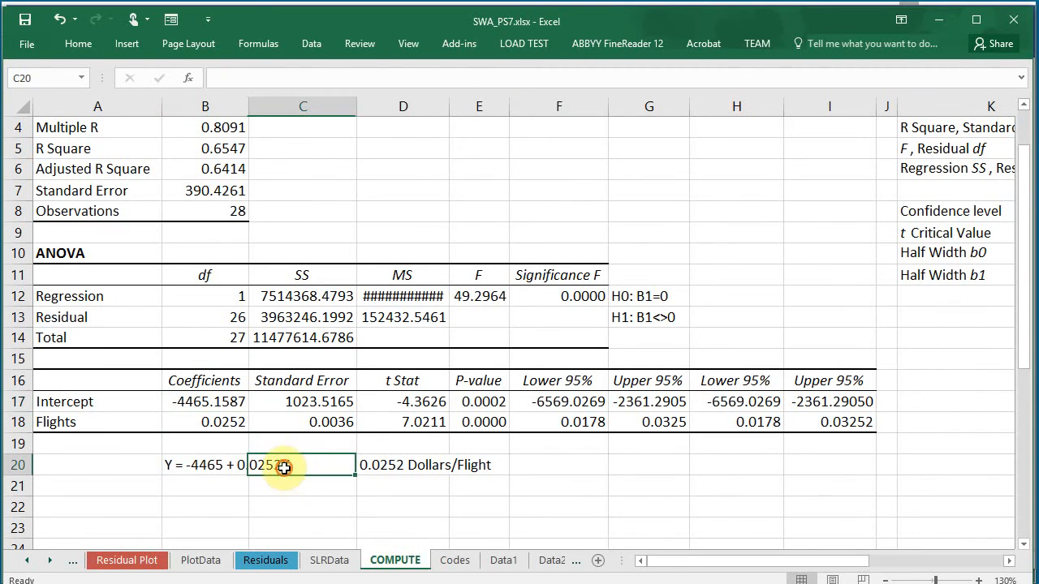
text(X)
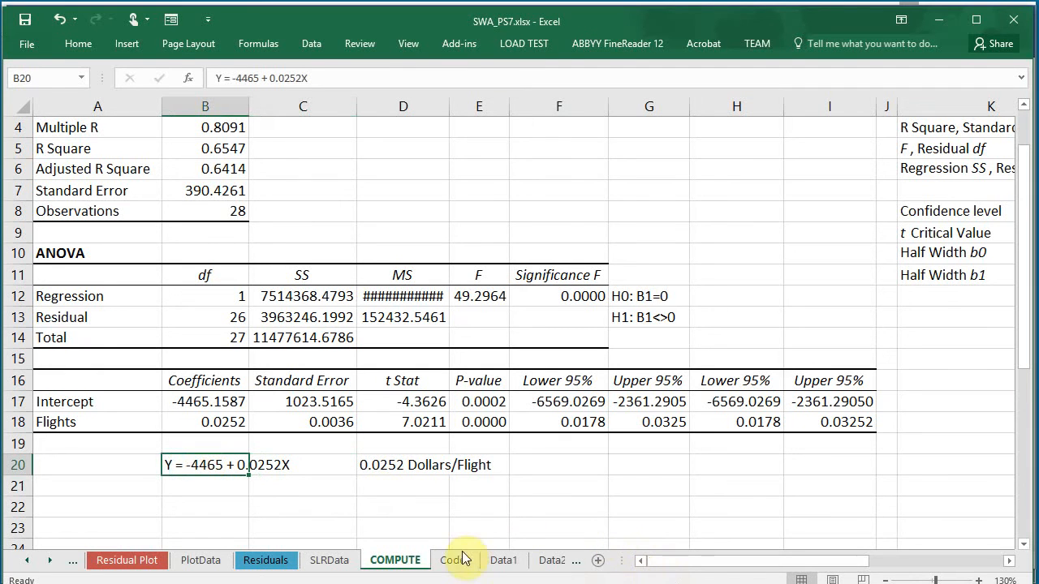
mouse_move(490, 577)
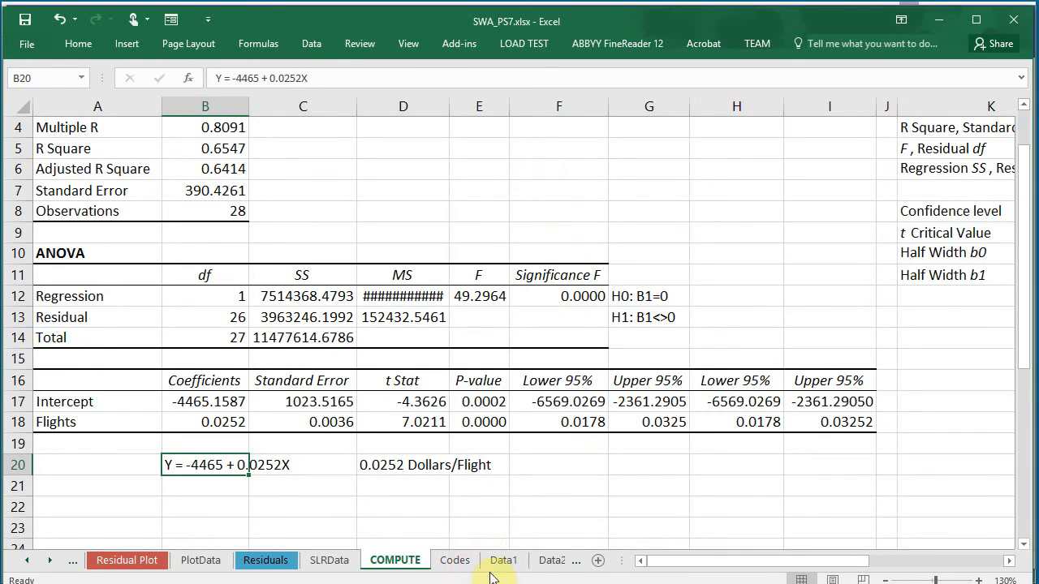
click(503, 560)
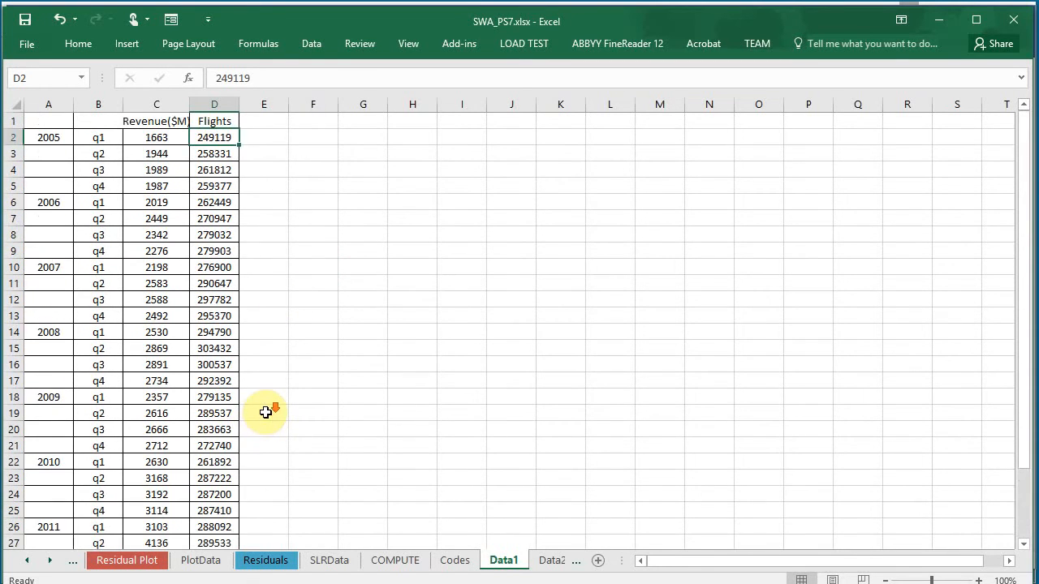
- Return to the COMPUTE sheet and inspect the intercept coefficient formula in B17
scroll(down, 3)
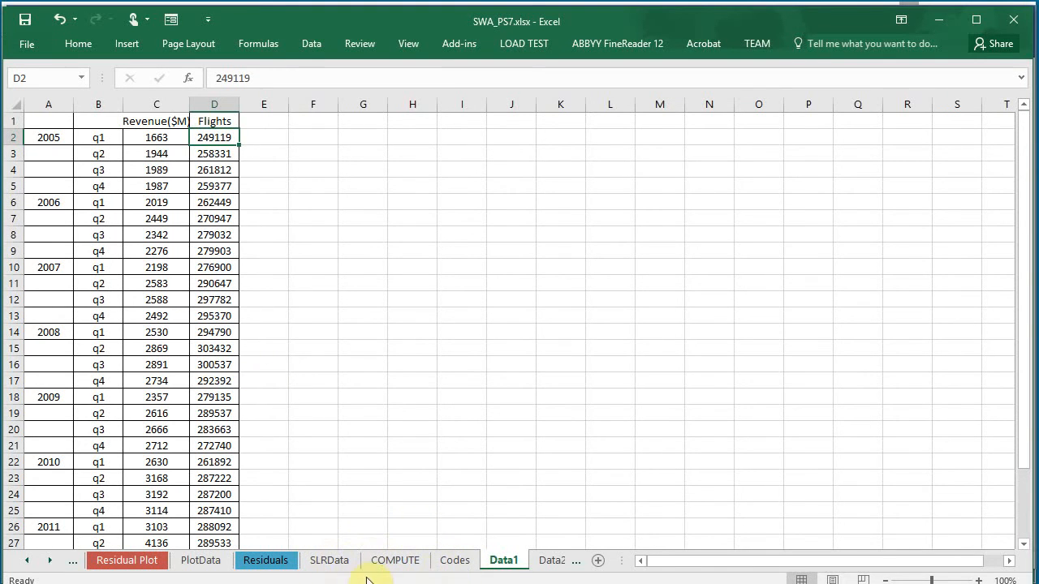
click(395, 560)
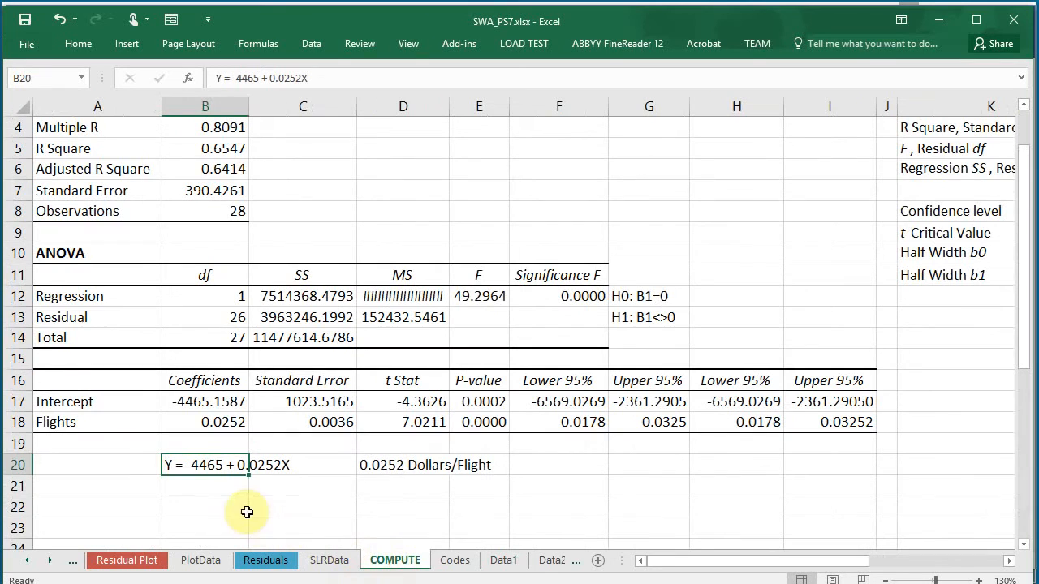
mouse_move(209, 406)
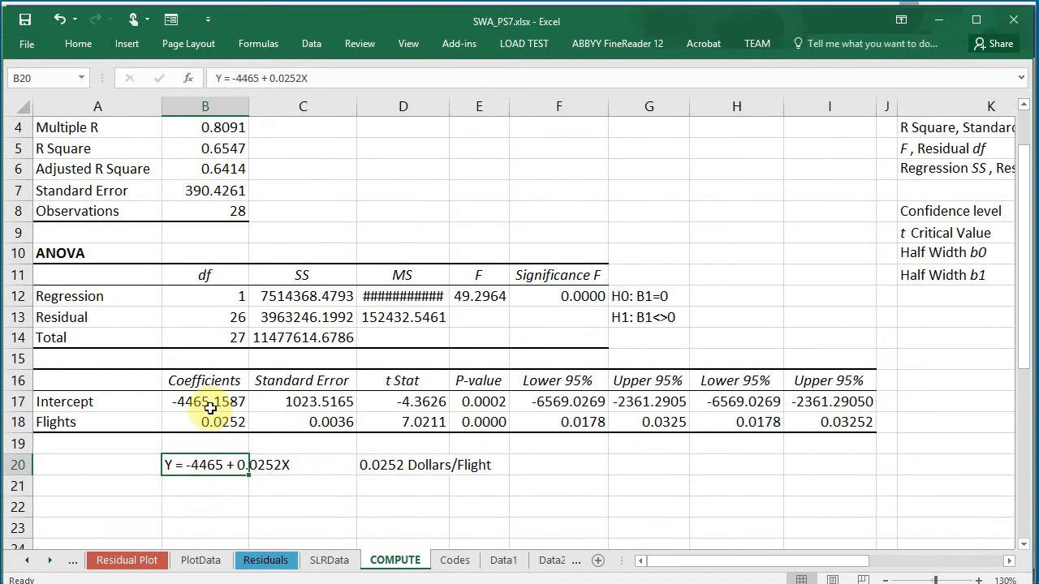
click(204, 401)
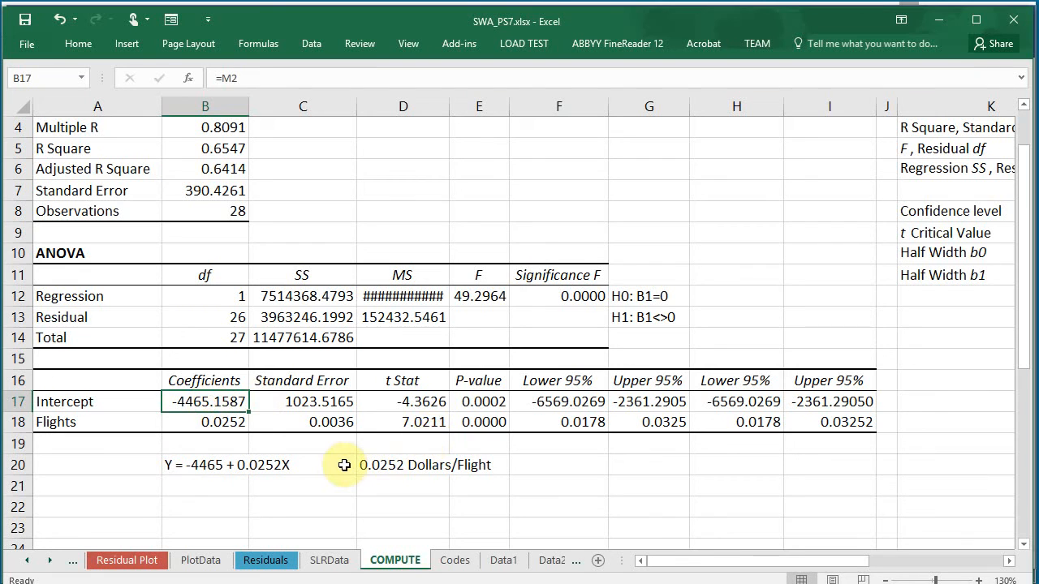
mouse_move(347, 480)
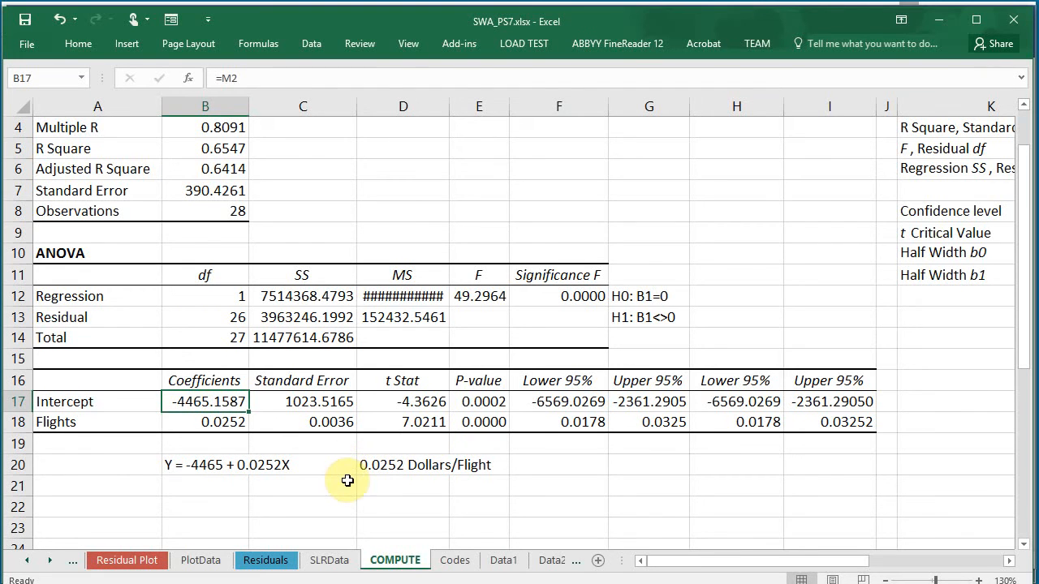
mouse_move(296, 431)
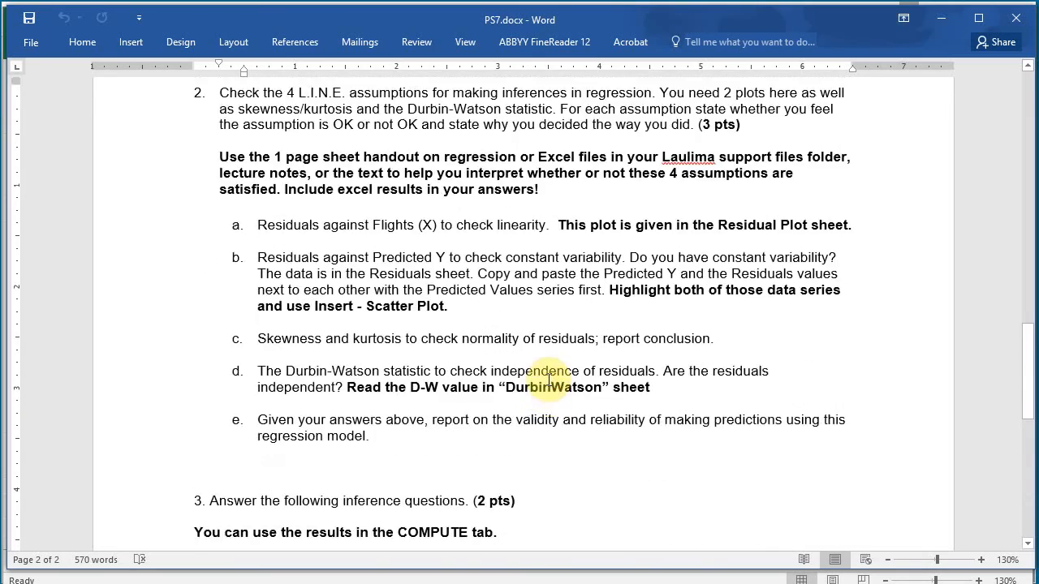
- Scroll the PS7 Word document through questions 2 and 3 on slope, intercept and model usefulness
scroll(down, 3)
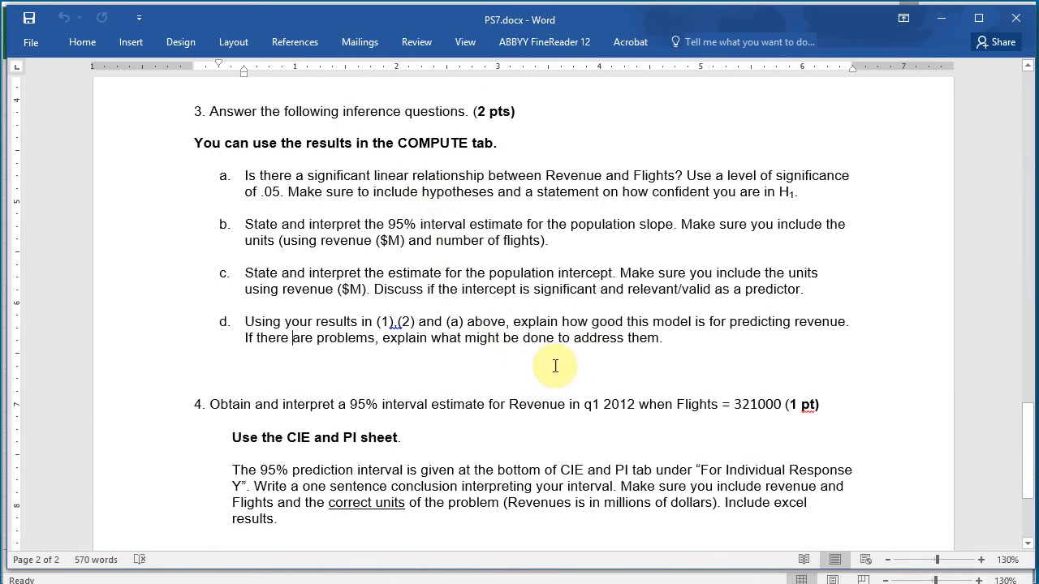
mouse_move(733, 336)
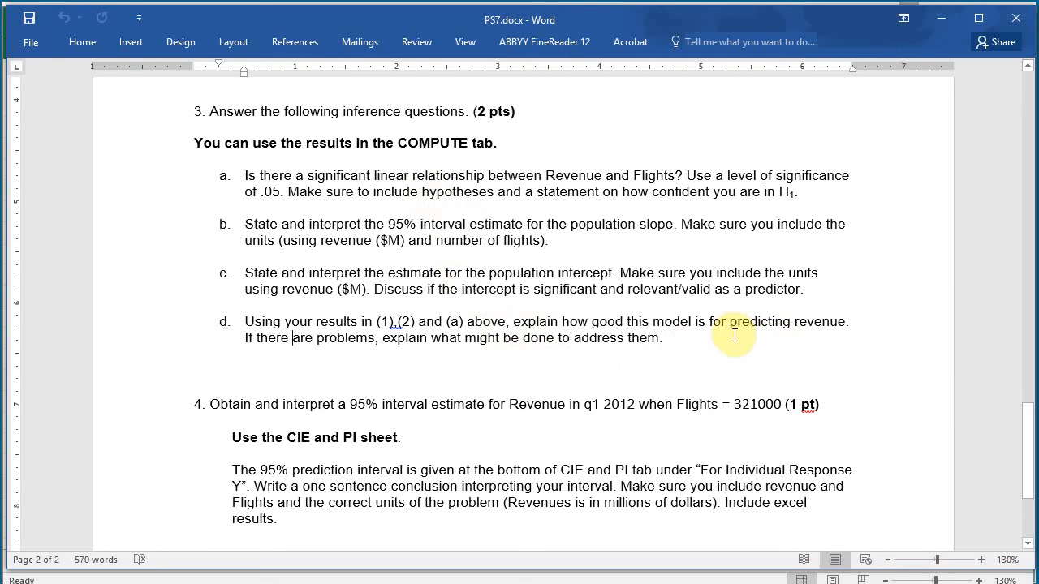
mouse_move(786, 343)
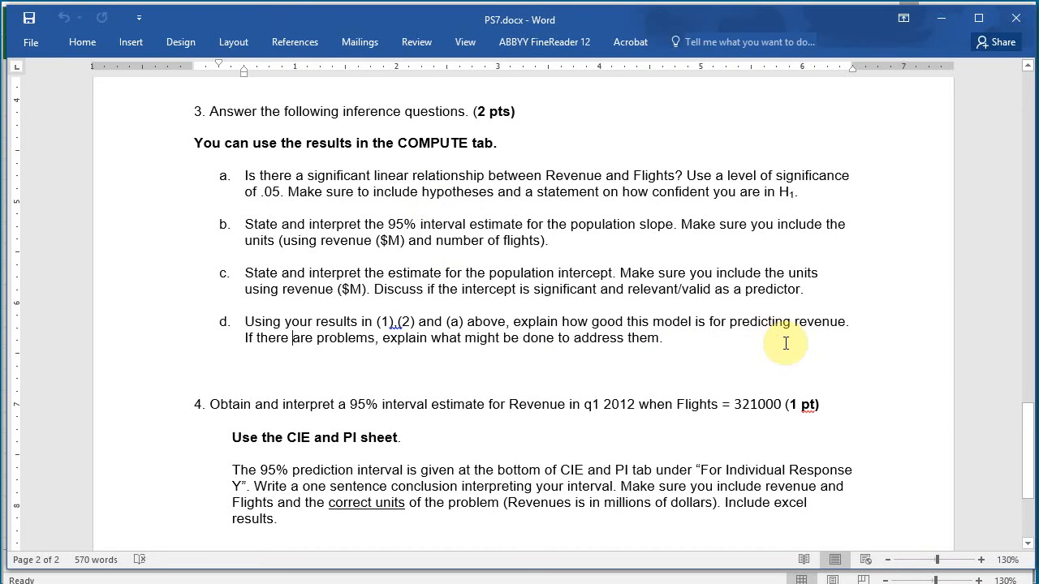
mouse_move(744, 357)
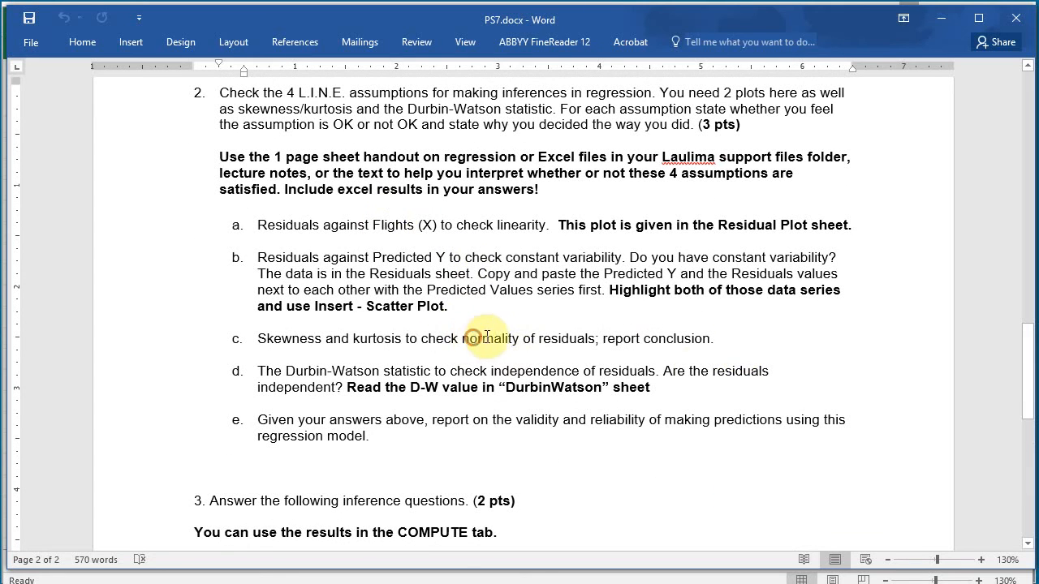
scroll(down, 3)
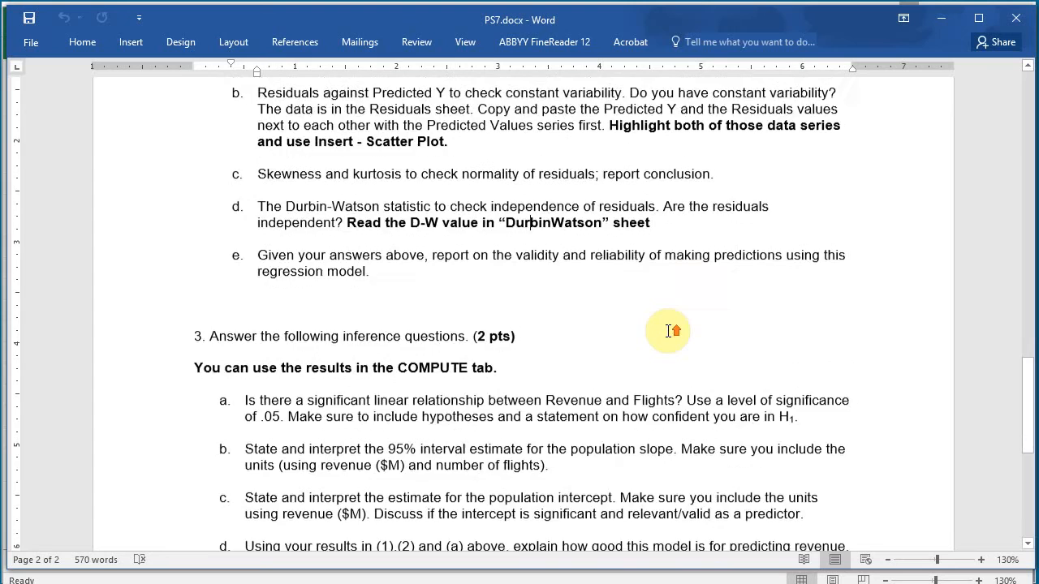
scroll(down, 3)
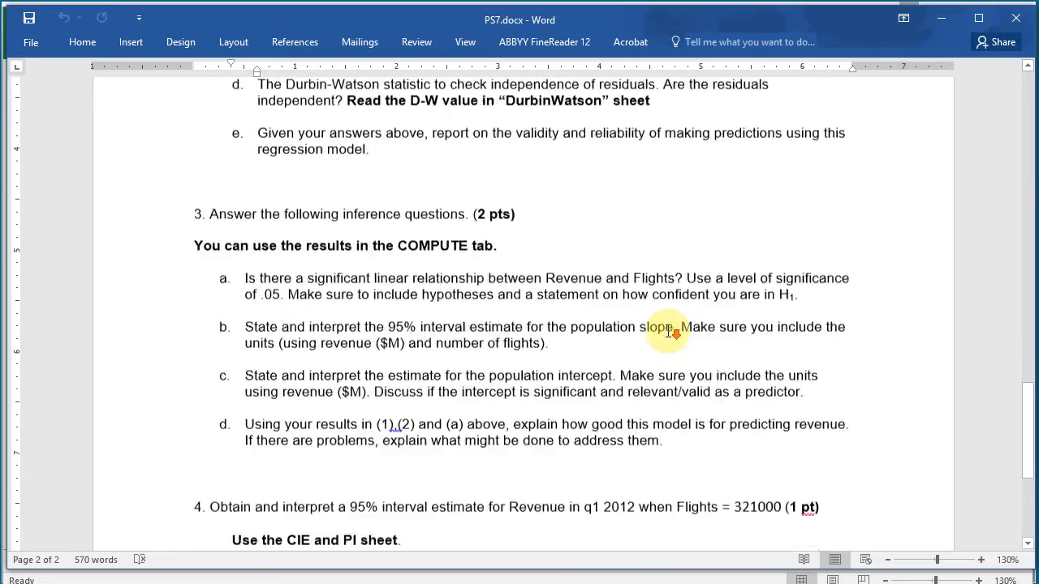
scroll(down, 3)
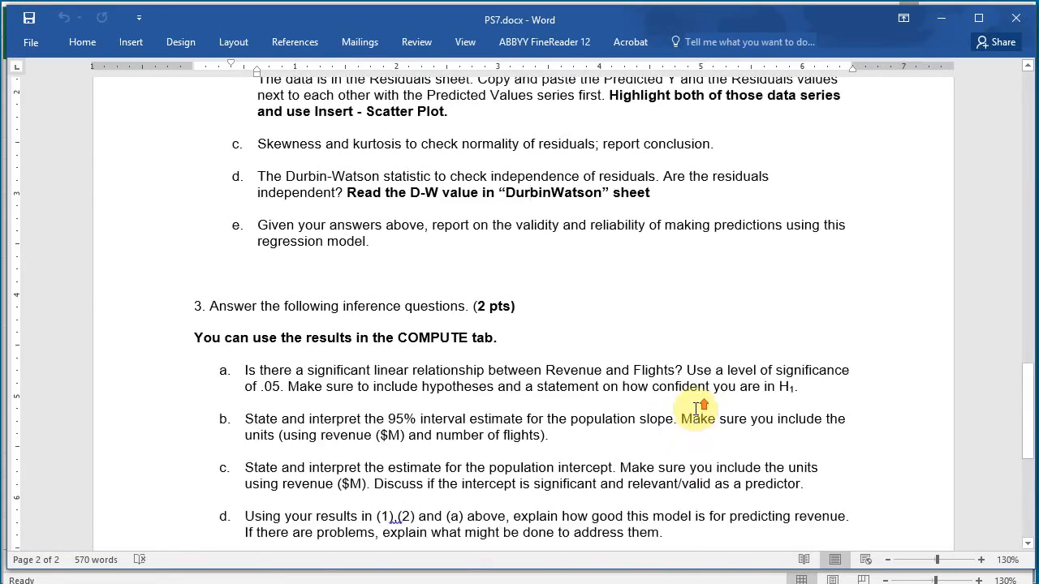
scroll(down, 3)
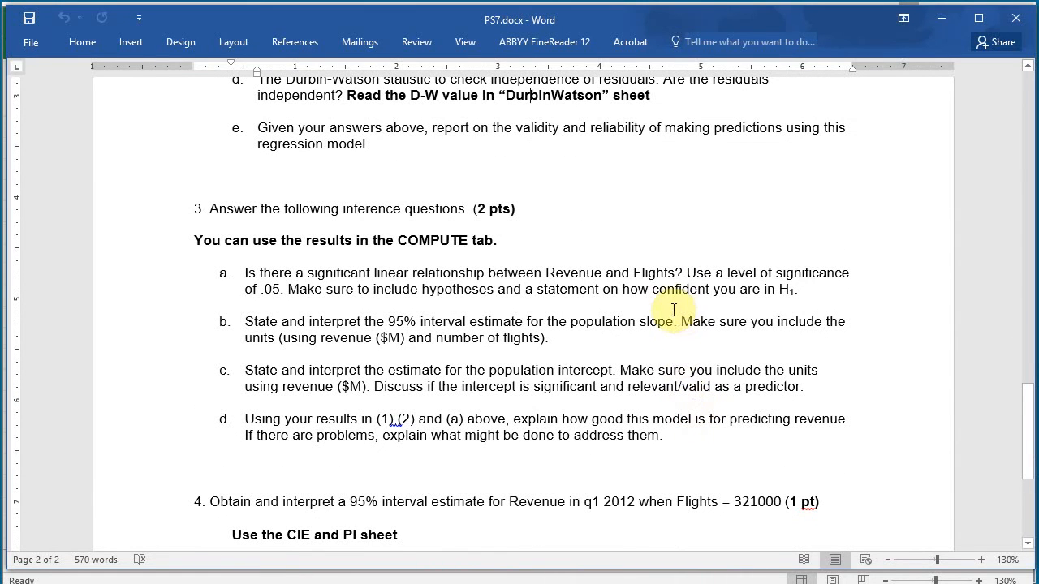
mouse_move(565, 278)
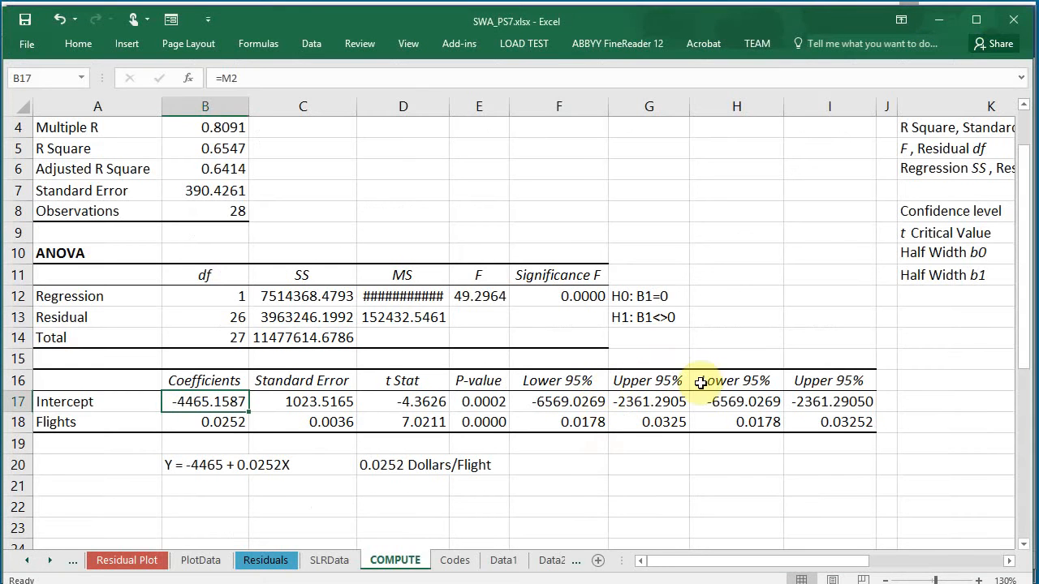
click(558, 295)
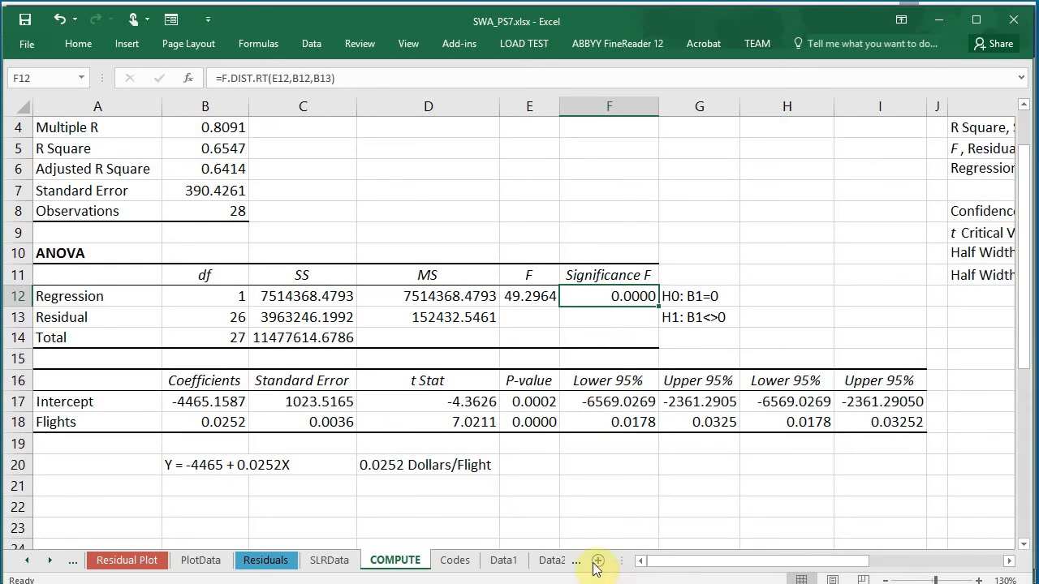
click(529, 401)
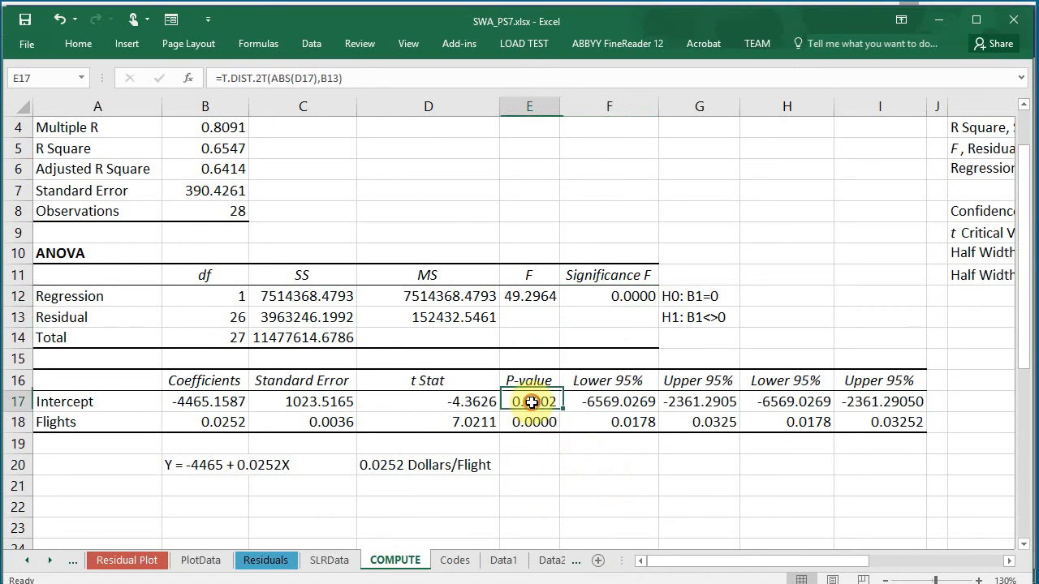
click(529, 422)
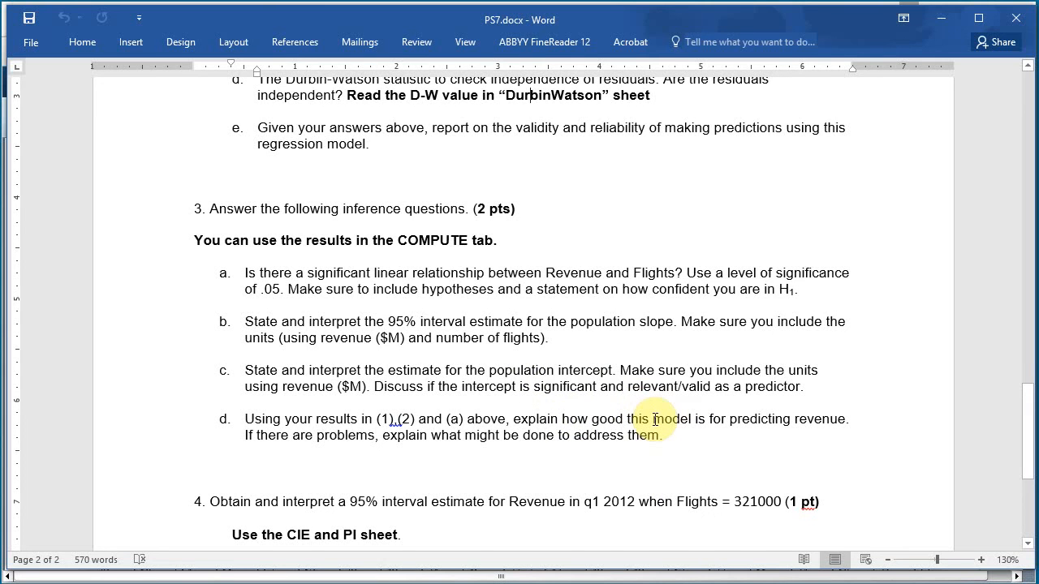
- Scroll the Word document to question 4 on the 95% interval for q1 2012 revenue
scroll(down, 3)
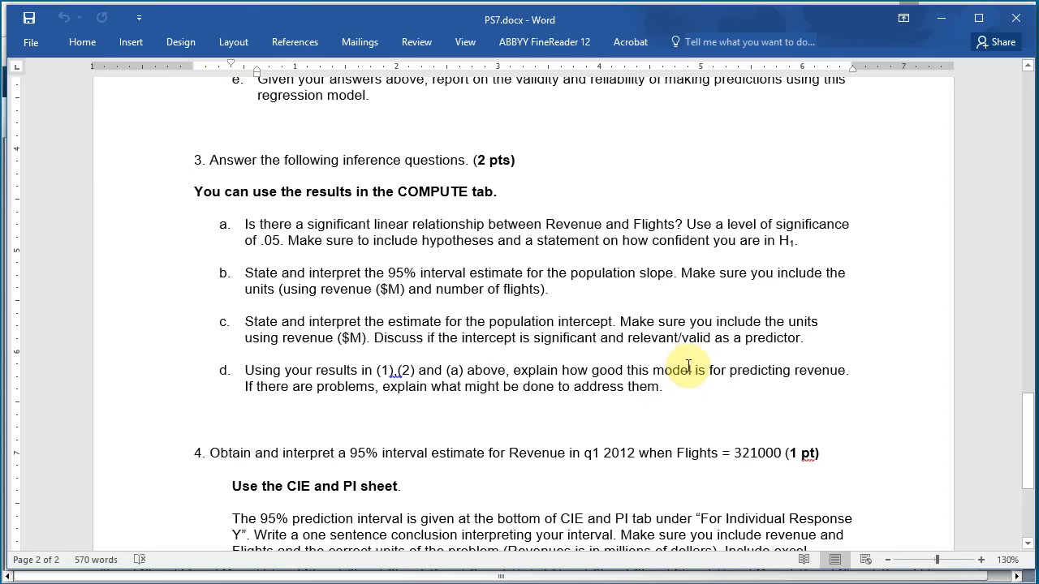
mouse_move(759, 373)
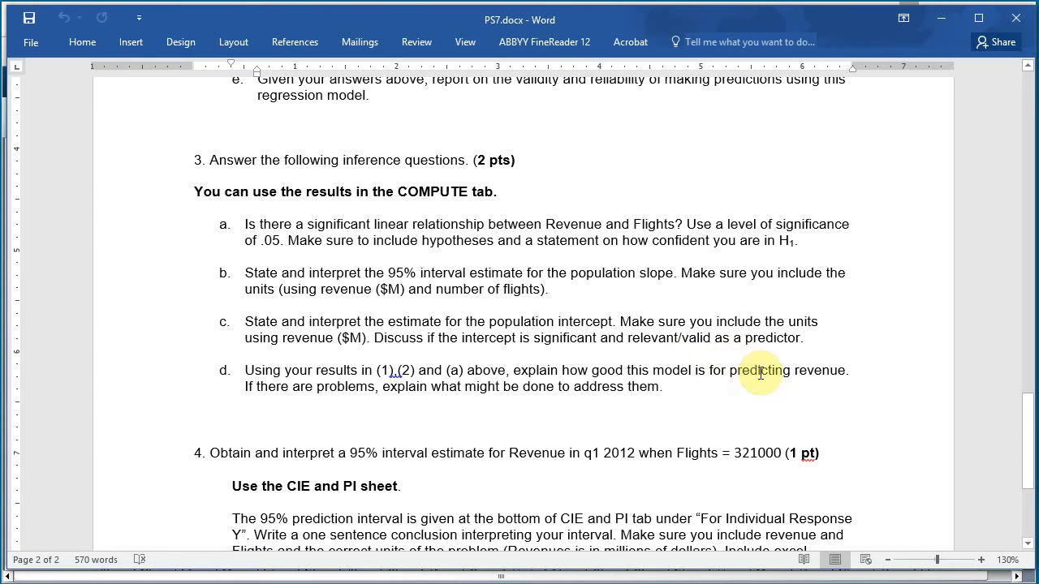
scroll(up, 3)
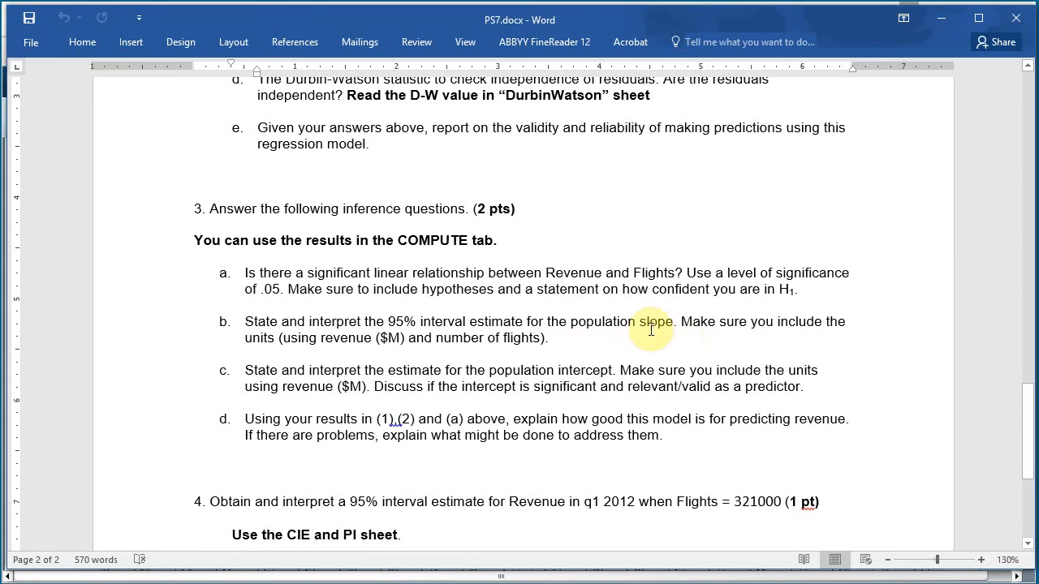
mouse_move(471, 325)
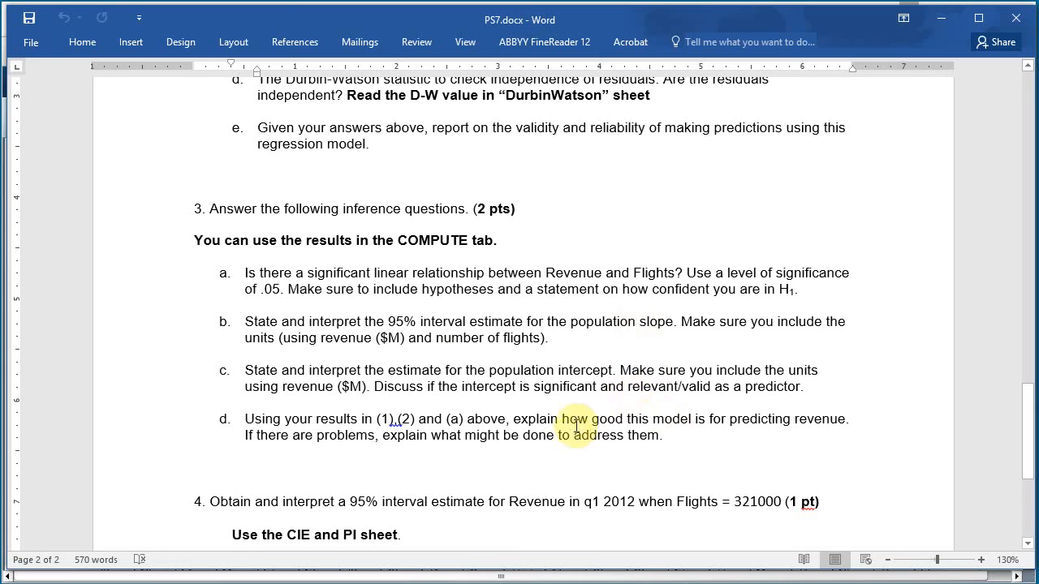
mouse_move(342, 419)
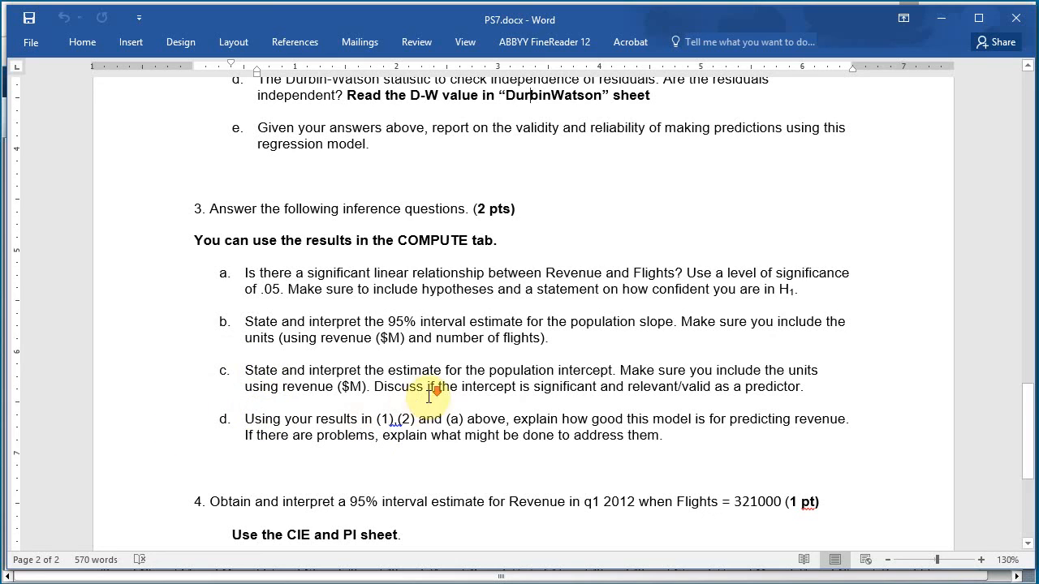
scroll(down, 3)
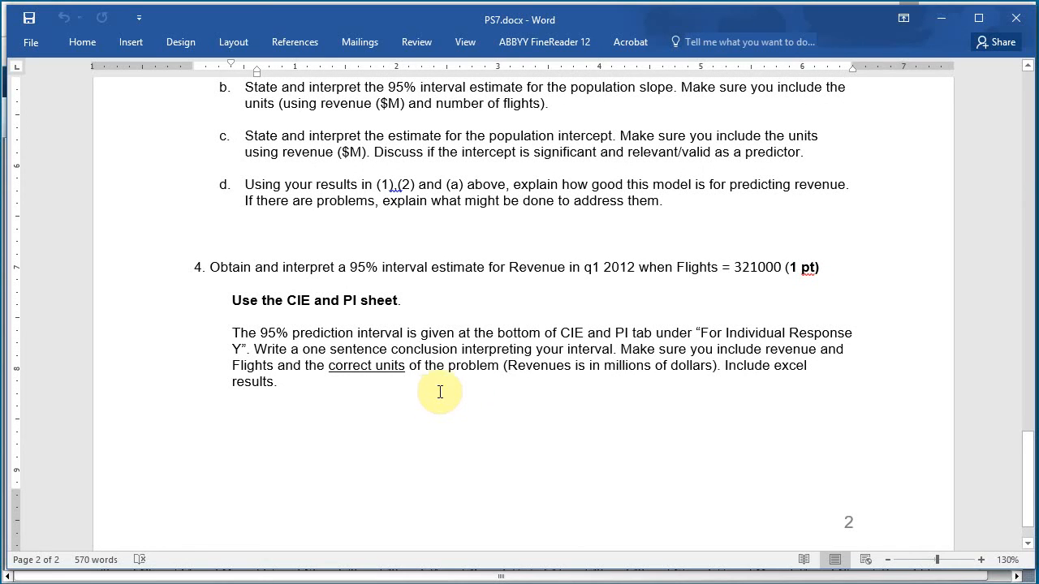
mouse_move(766, 306)
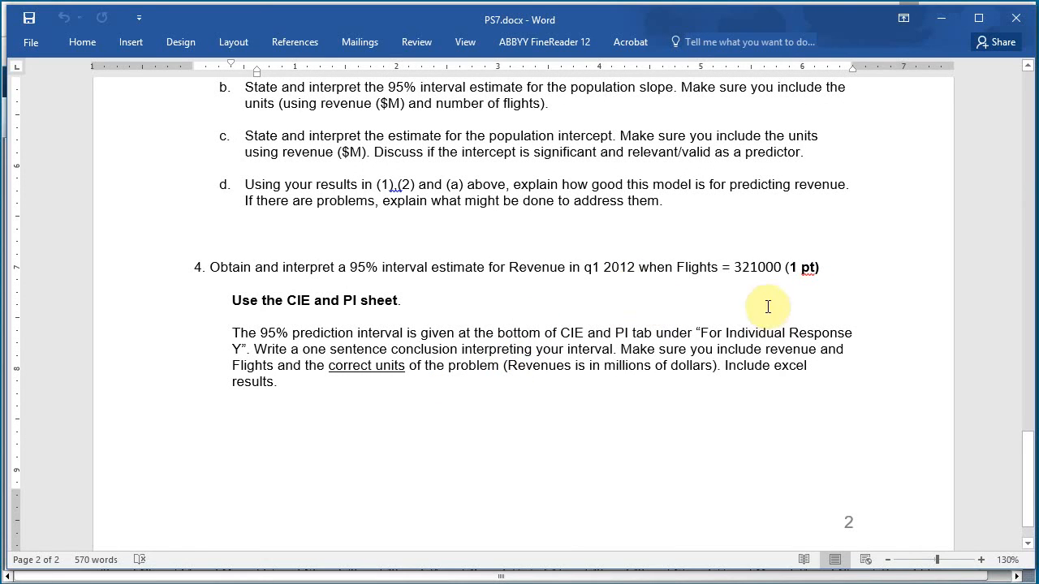
click(768, 268)
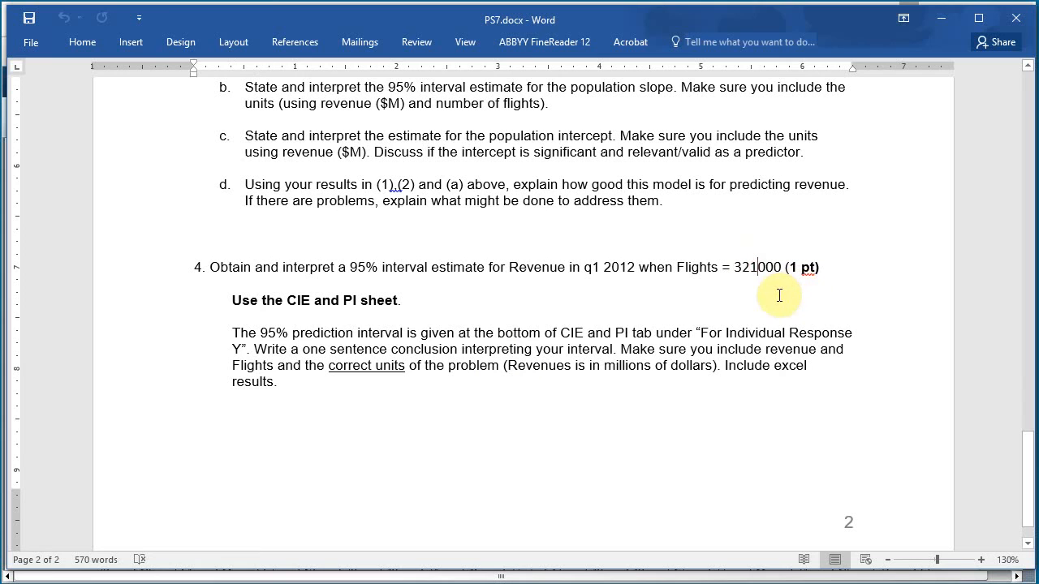
mouse_move(775, 294)
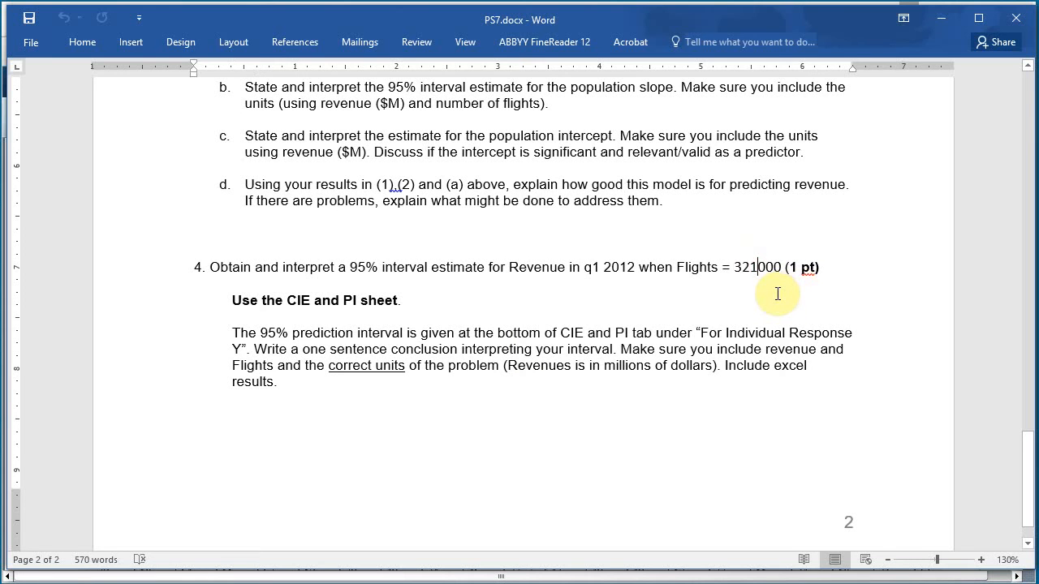
mouse_move(571, 269)
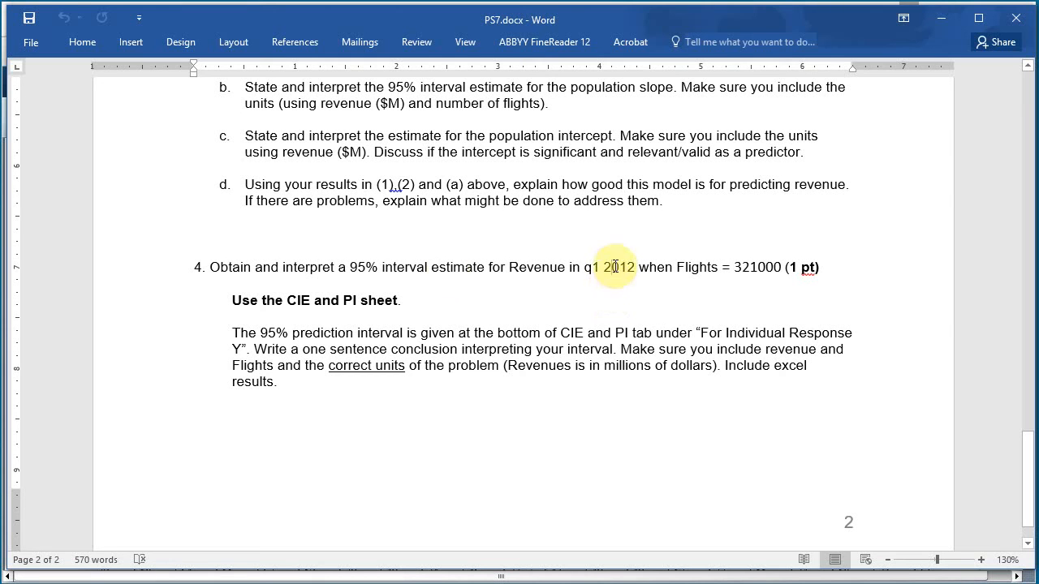
mouse_move(496, 299)
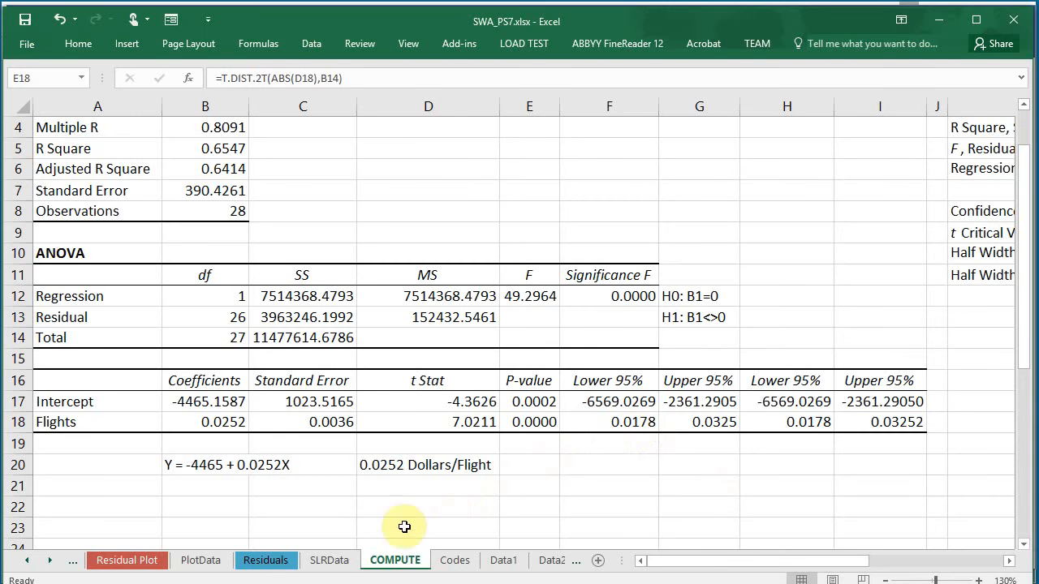
- Scroll the sheet tabs left and open the CIEandPI sheet with X Value 321000
click(26, 561)
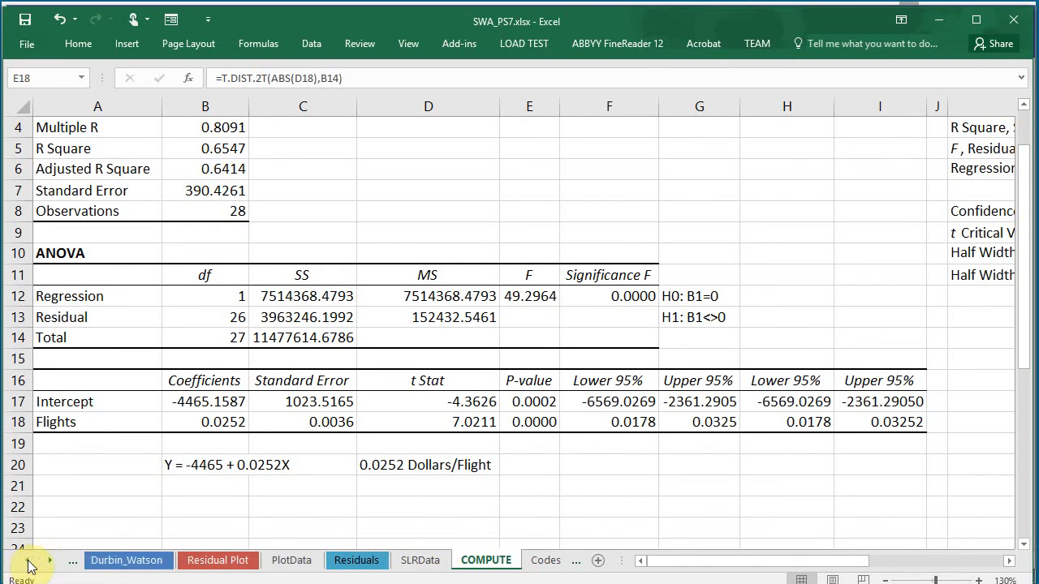
click(29, 560)
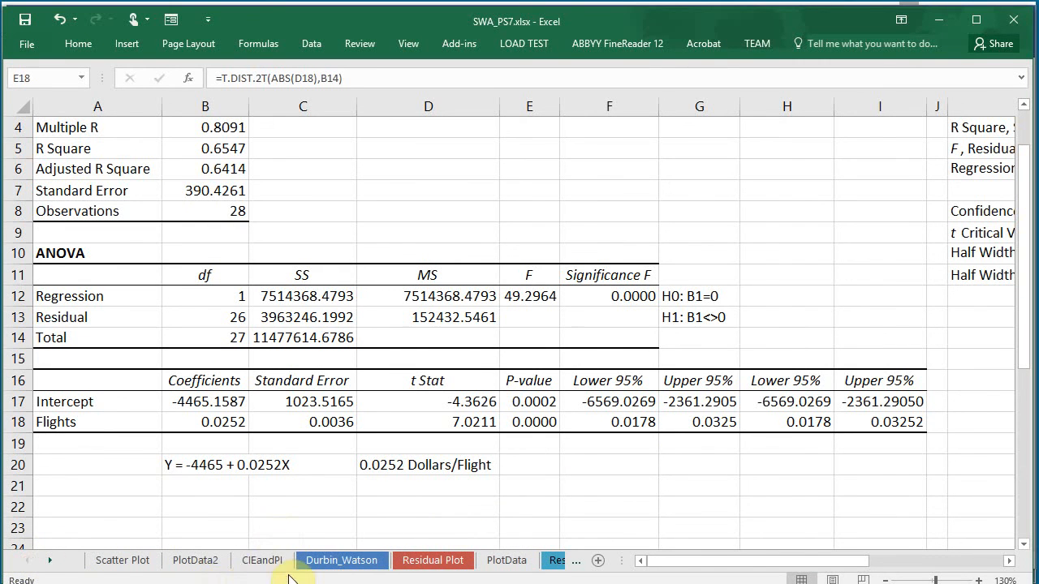
click(261, 560)
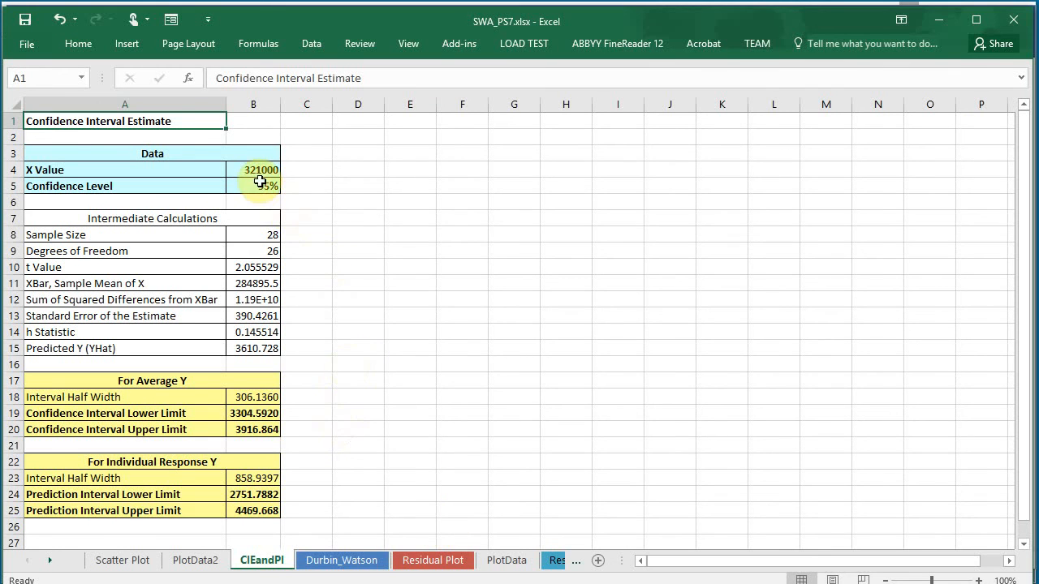
mouse_move(313, 221)
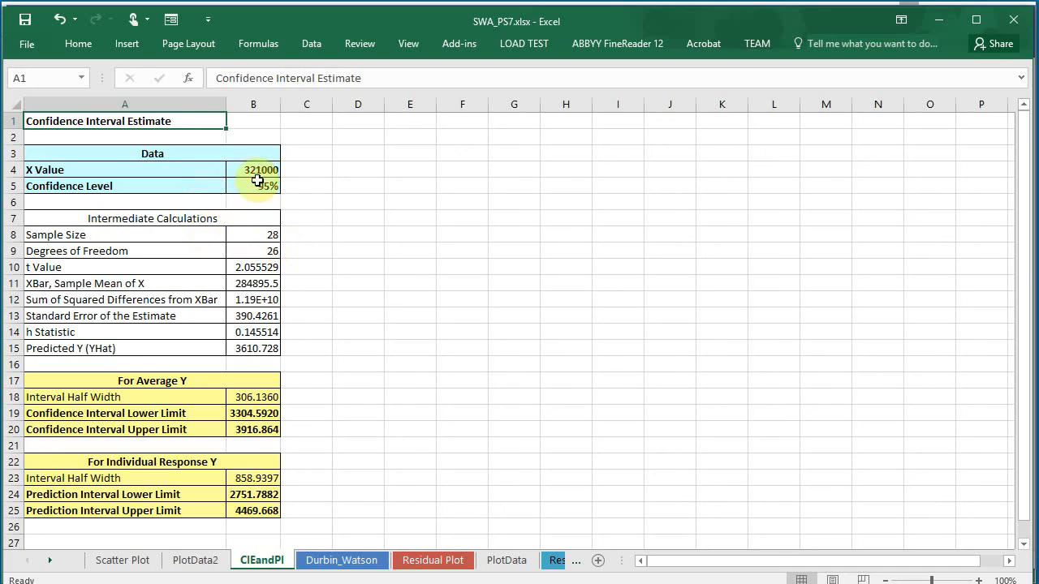
click(253, 185)
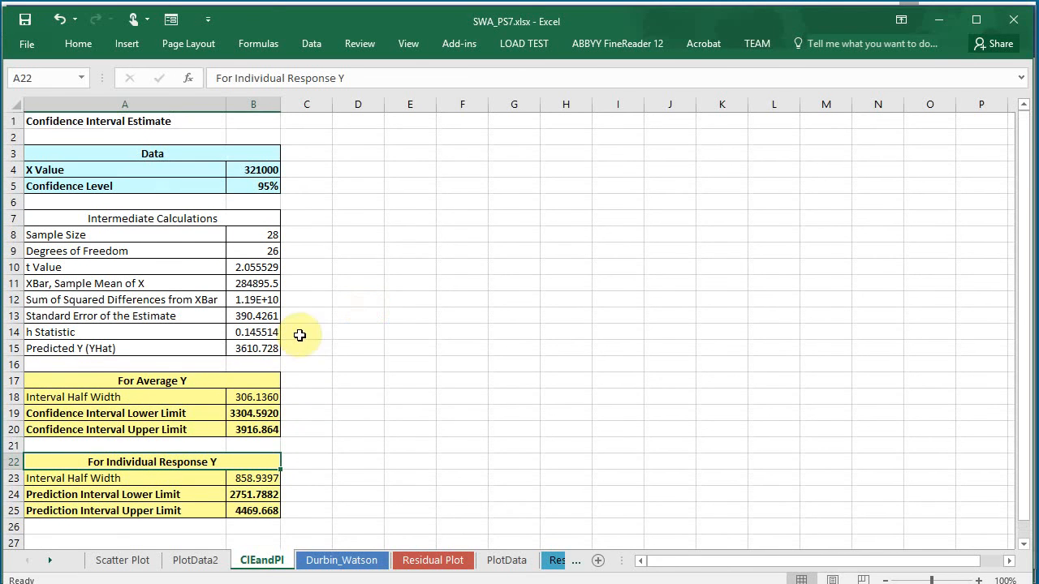
click(253, 347)
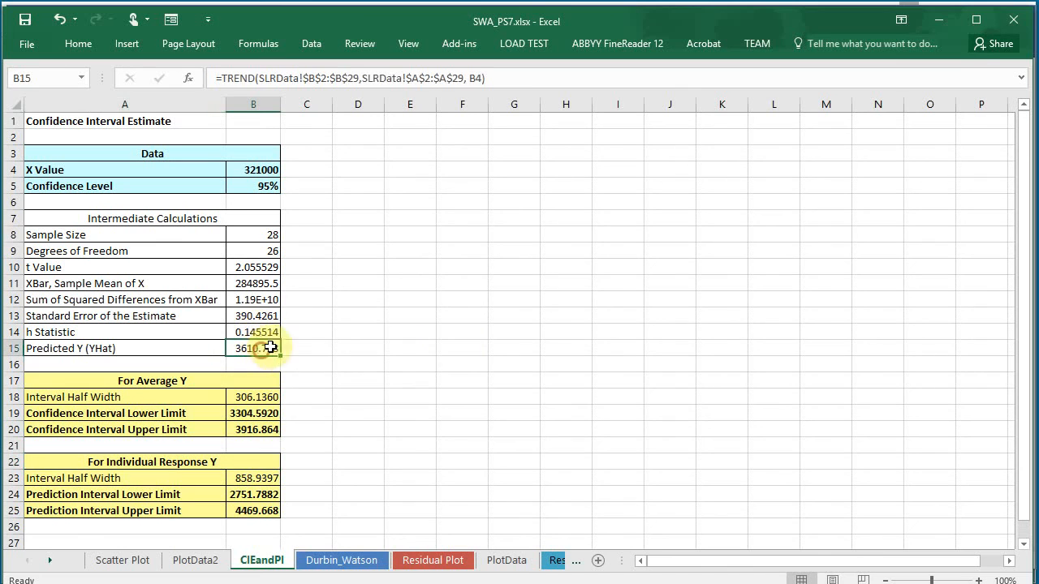
mouse_move(458, 344)
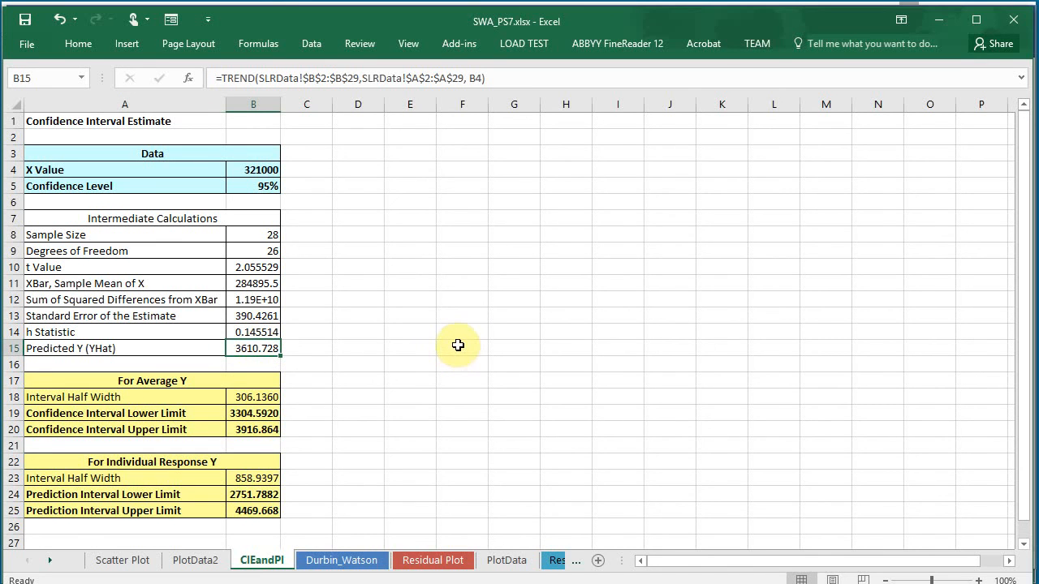
mouse_move(454, 341)
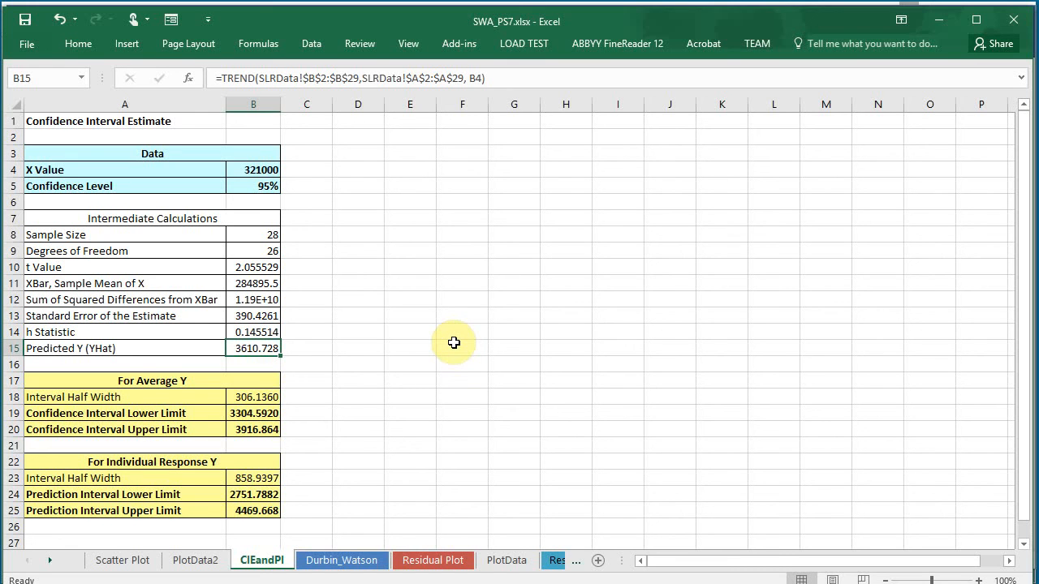
mouse_move(451, 323)
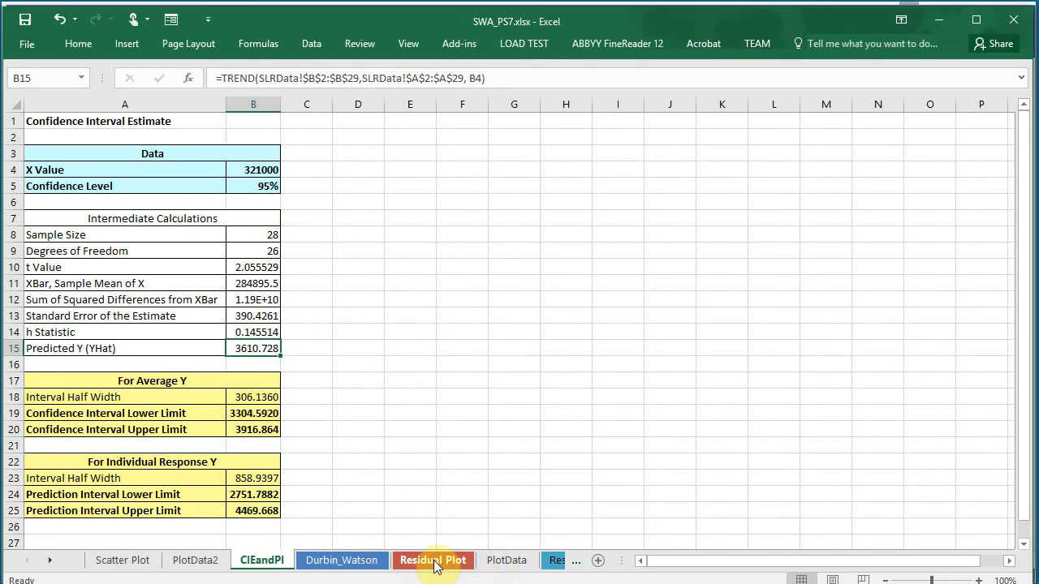
mouse_move(451, 565)
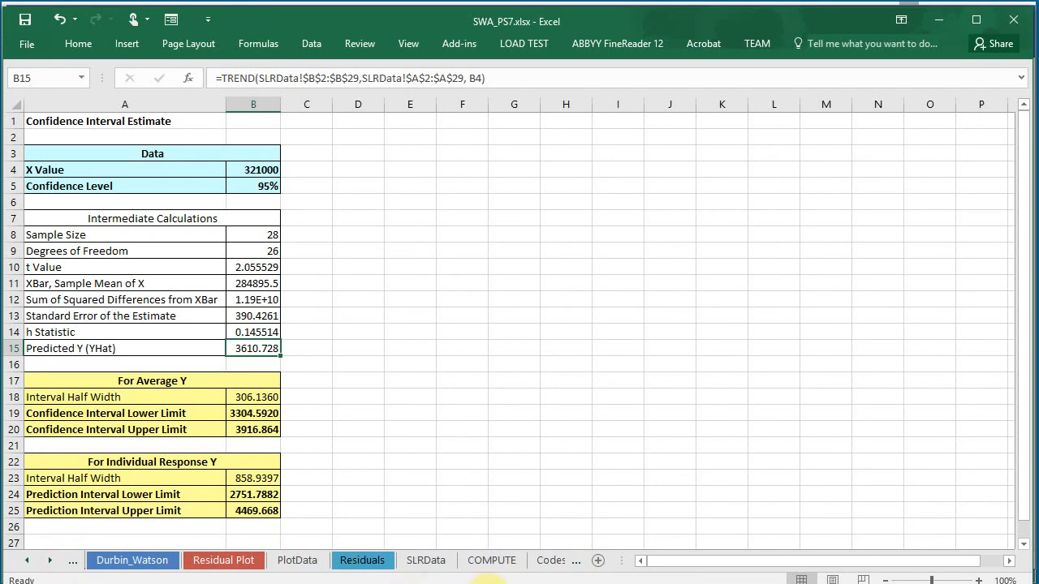
click(490, 560)
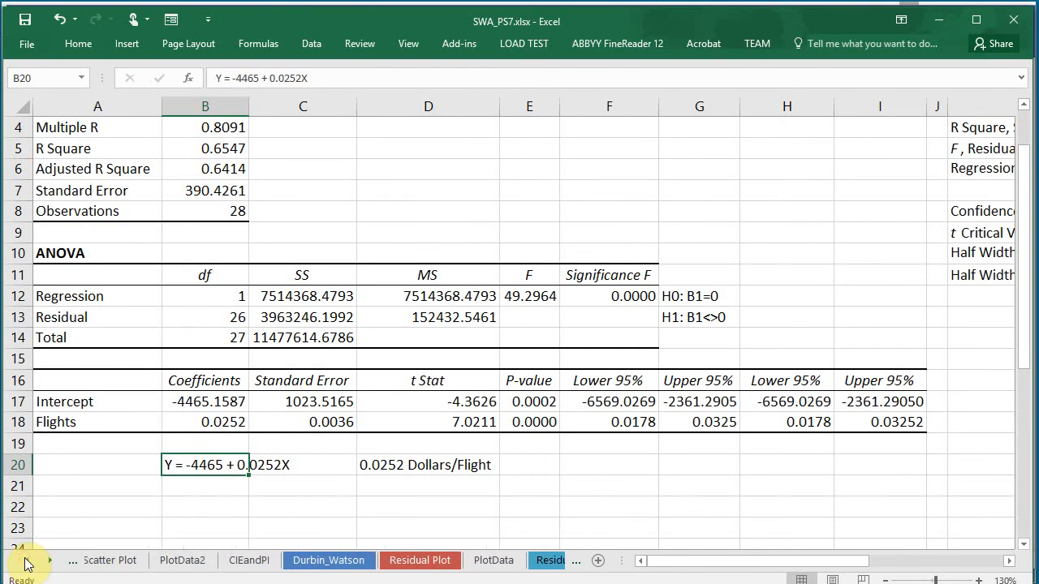
click(250, 560)
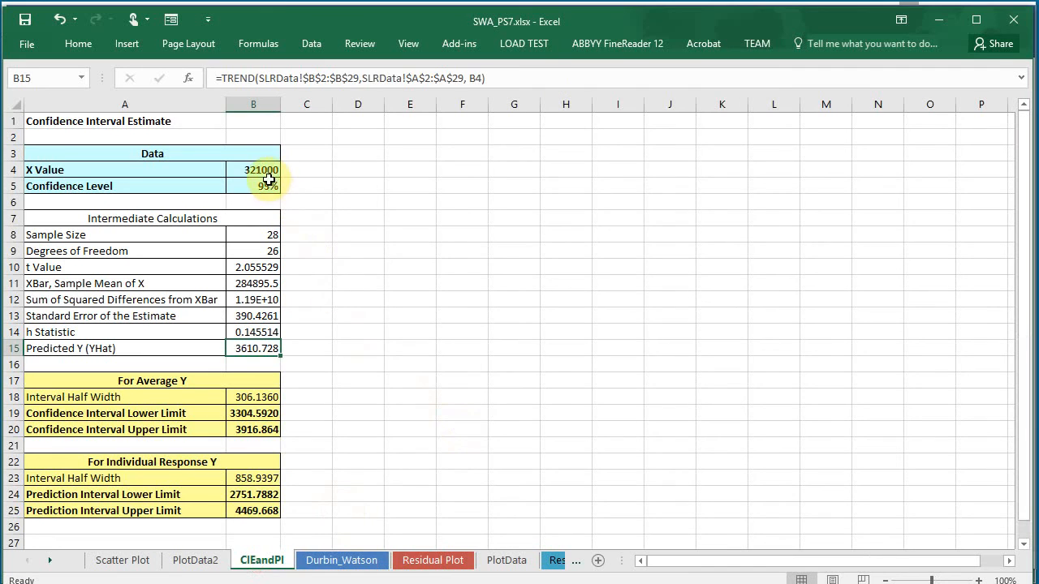
click(253, 170)
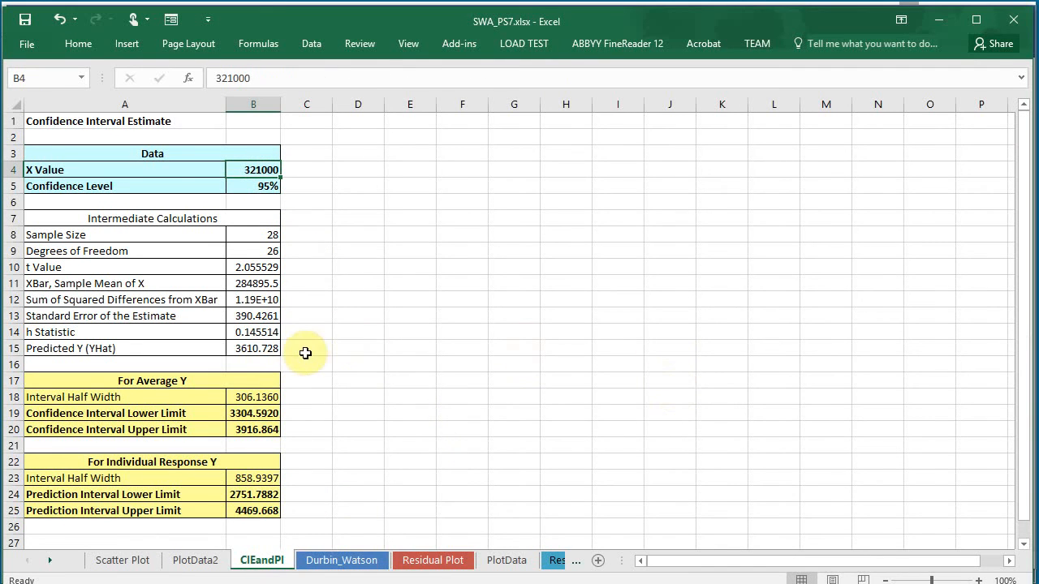
mouse_move(315, 439)
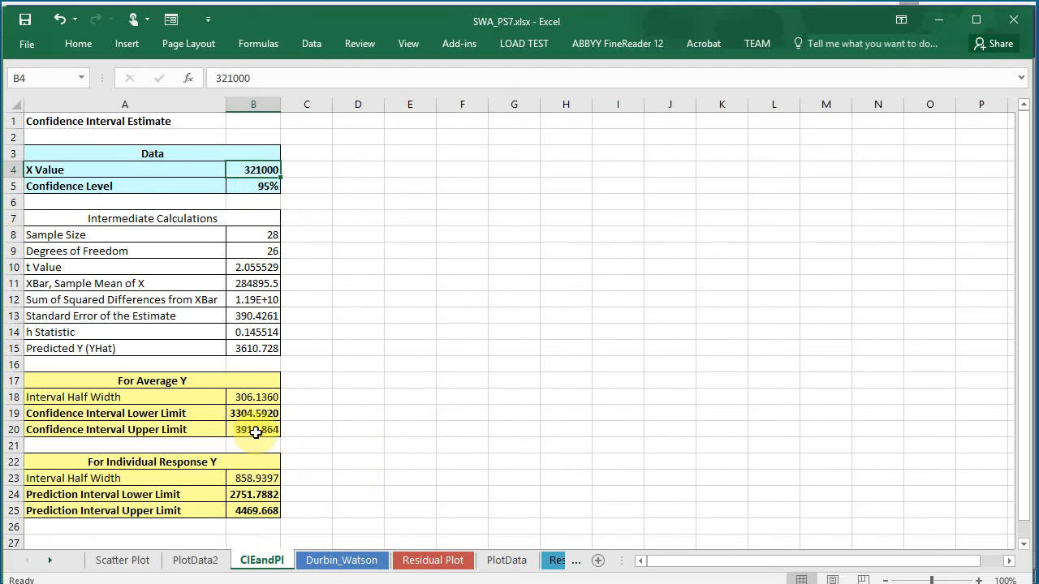
click(254, 429)
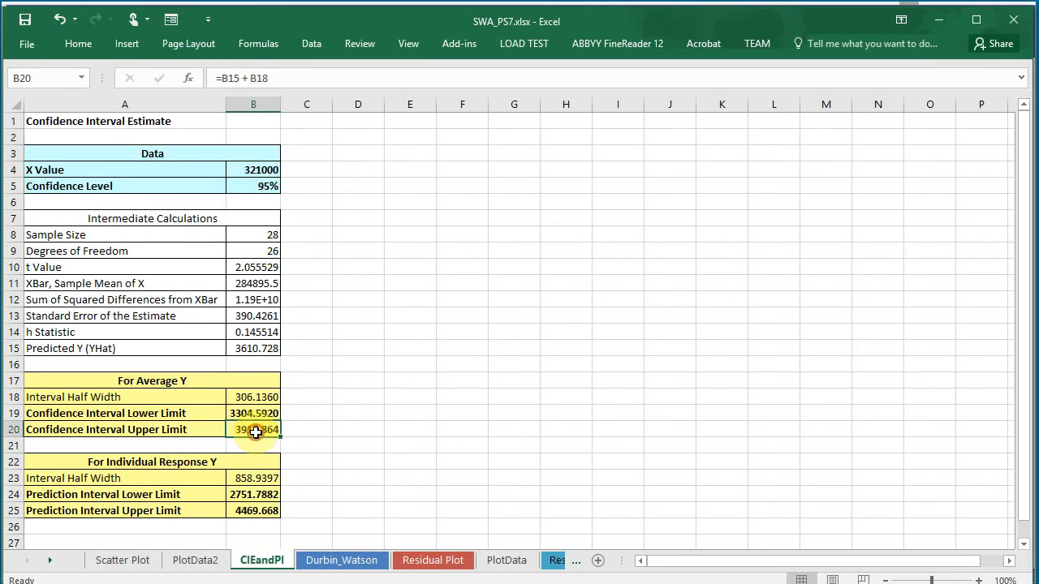
mouse_move(260, 495)
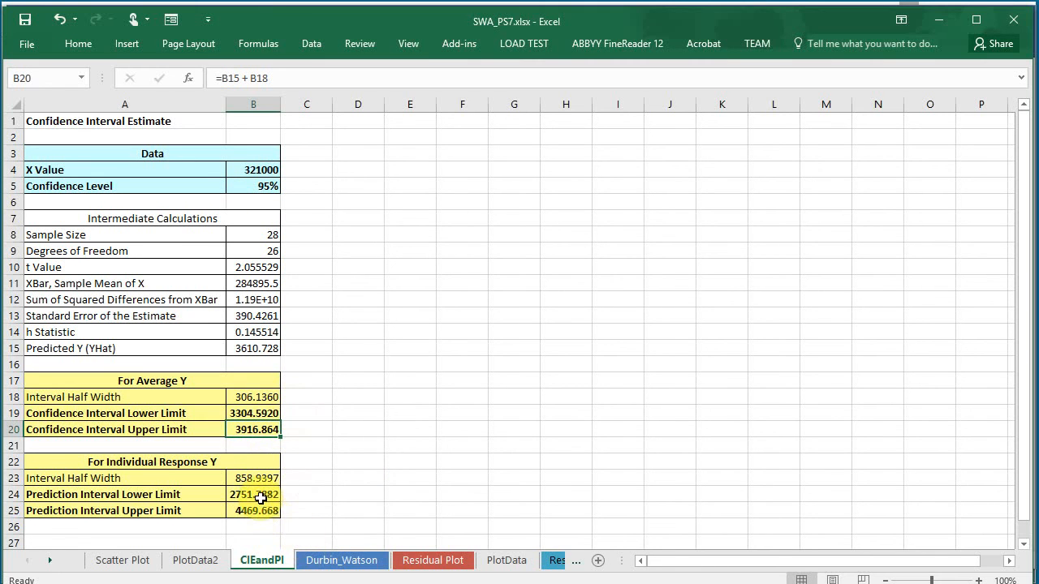
click(253, 510)
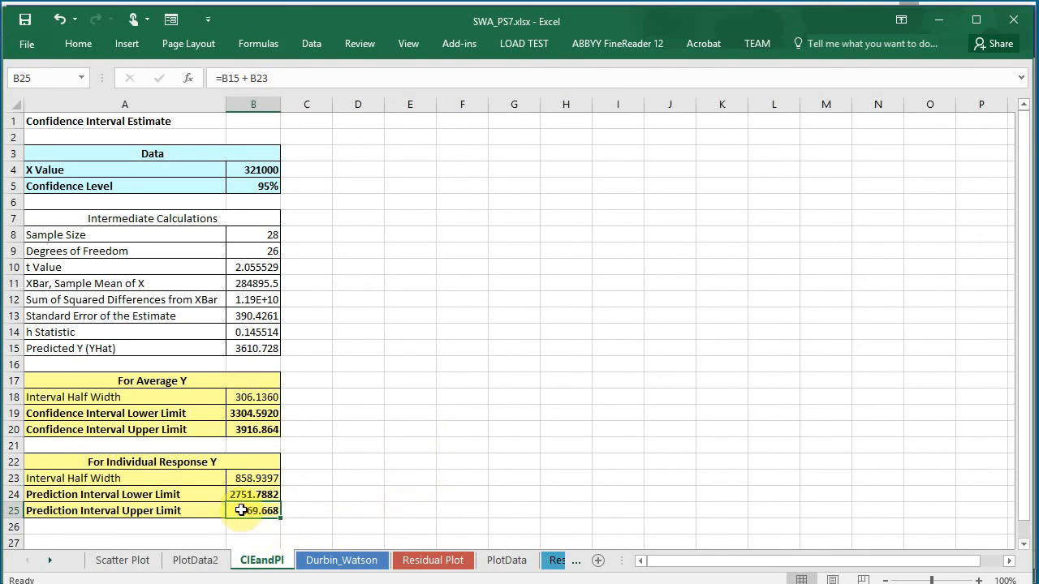
click(254, 348)
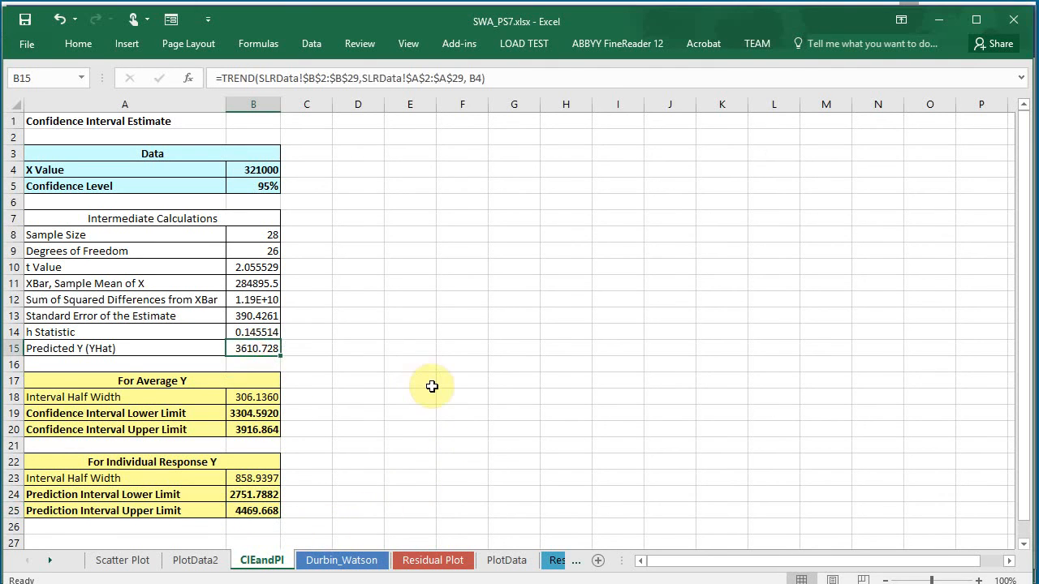
mouse_move(338, 481)
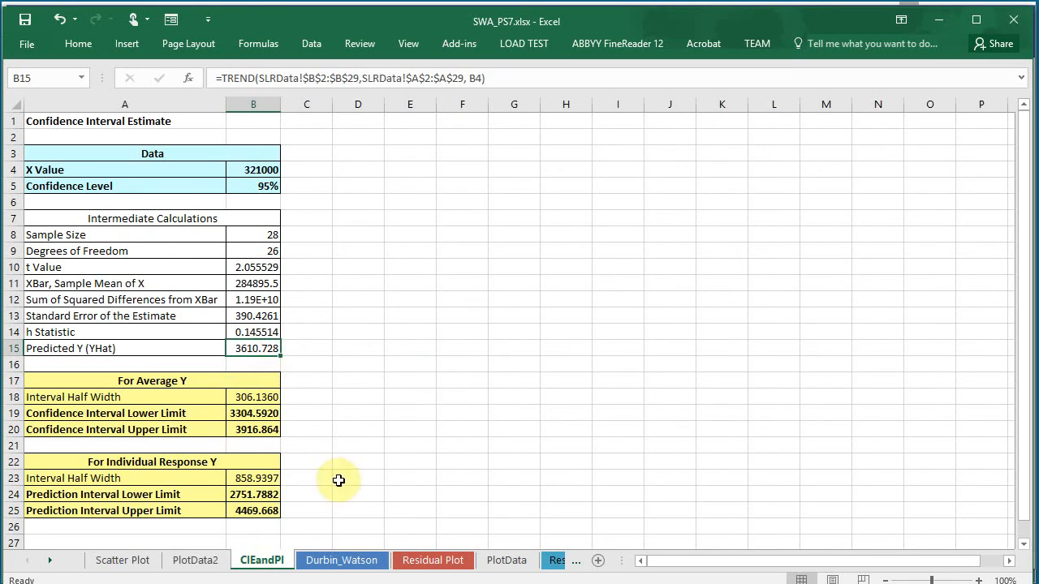
mouse_move(270, 444)
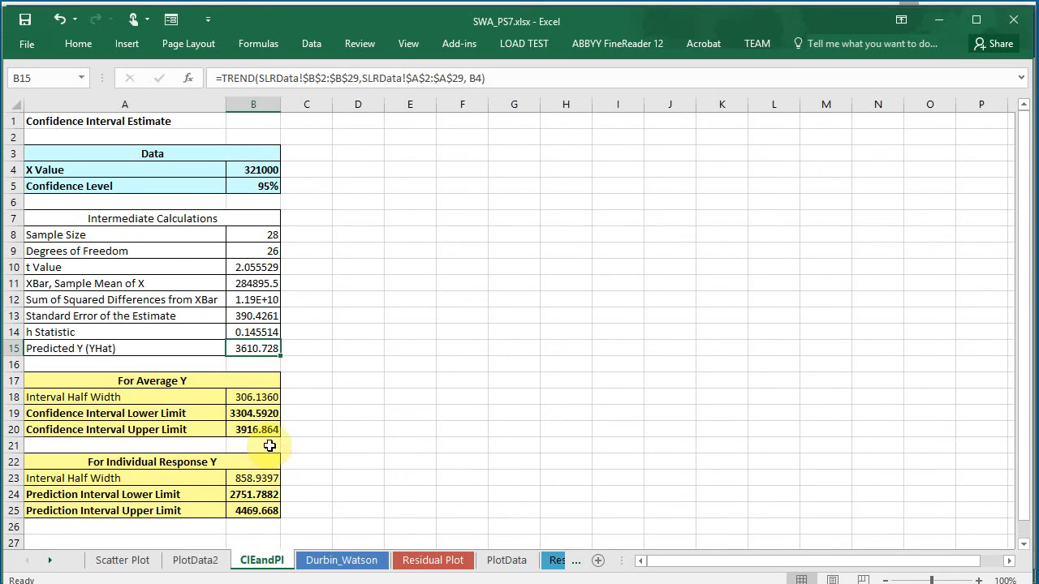
click(253, 185)
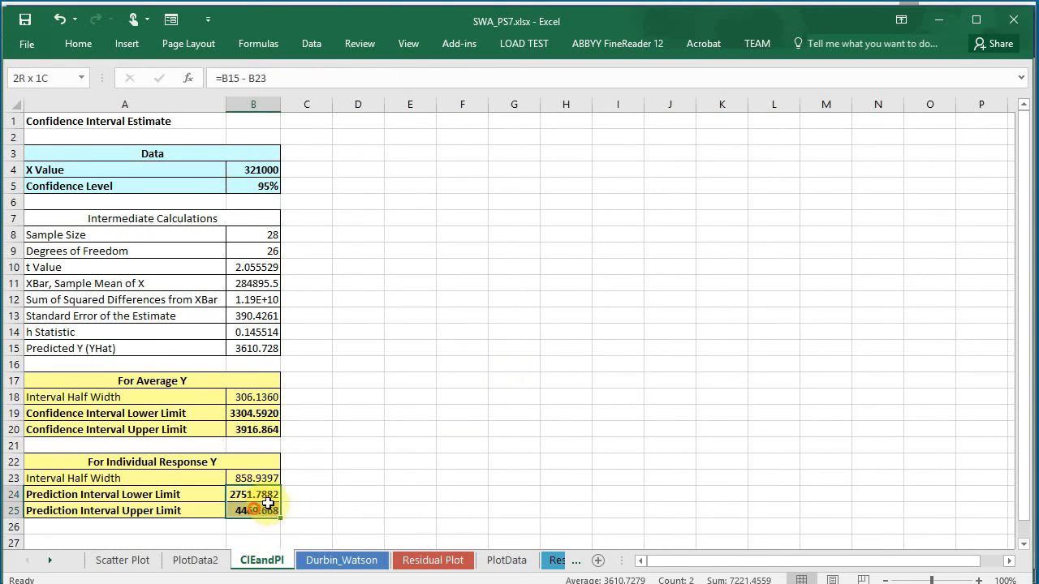
click(253, 493)
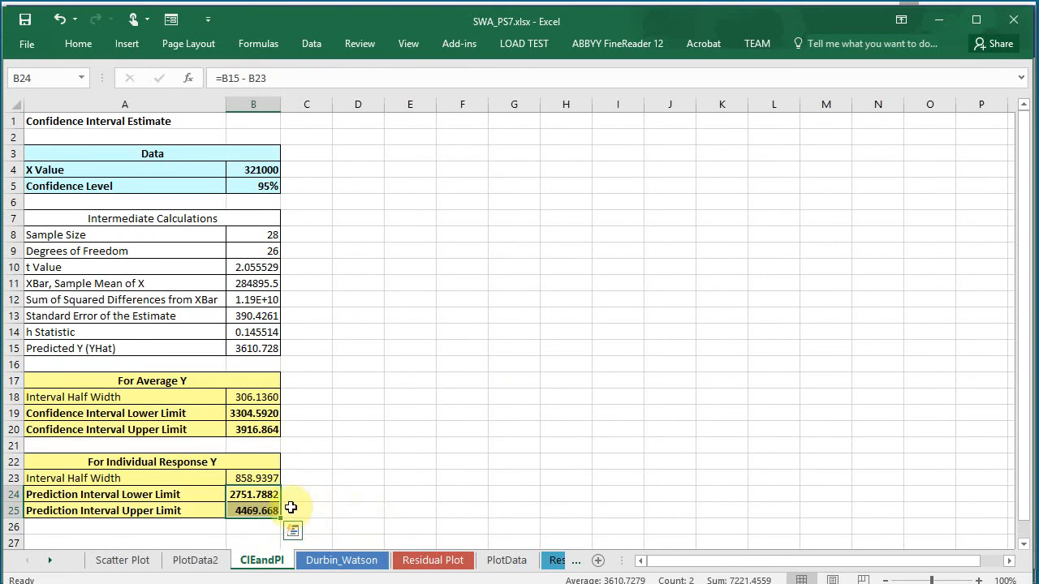